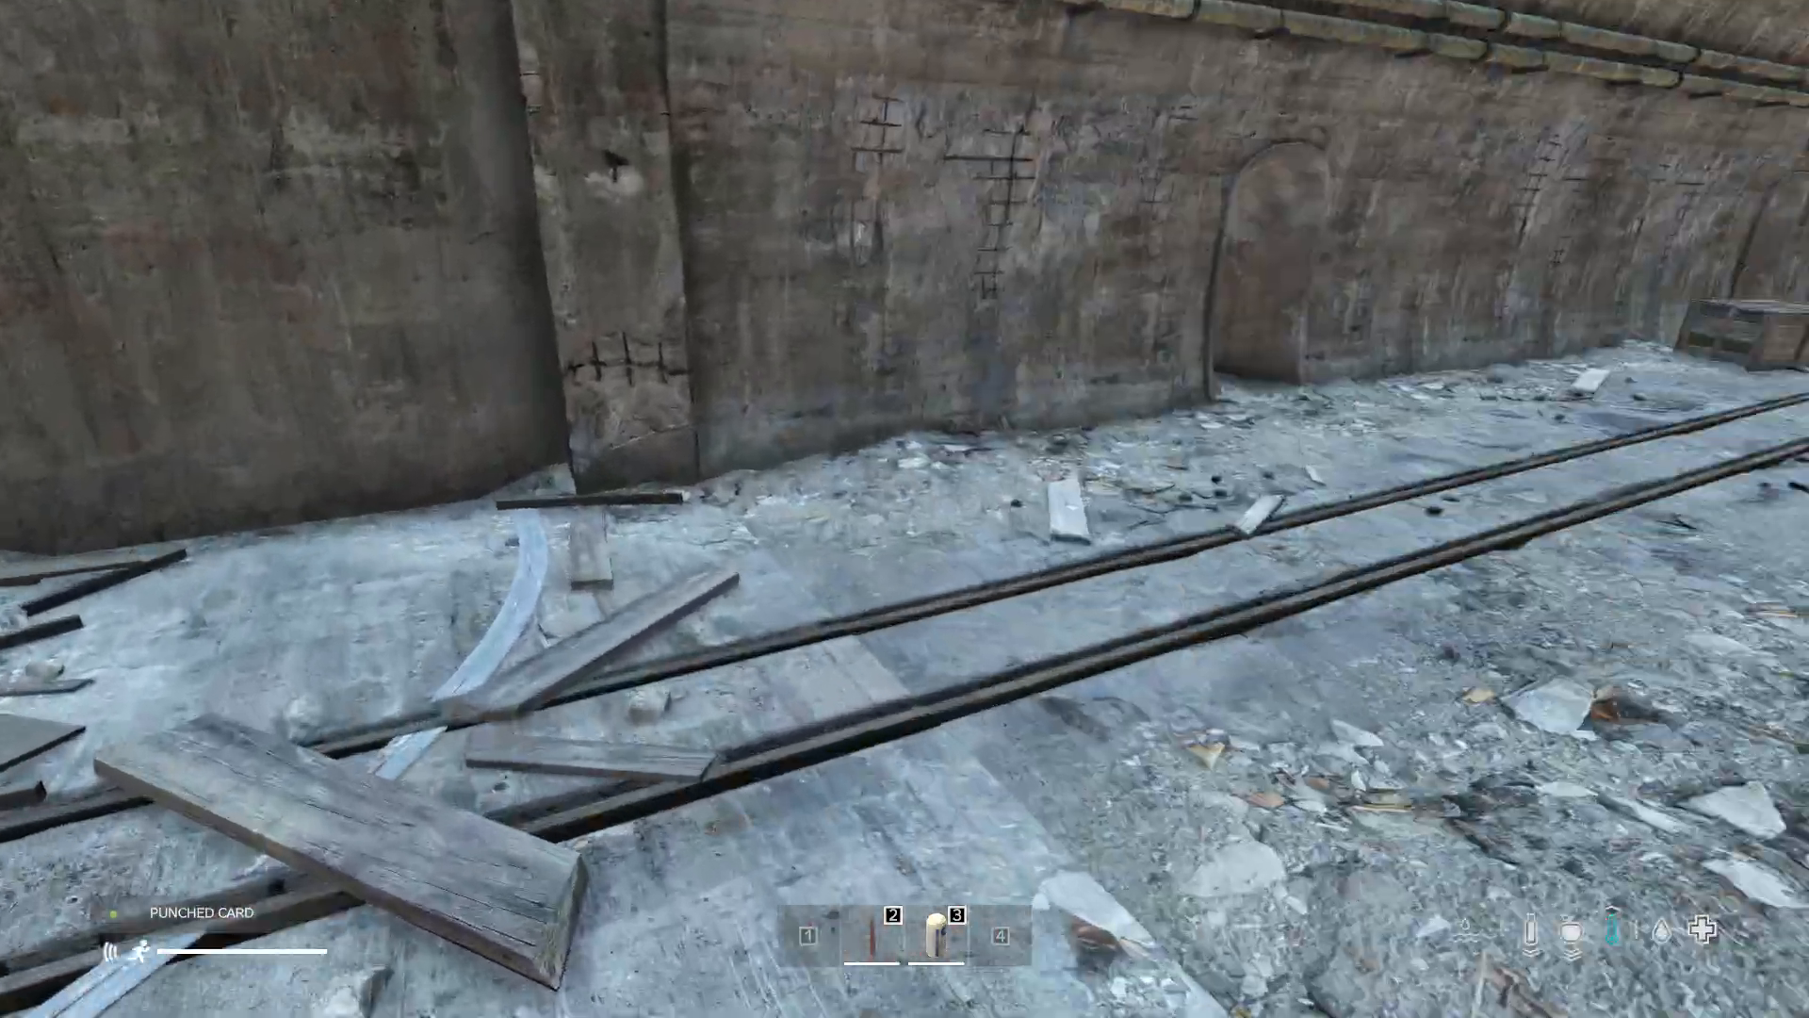
{"action": "mouse_move", "coordinate": [904, 509]}
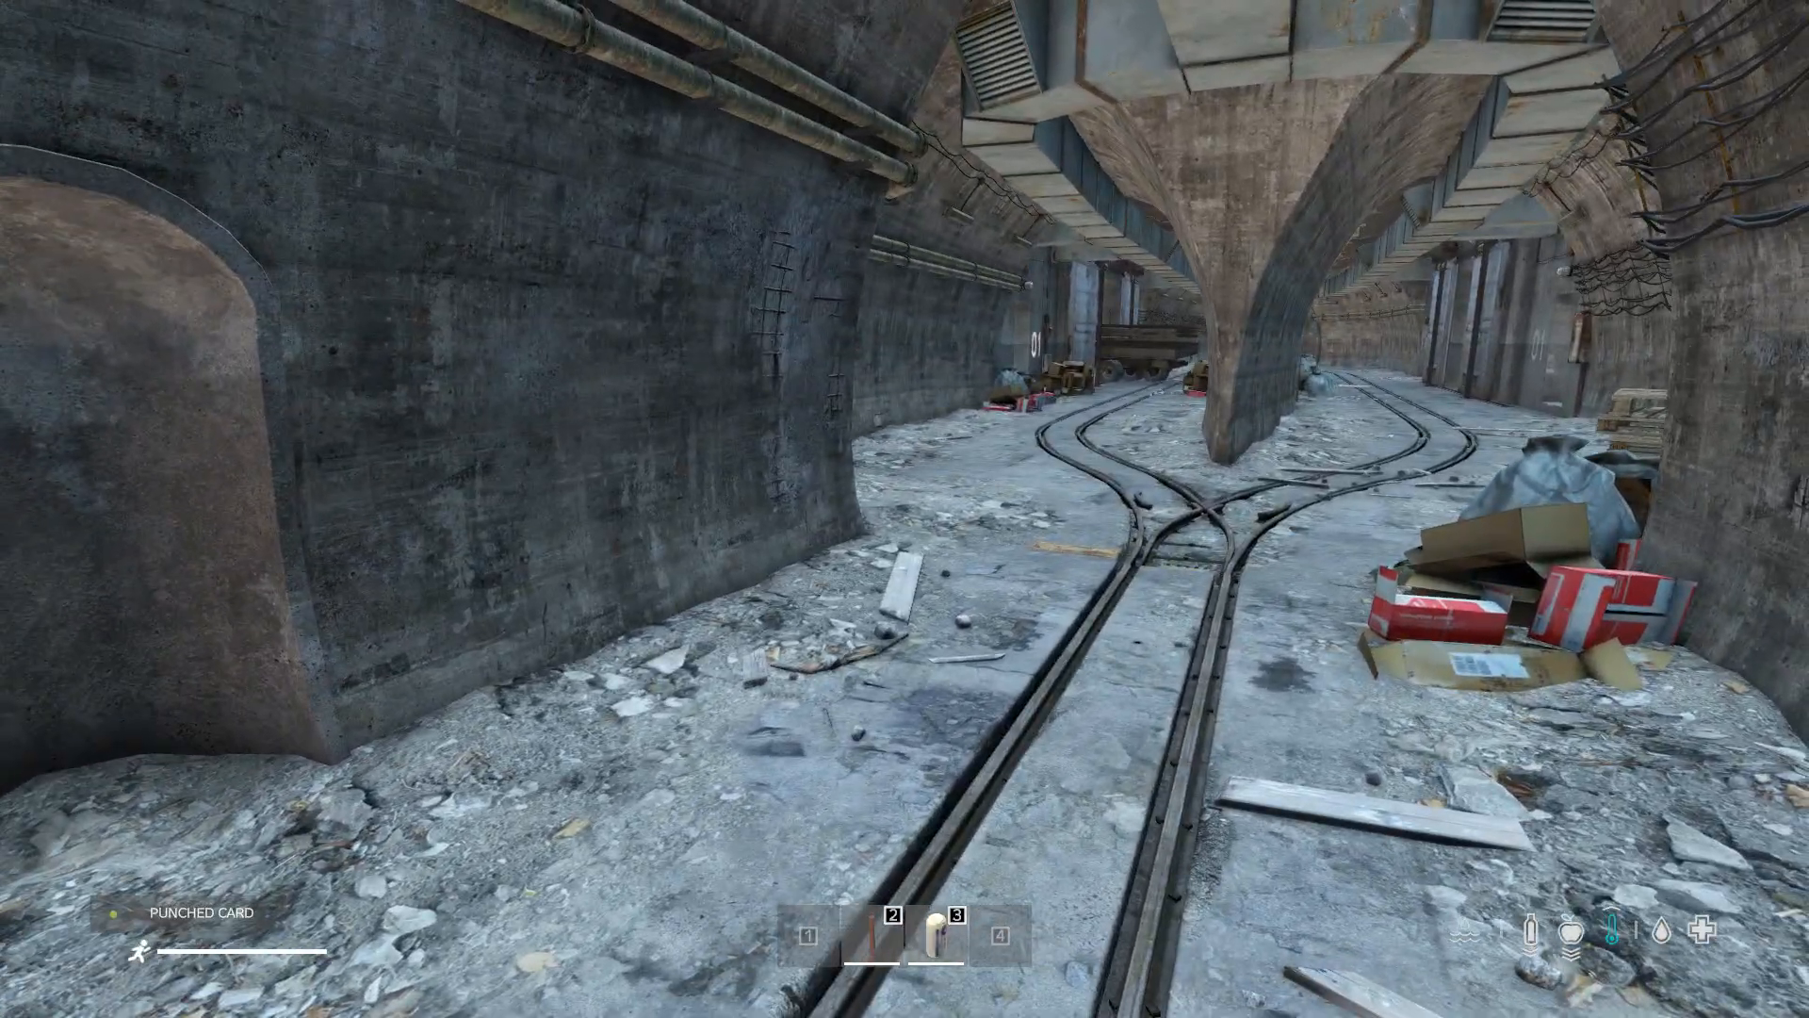
{"action": "mouse_move", "coordinate": [905, 509]}
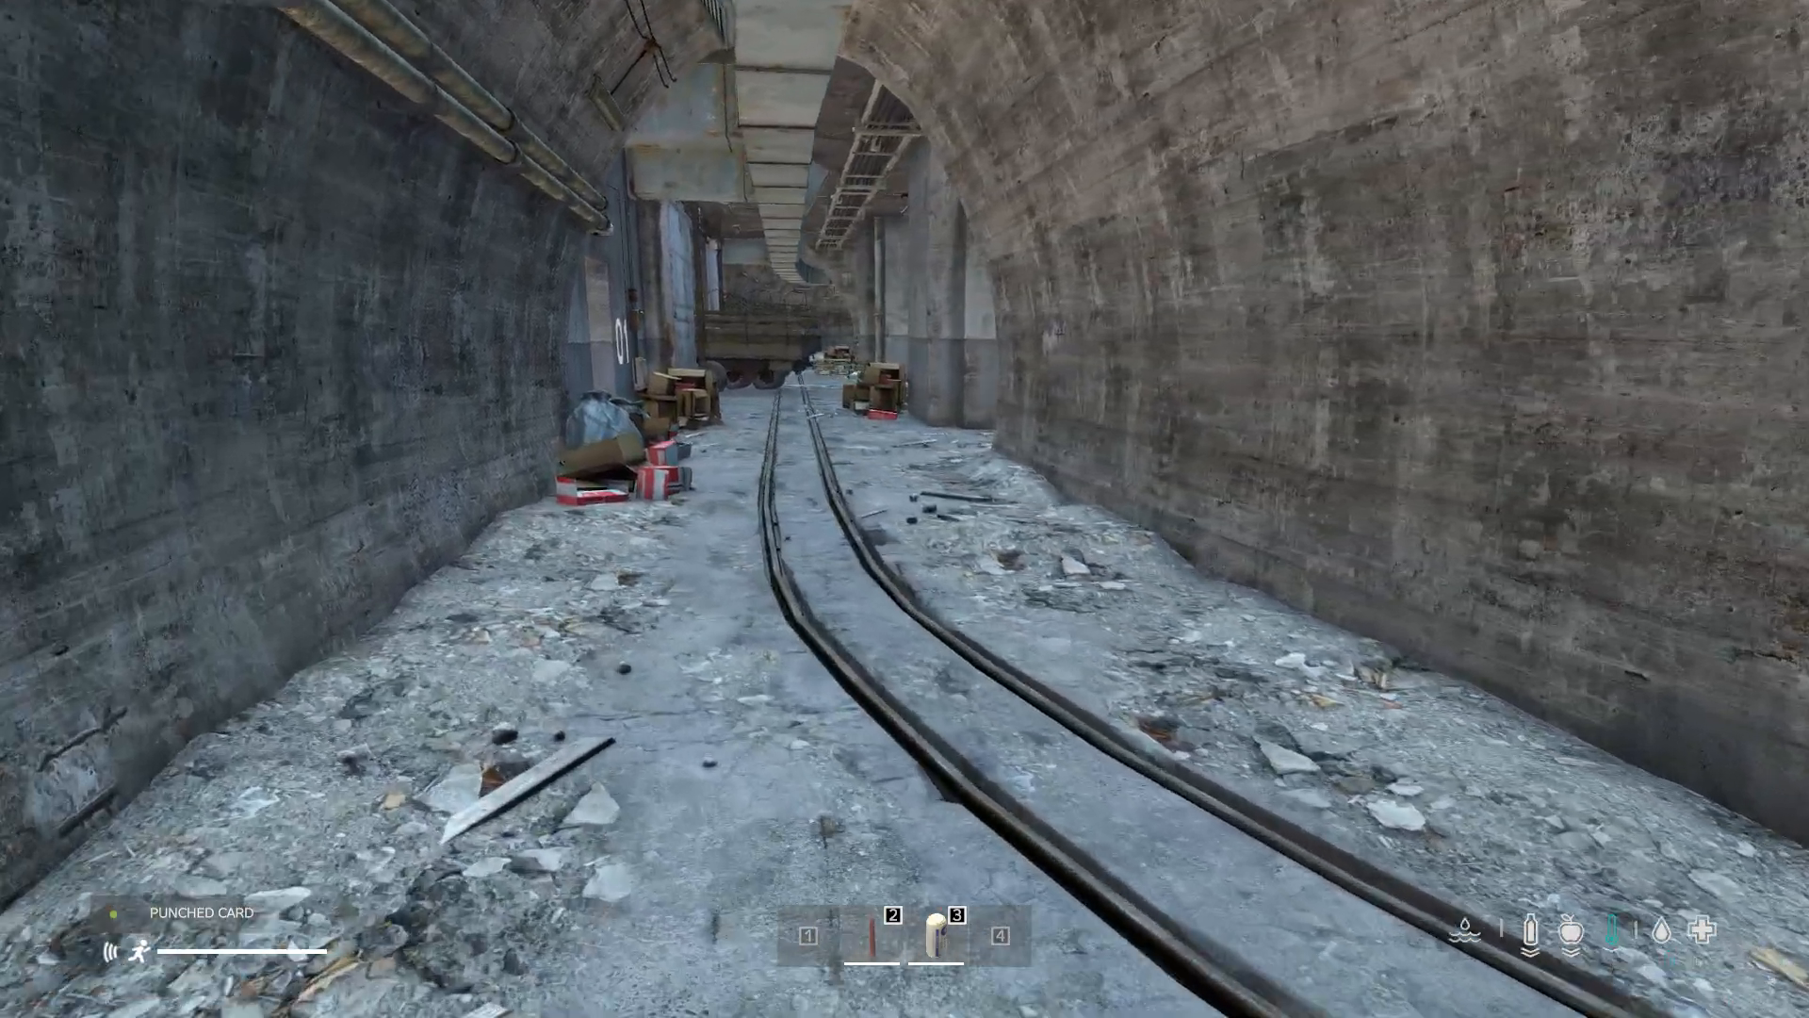
- Walk forward through the bunker rail tunnels to the metal blast door, showing everything lit
{"action": "key", "text": "w"}
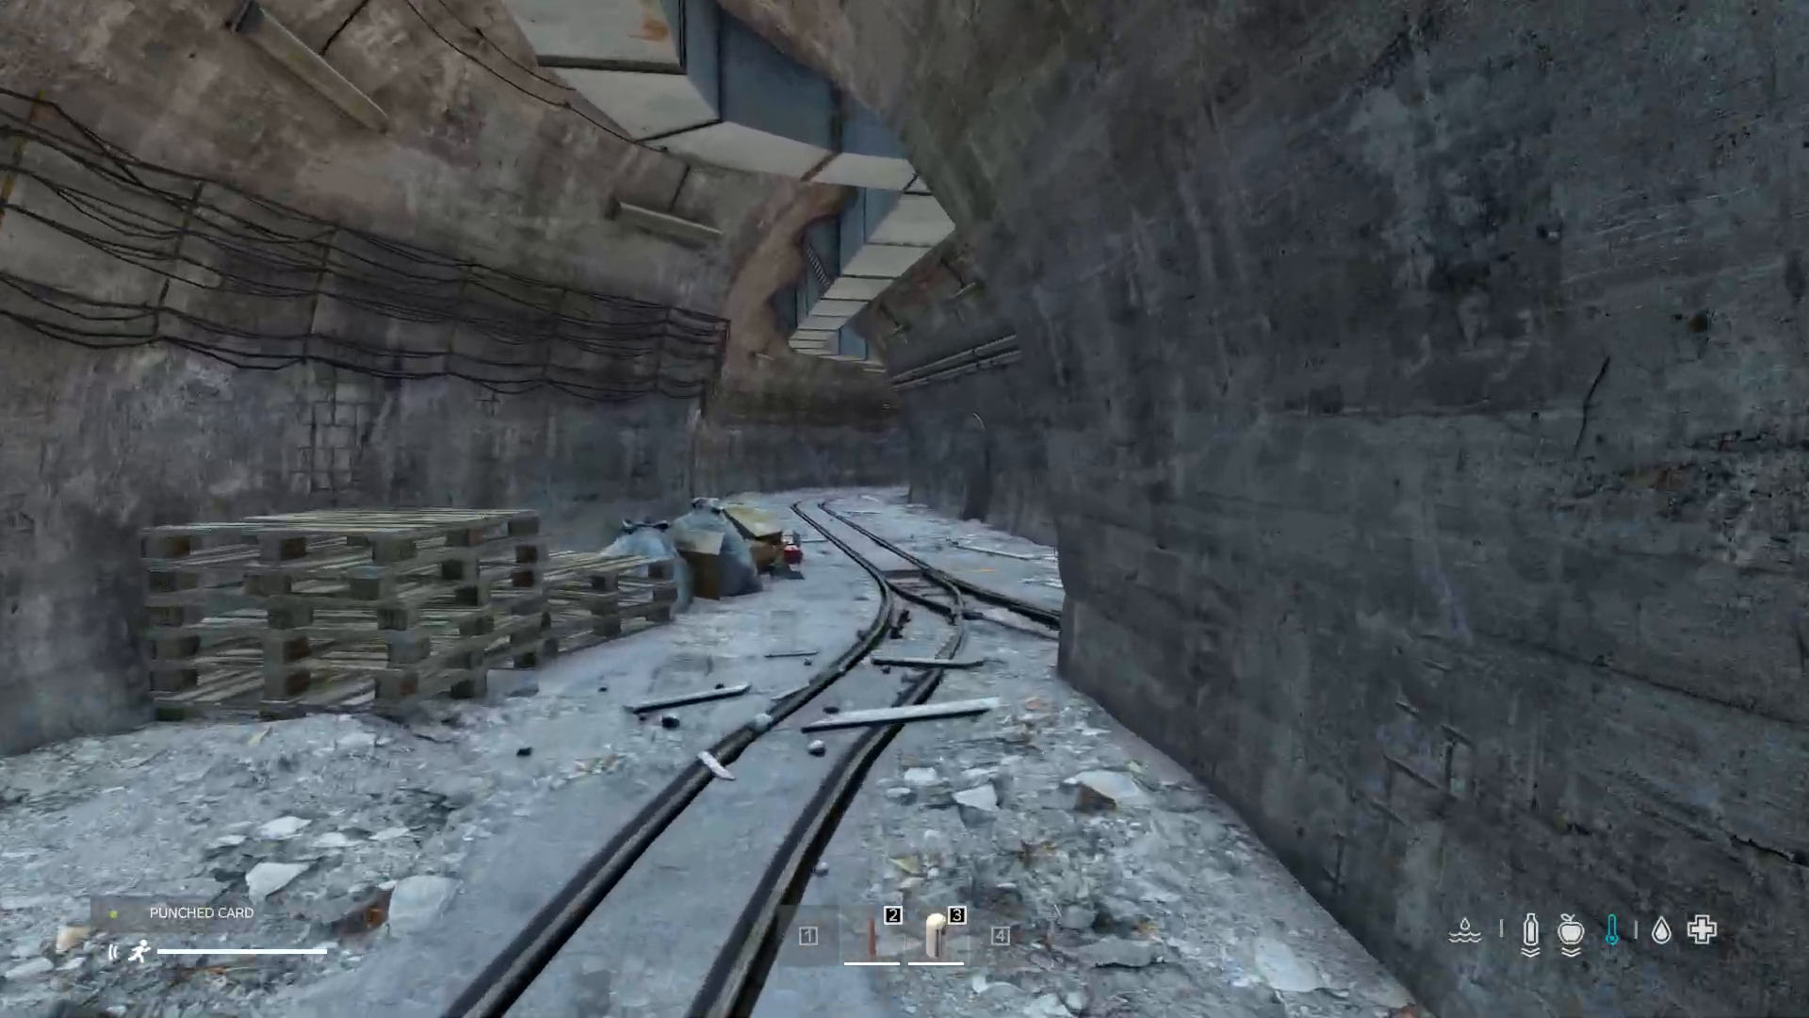
{"action": "mouse_move", "coordinate": [905, 509]}
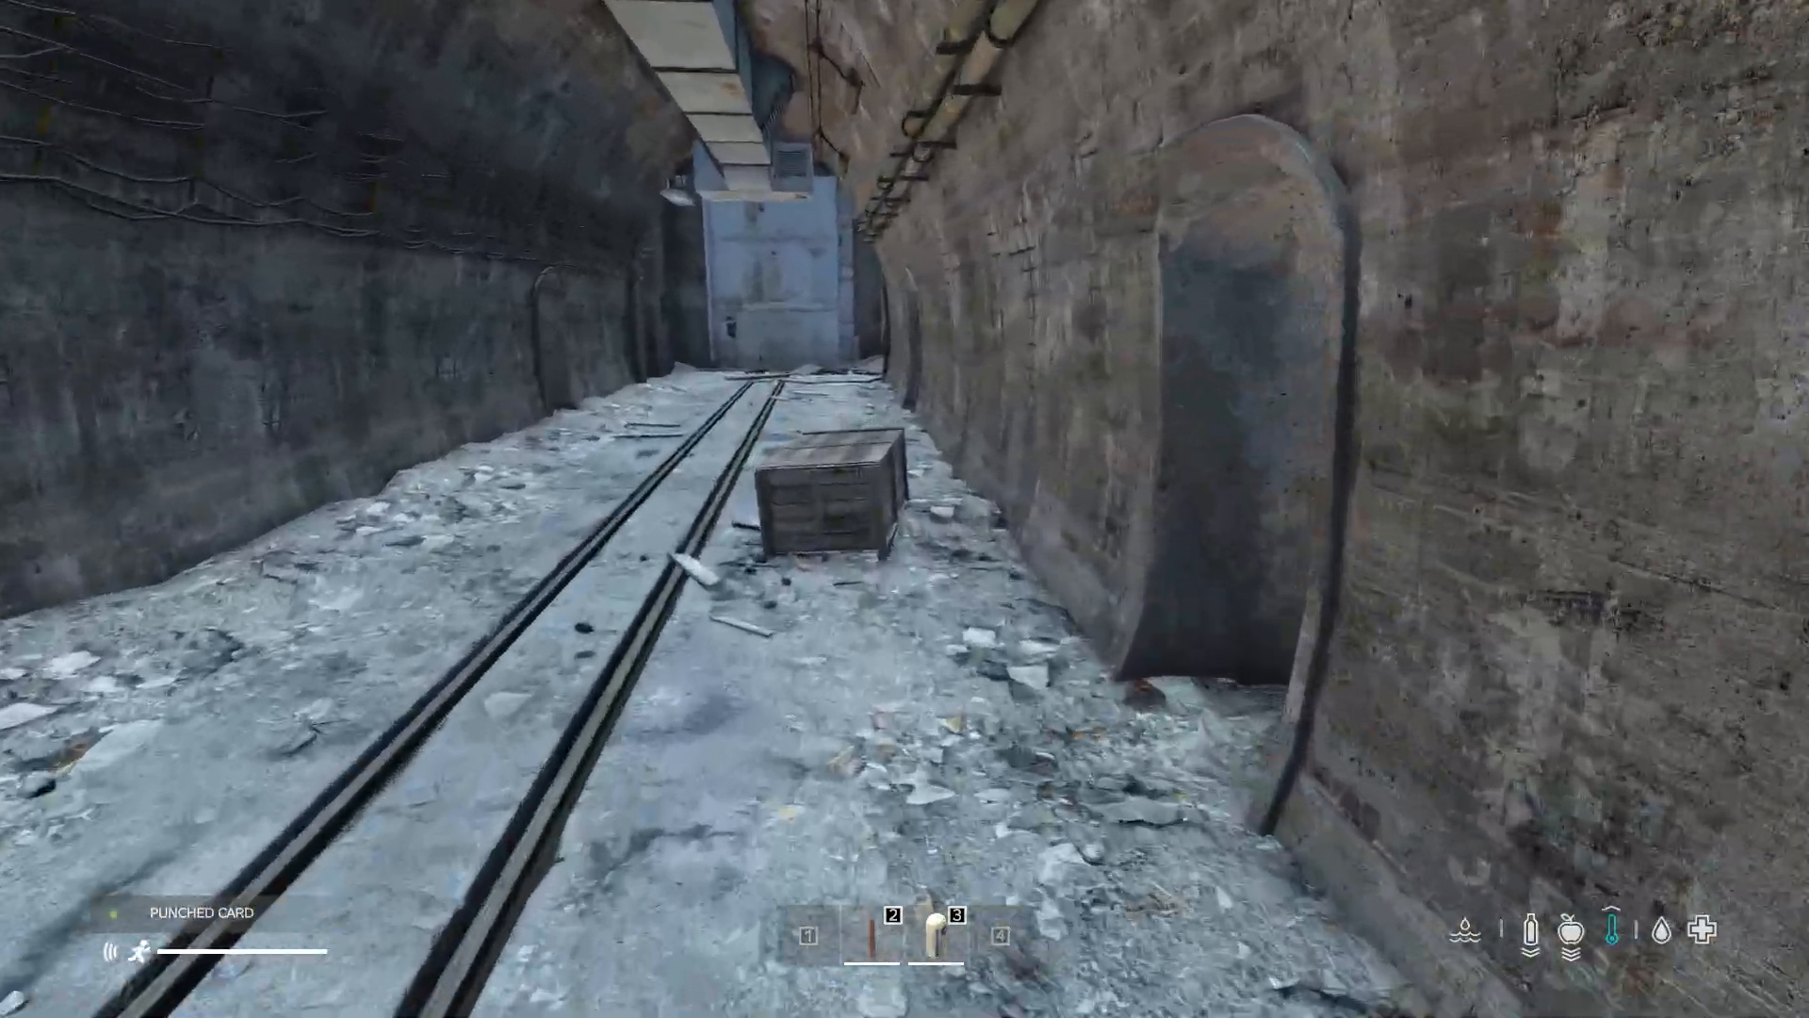
{"action": "key", "text": "w"}
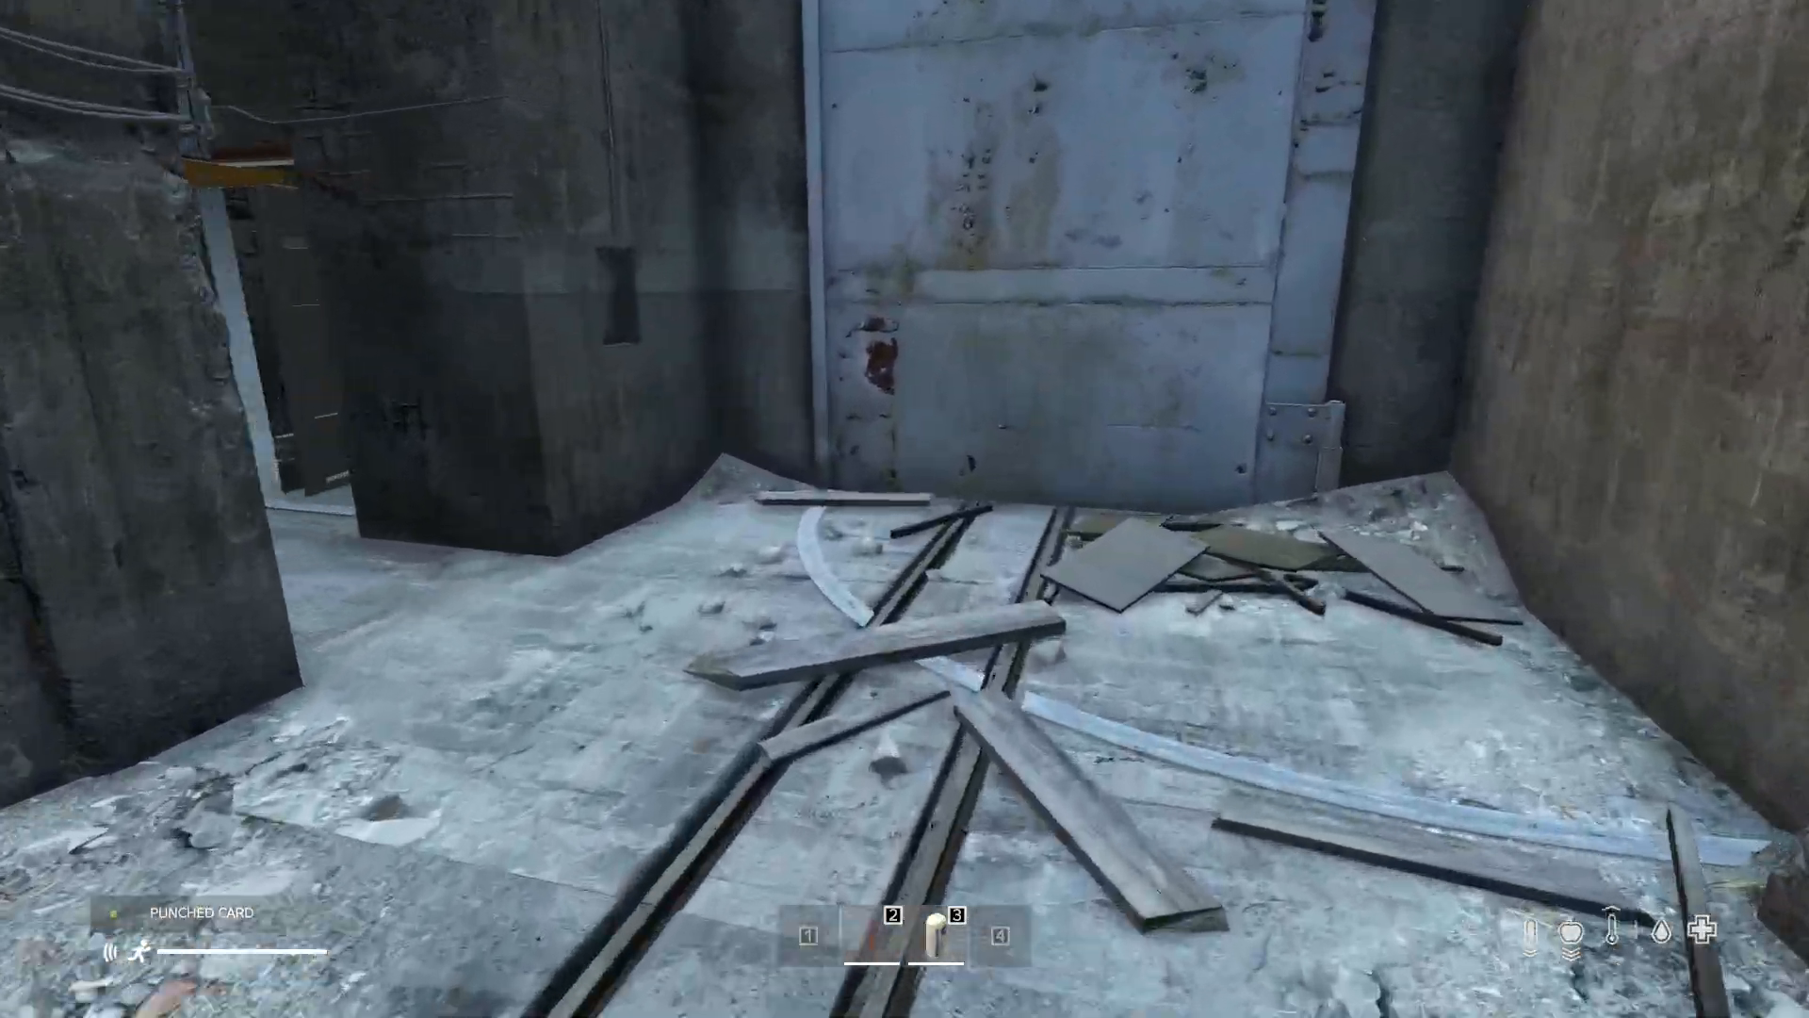
{"action": "mouse_move", "coordinate": [904, 509]}
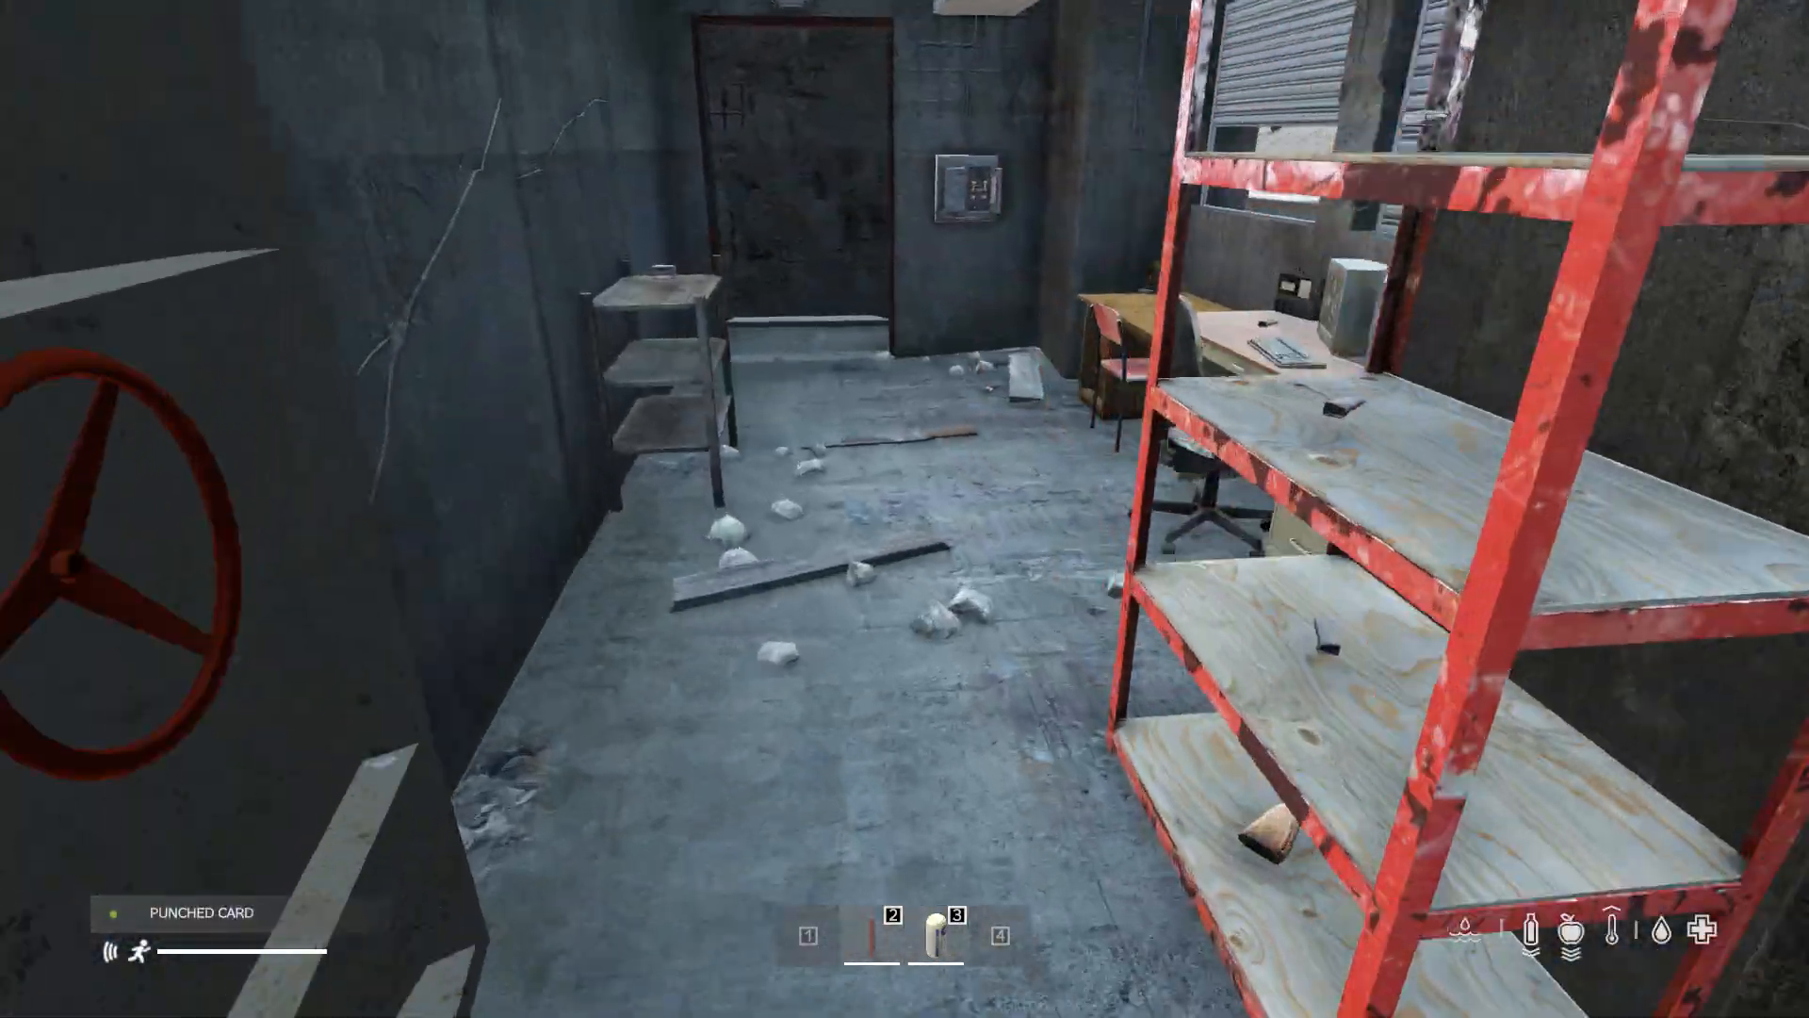
{"action": "mouse_move", "coordinate": [905, 509]}
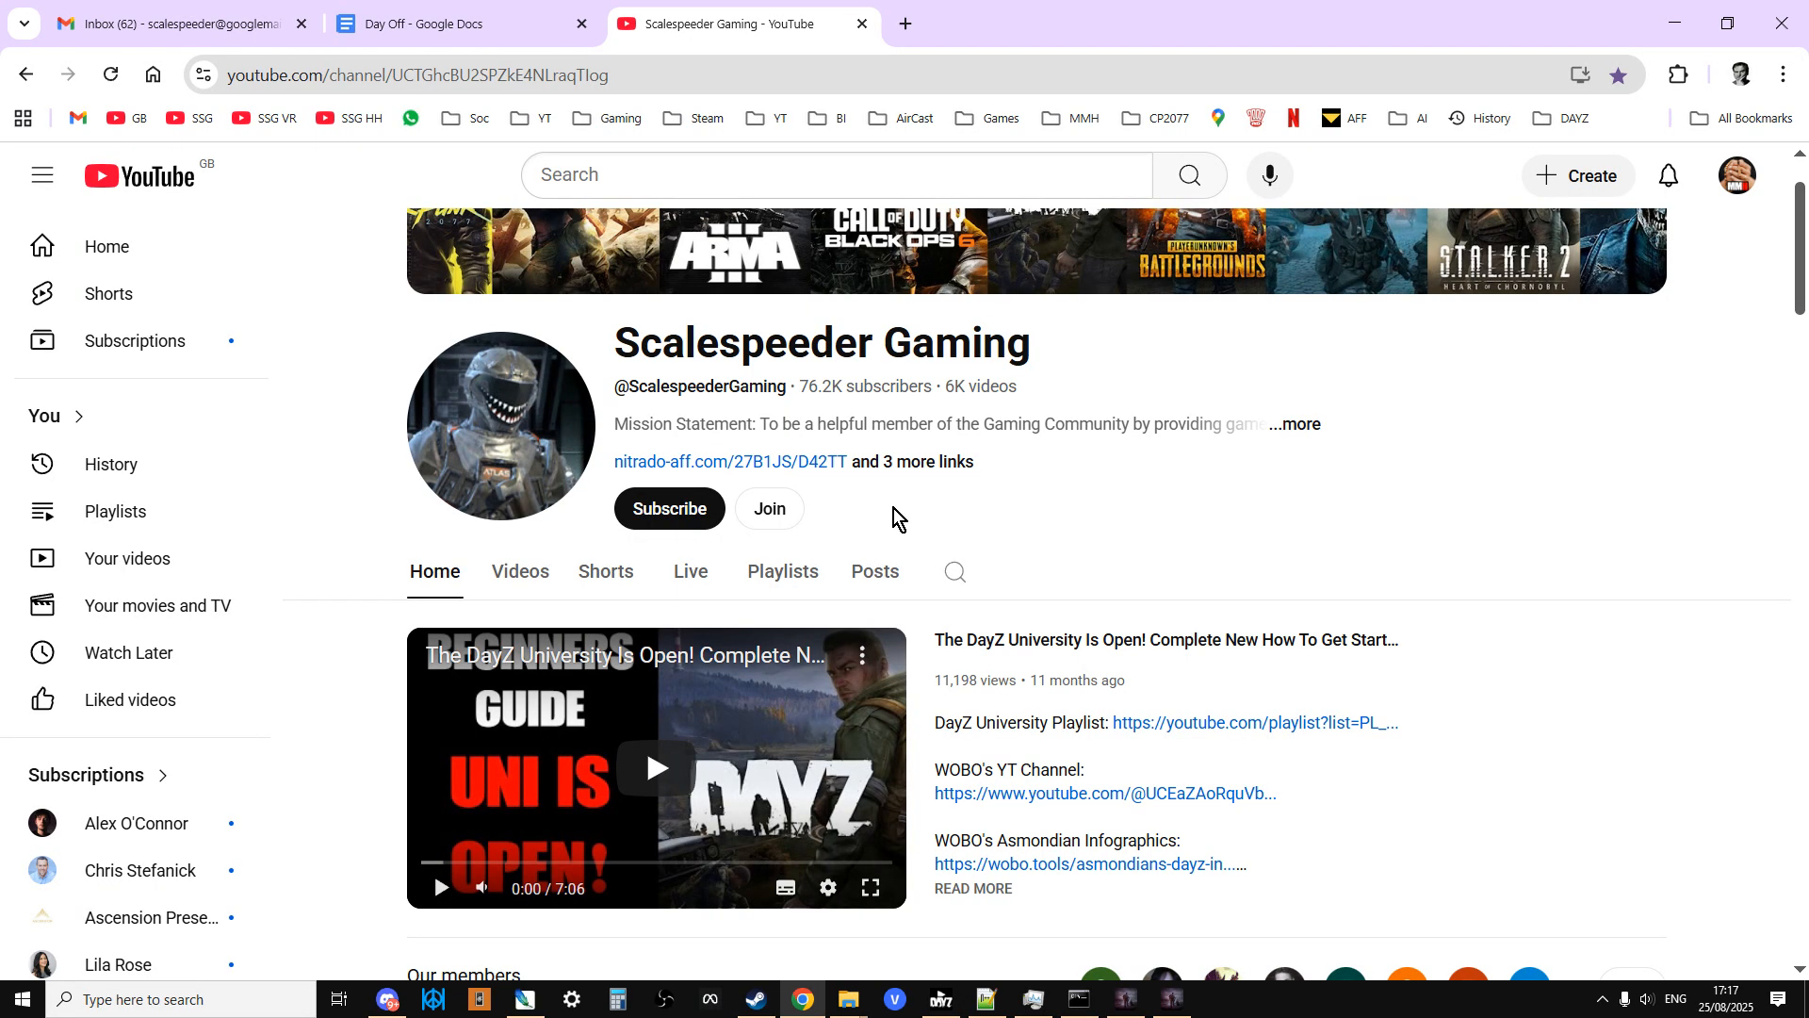
{"action": "mouse_move", "coordinate": [852, 999]}
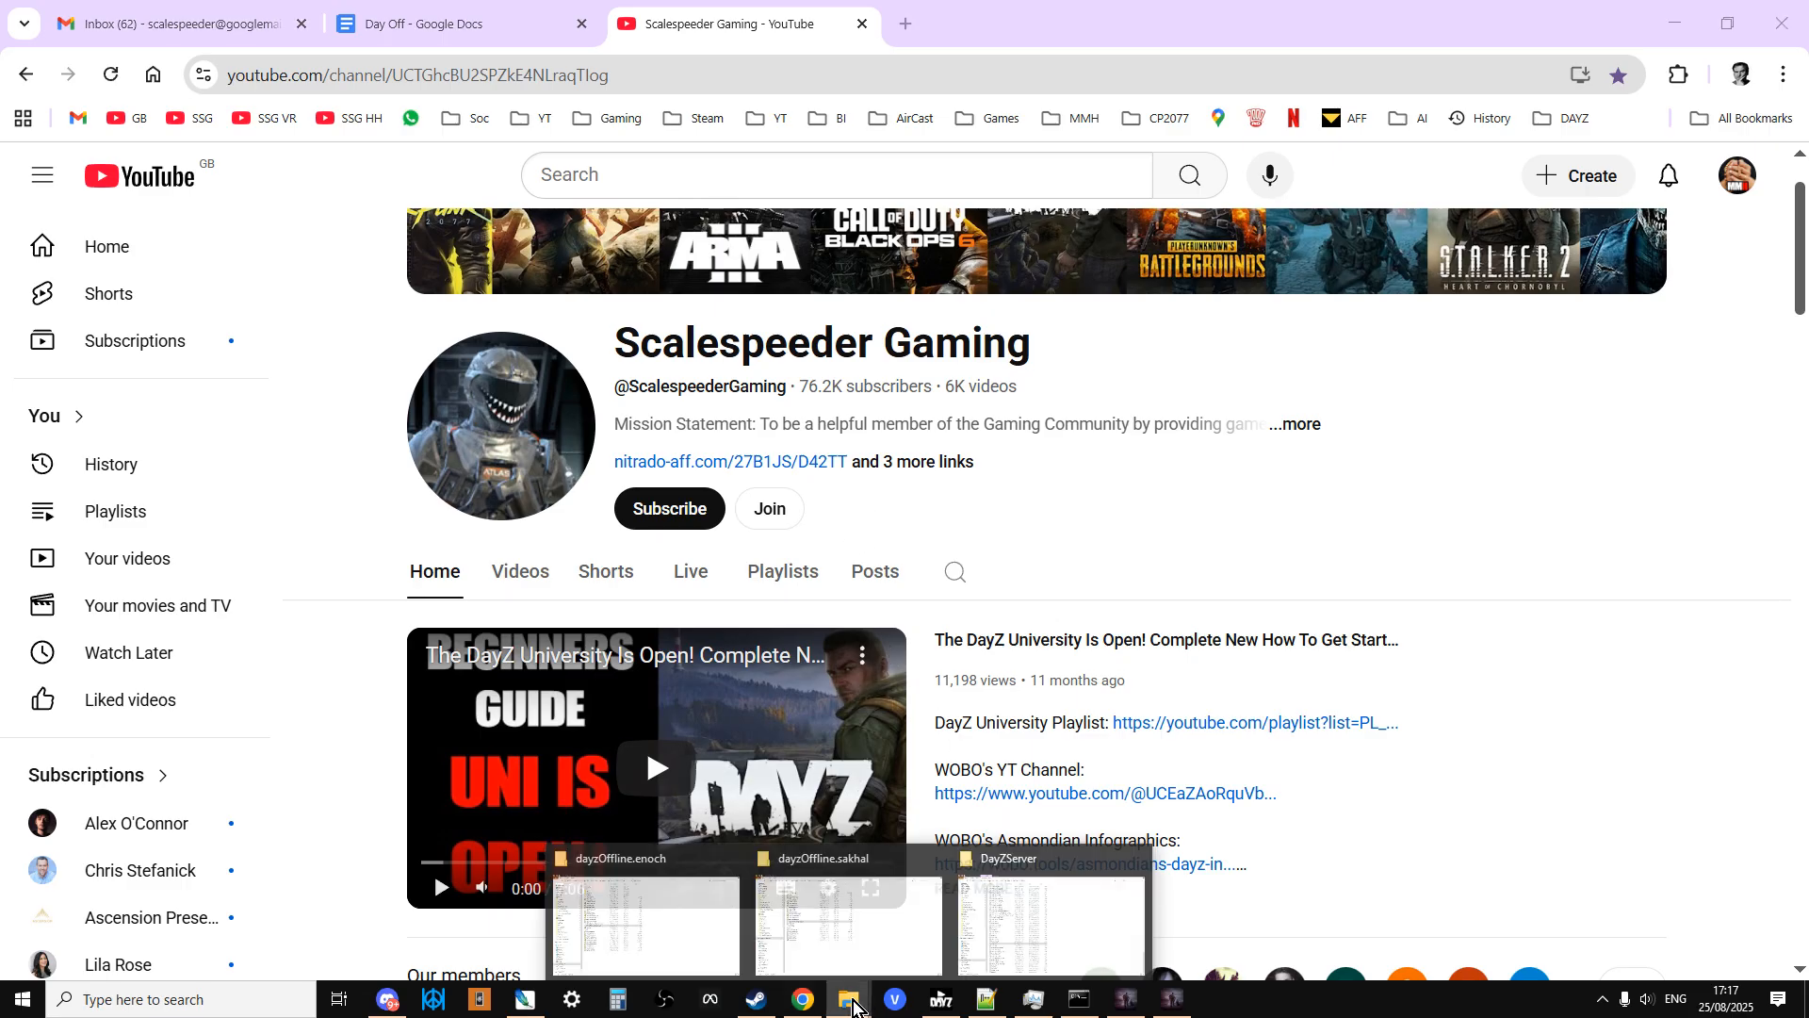
- Bring up the dayzOffline.enoch Explorer window and go up to the DayZServer folder
{"action": "left_click", "coordinate": [643, 920]}
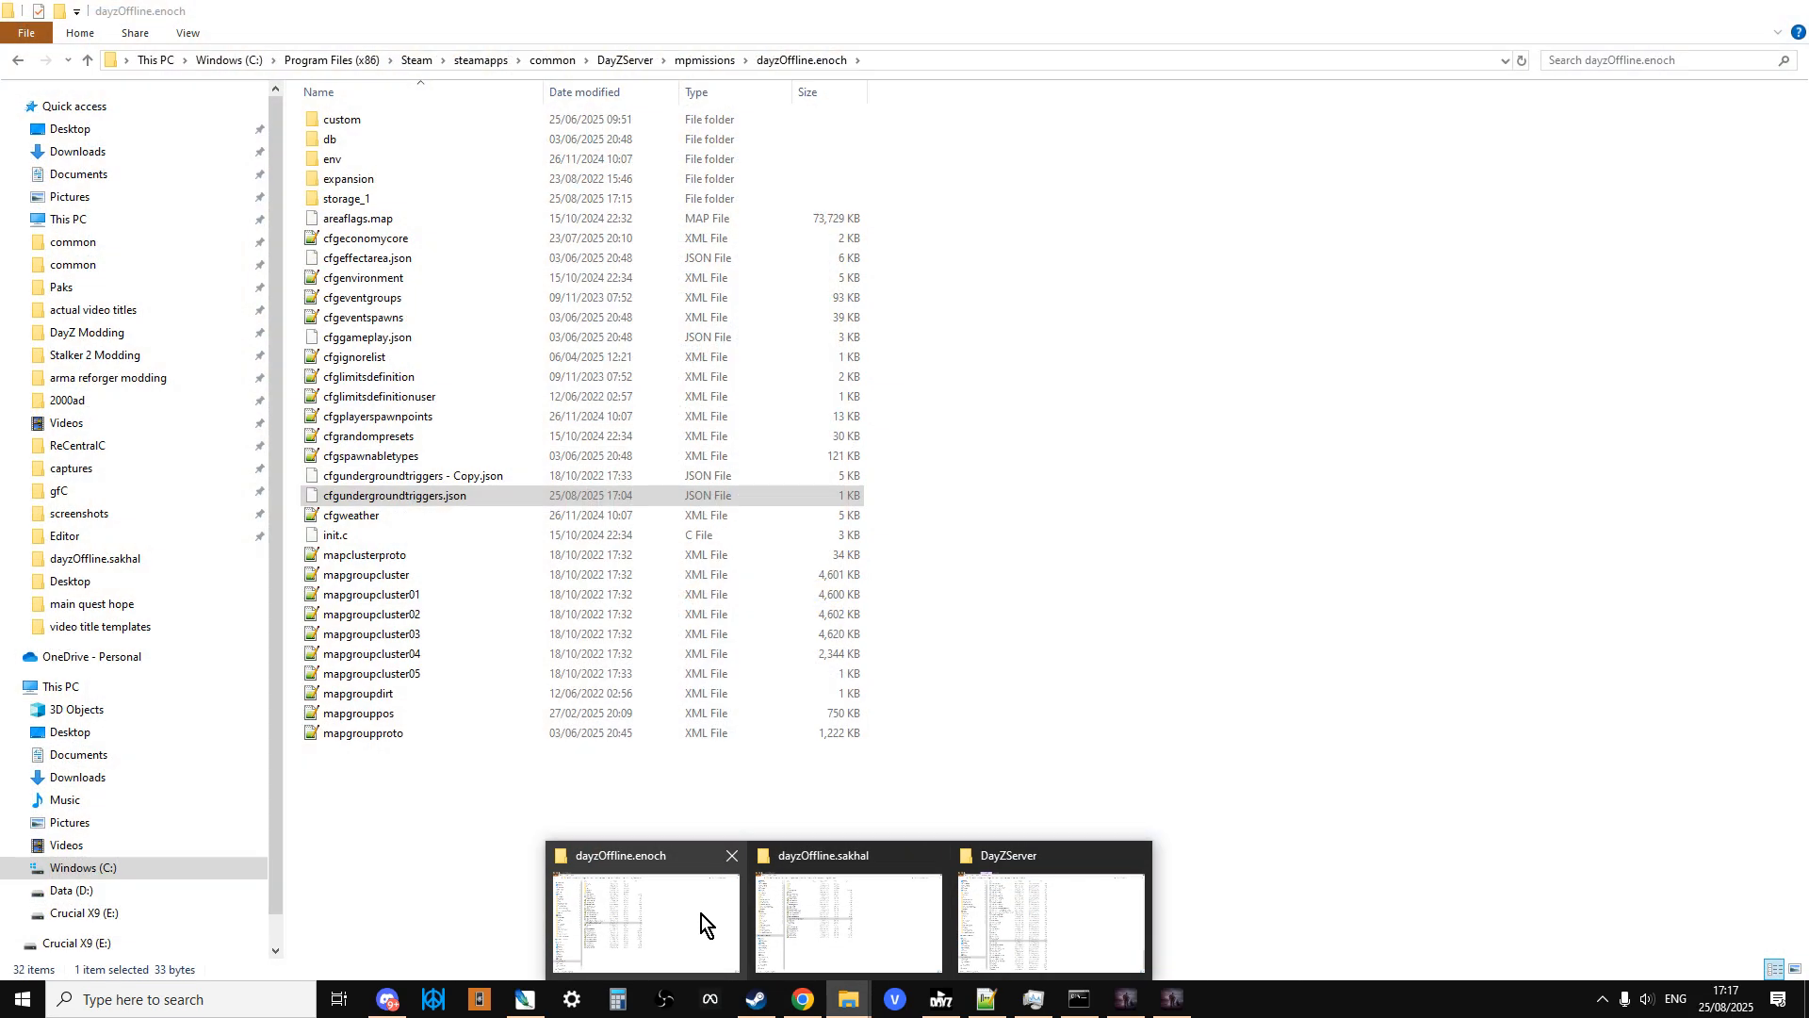
{"action": "left_click", "coordinate": [1046, 917]}
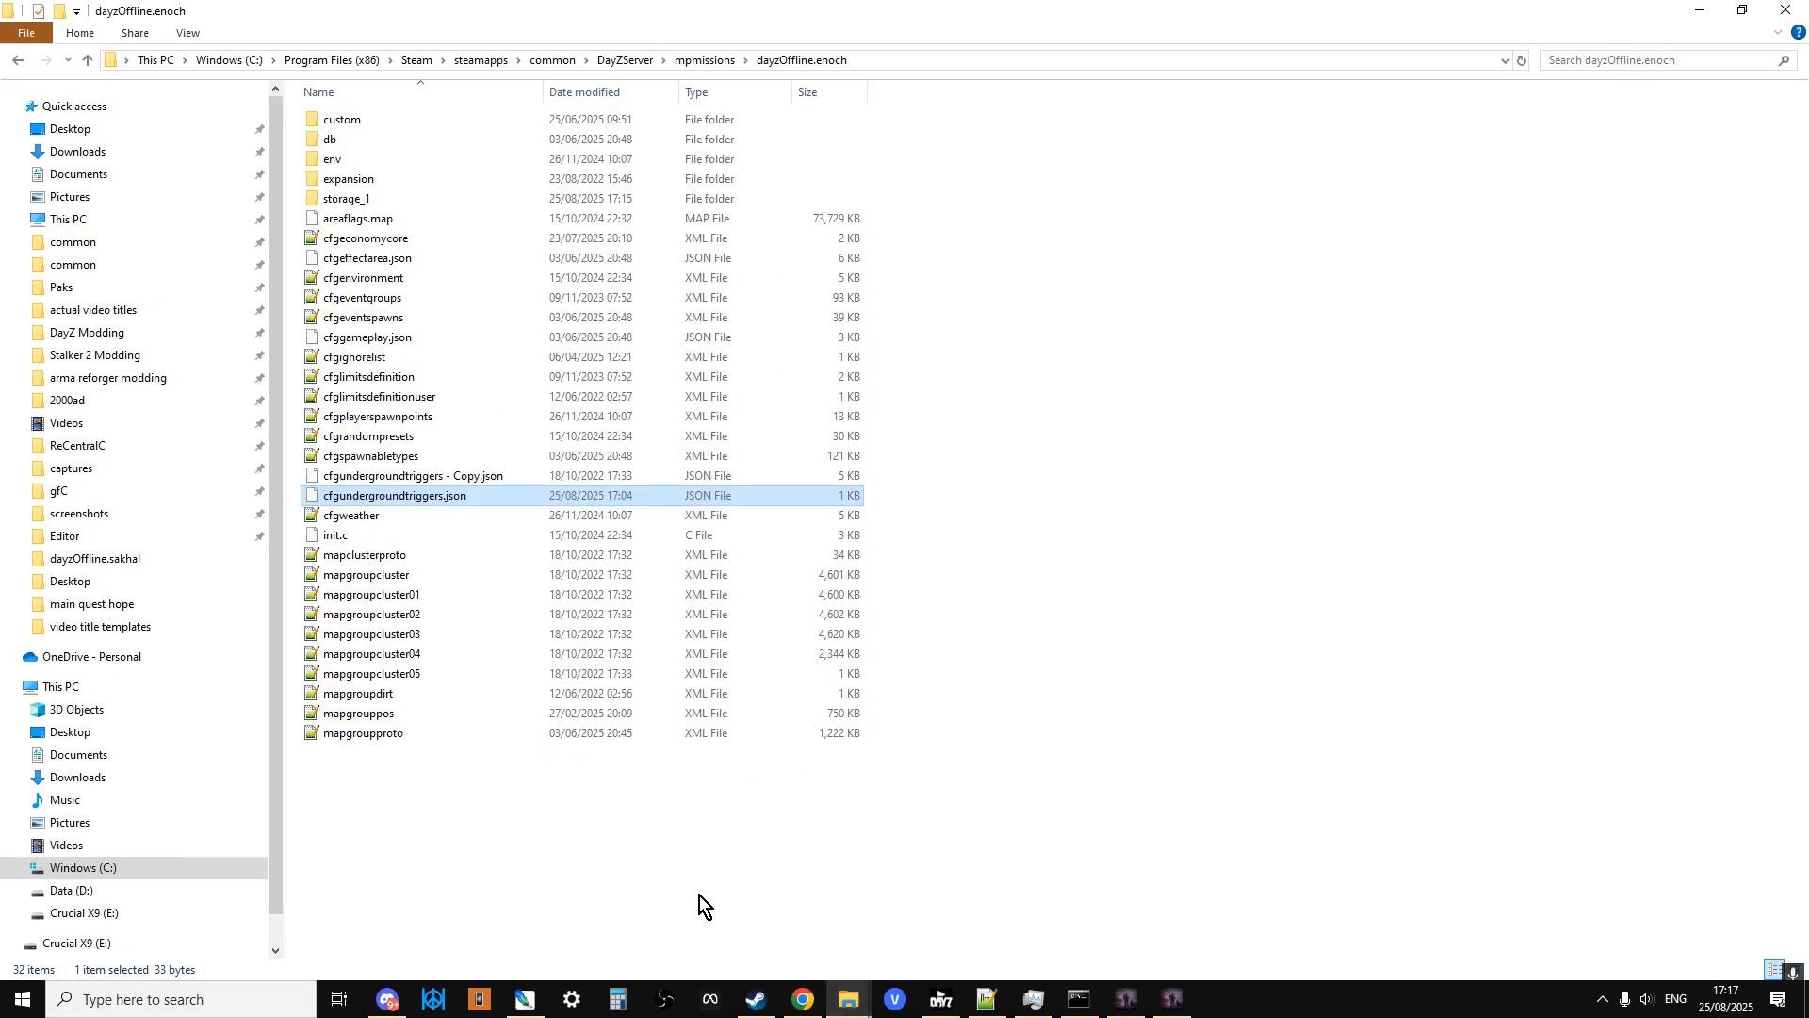
{"action": "mouse_move", "coordinate": [771, 712]}
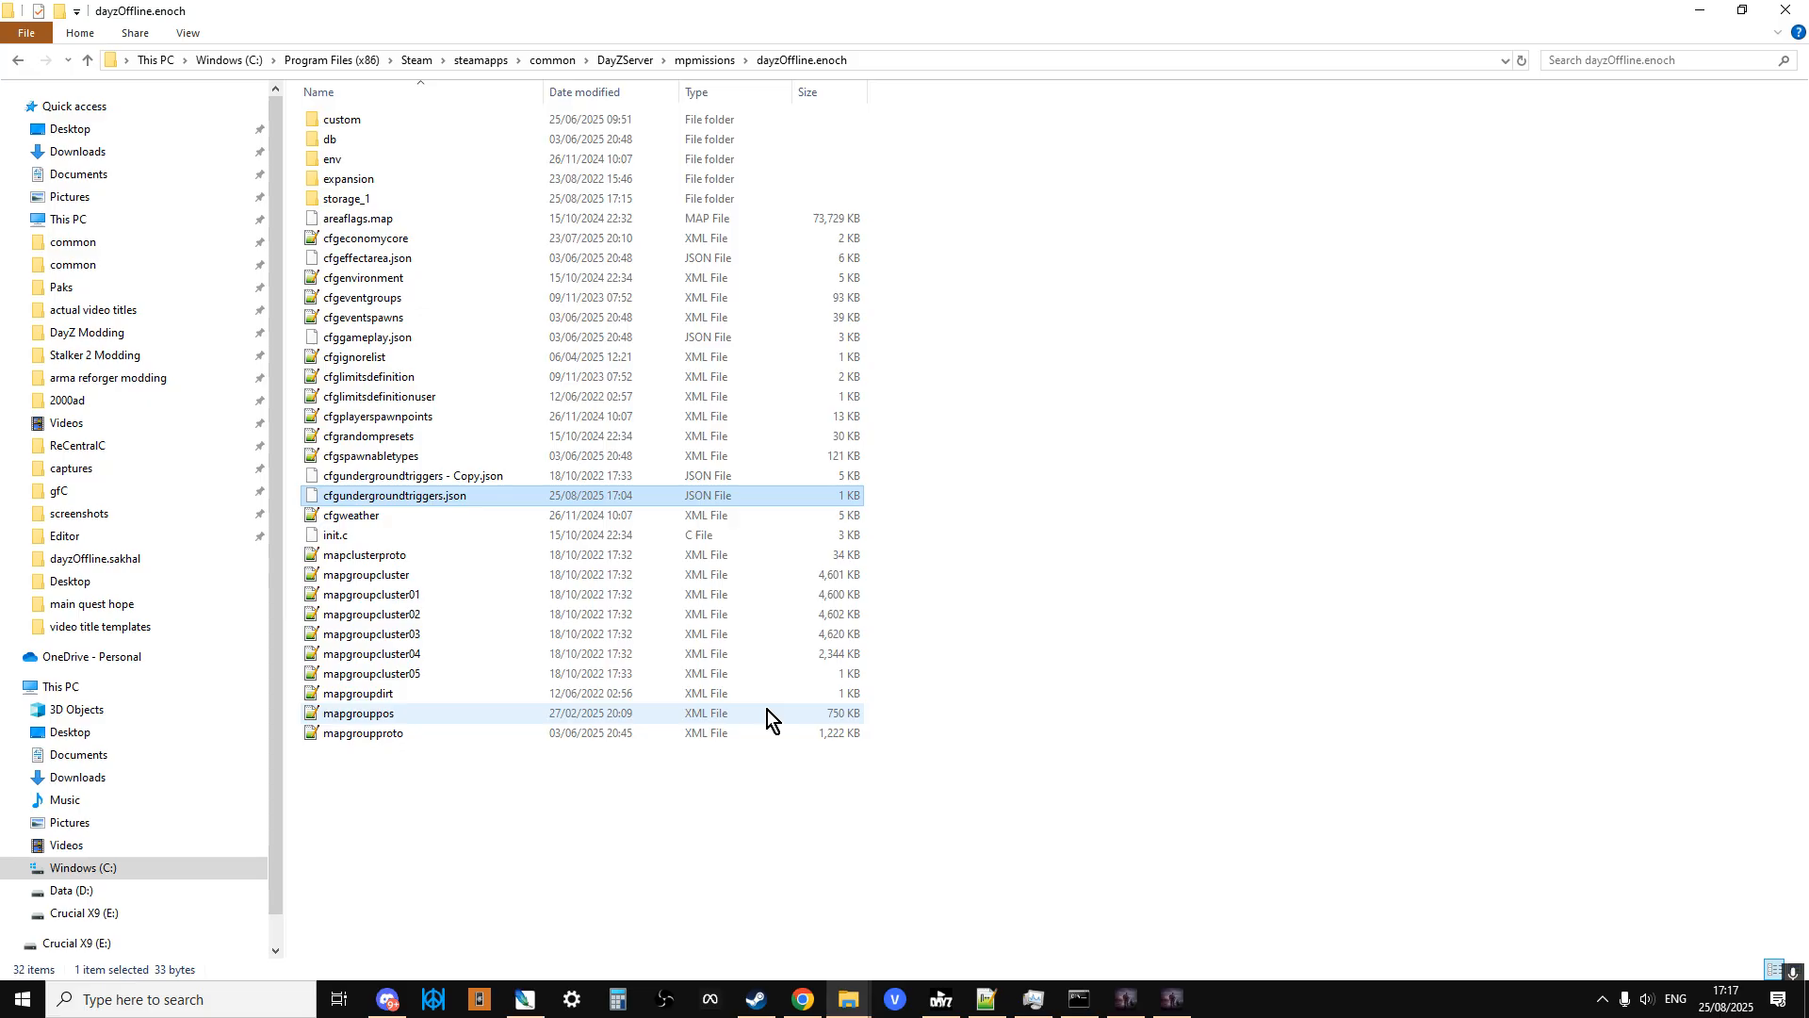
{"action": "left_click", "coordinate": [87, 60]}
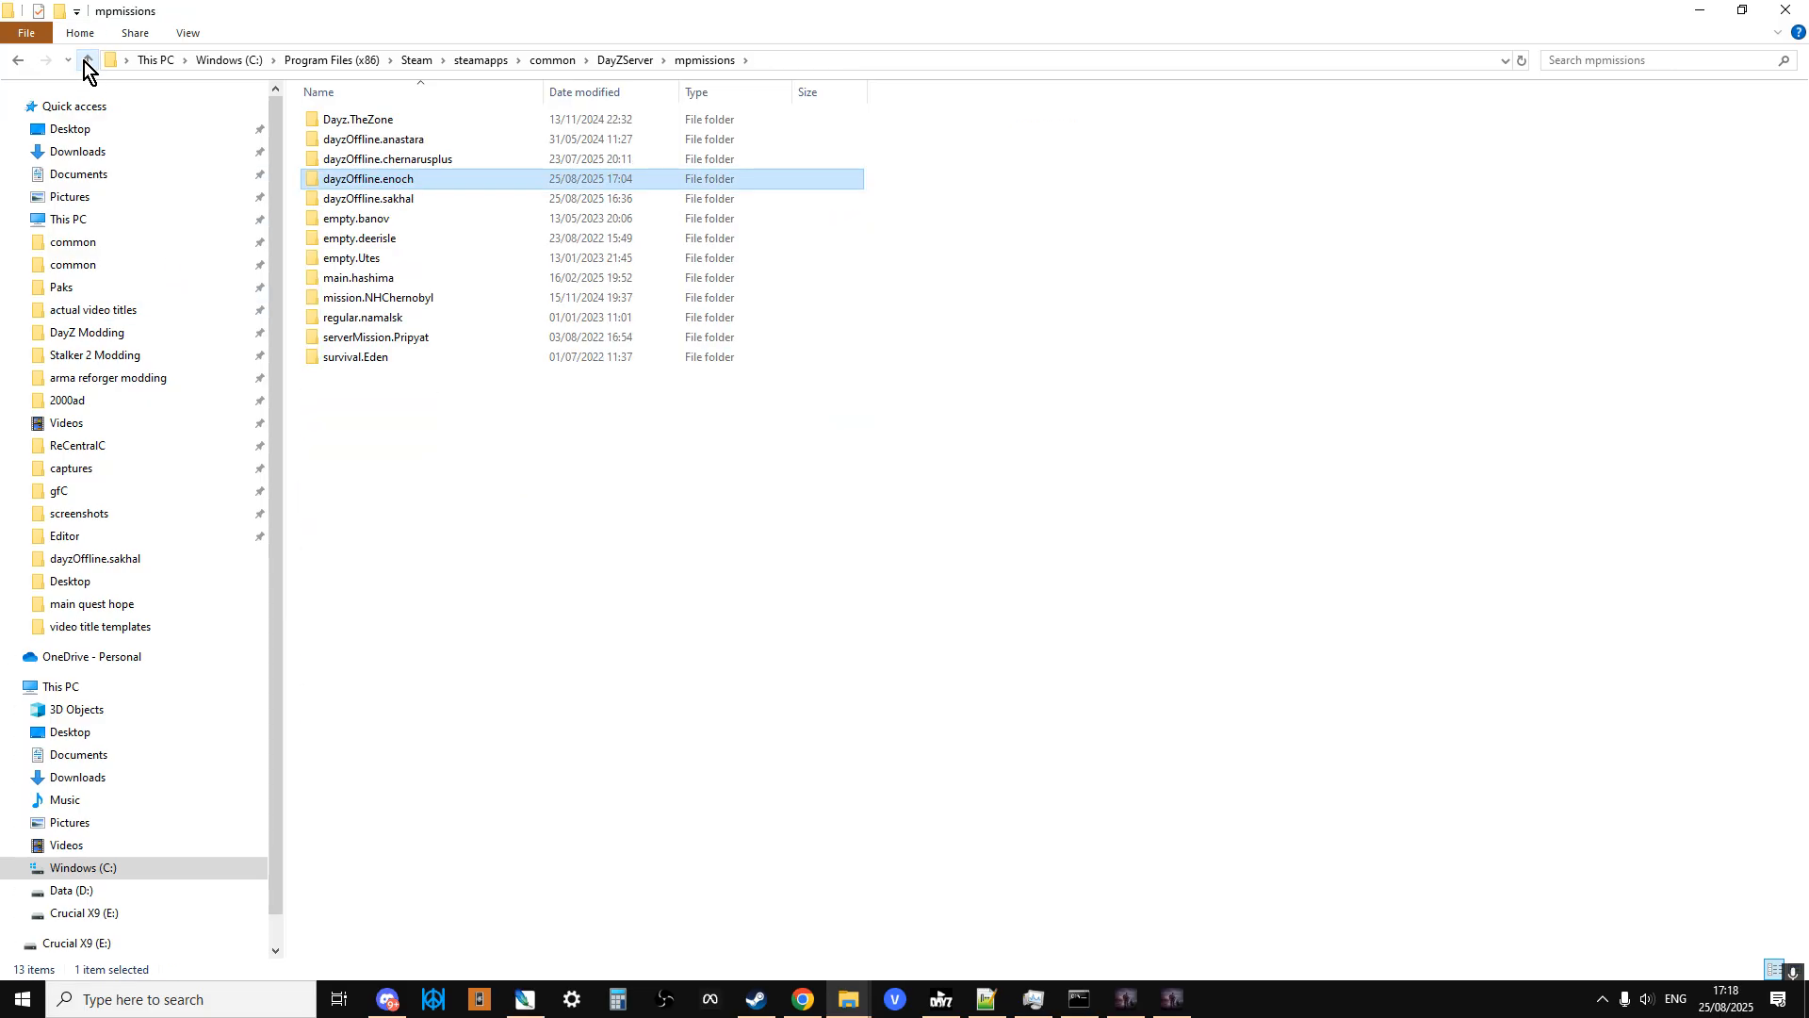
{"action": "left_click", "coordinate": [88, 61]}
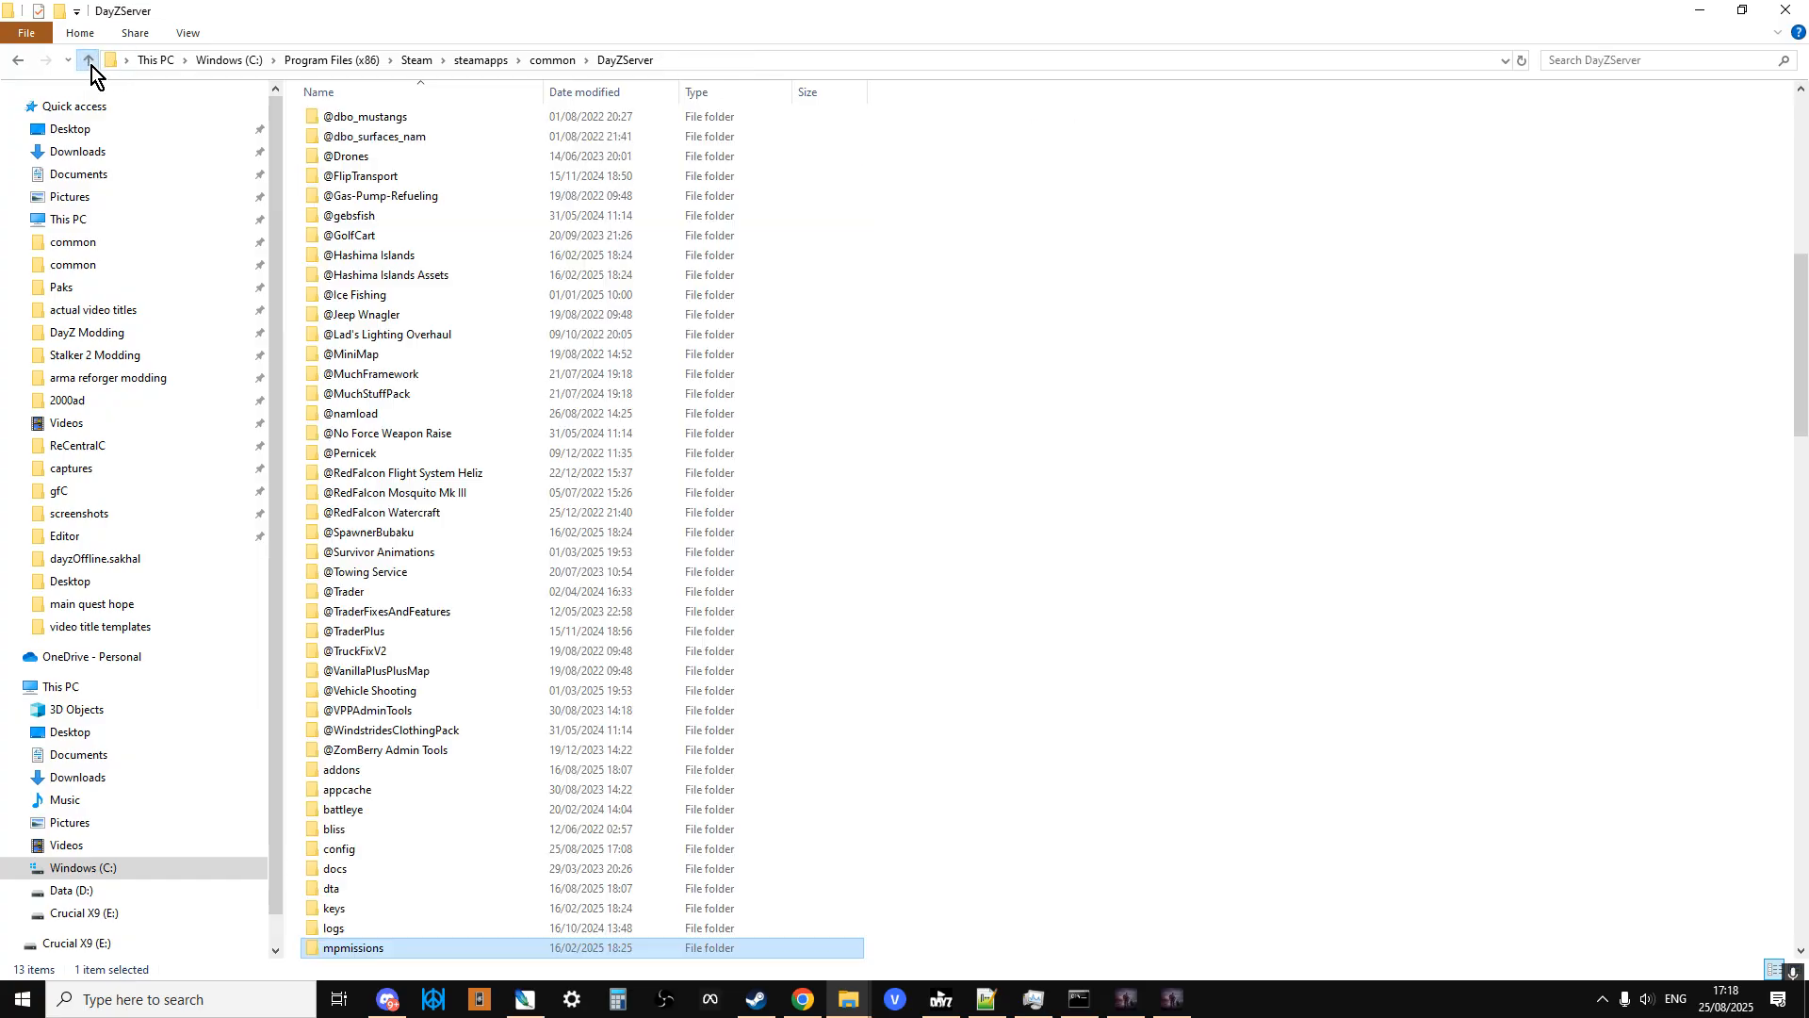
{"action": "scroll", "scroll_direction": "down", "scroll_amount": 3}
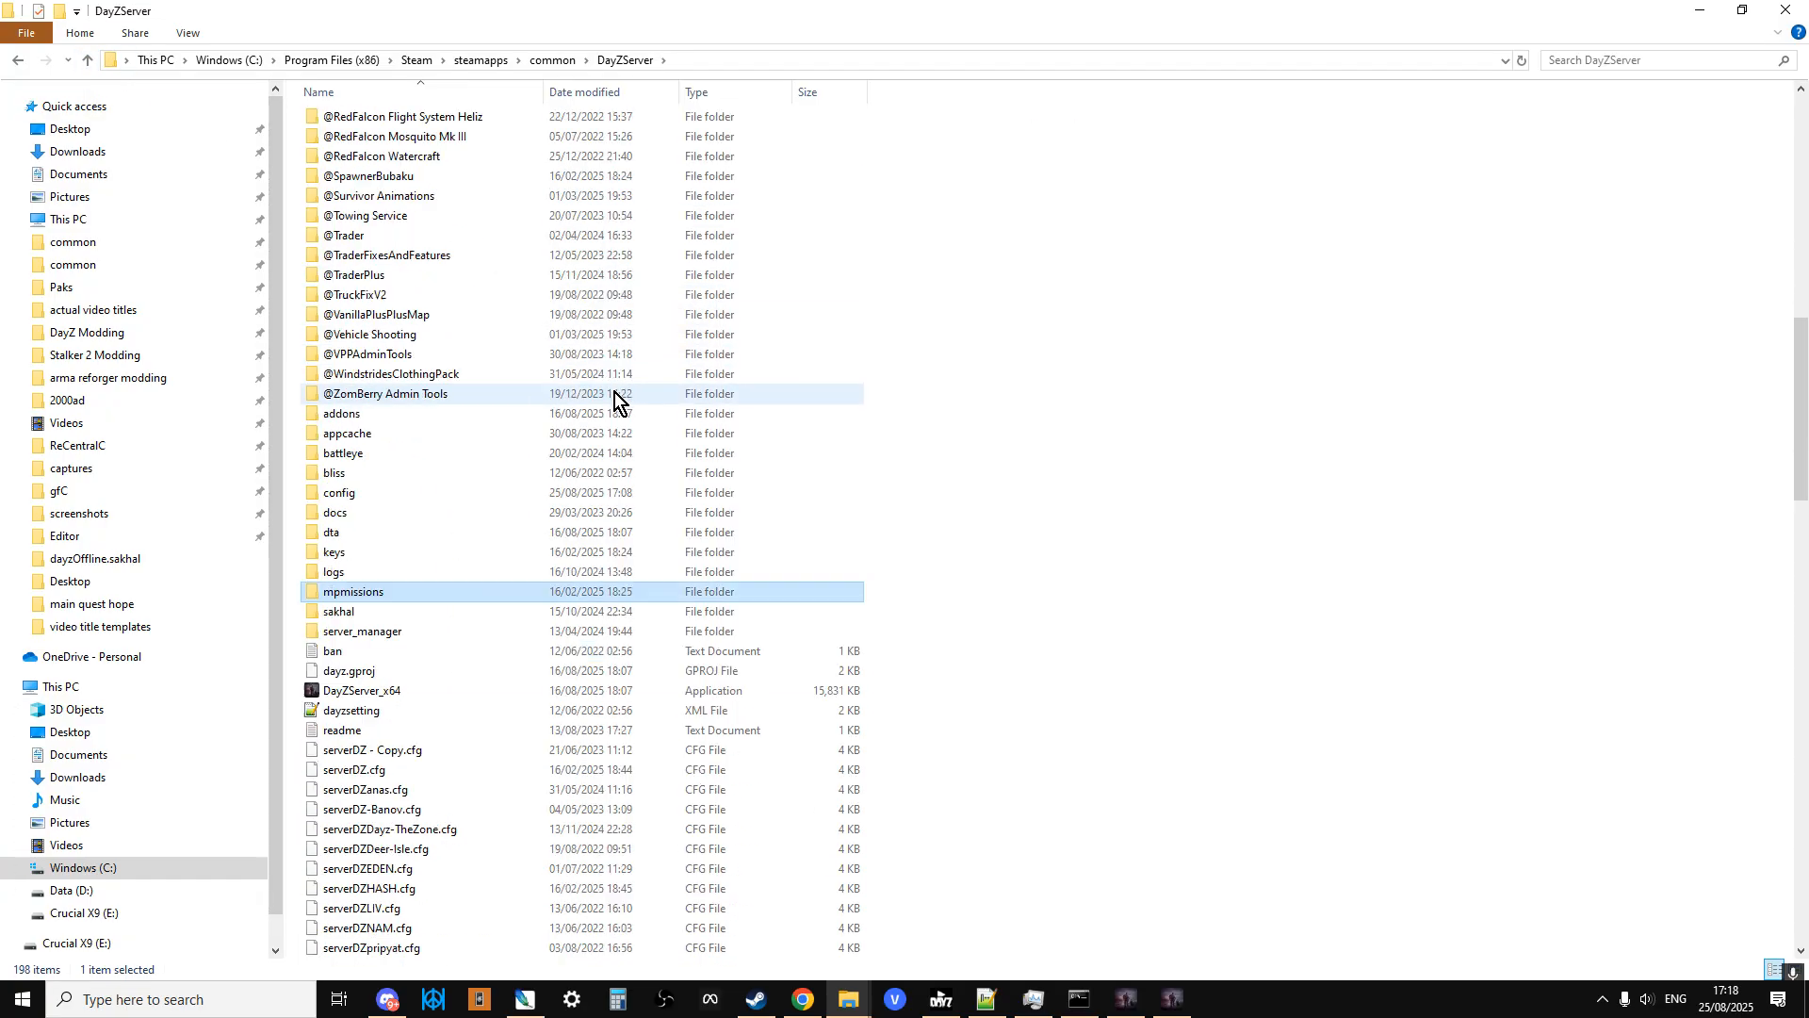
{"action": "scroll", "scroll_direction": "down", "scroll_amount": 3}
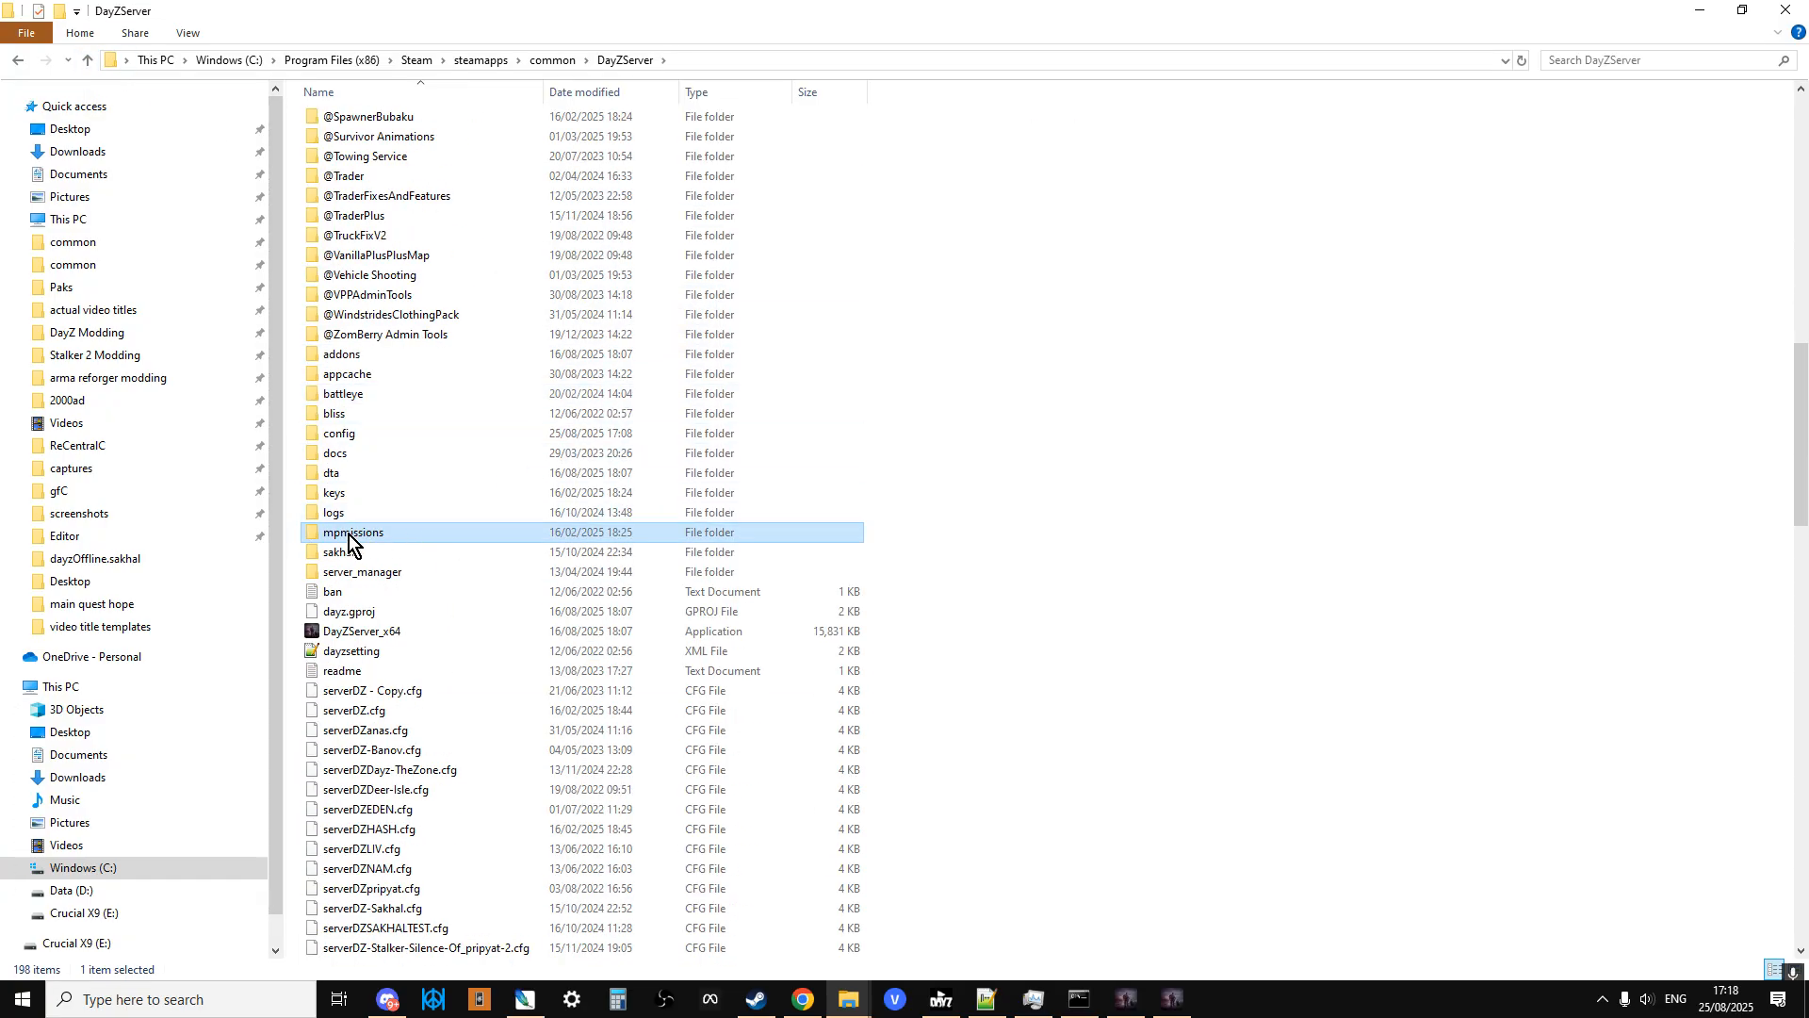
{"action": "mouse_move", "coordinate": [352, 531]}
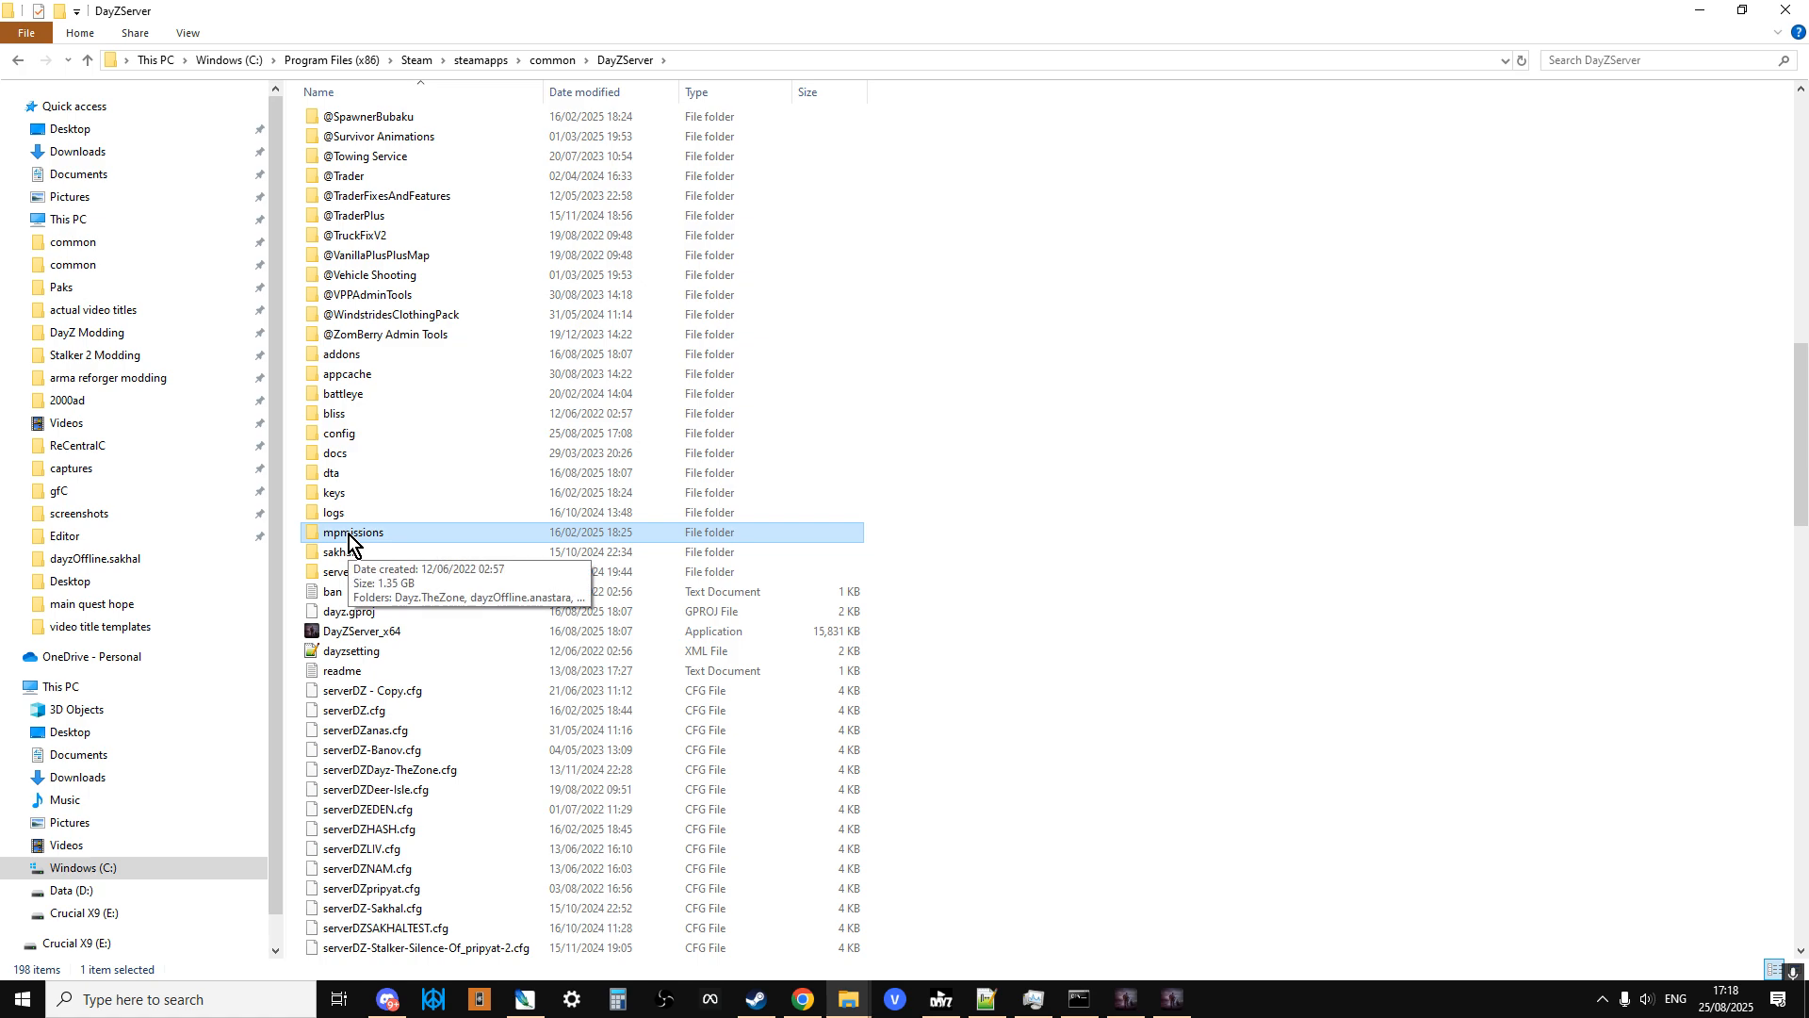
- Go into mpmissions and then into the dayzOffline.enoch mission folder
{"action": "double_click", "coordinate": [354, 532]}
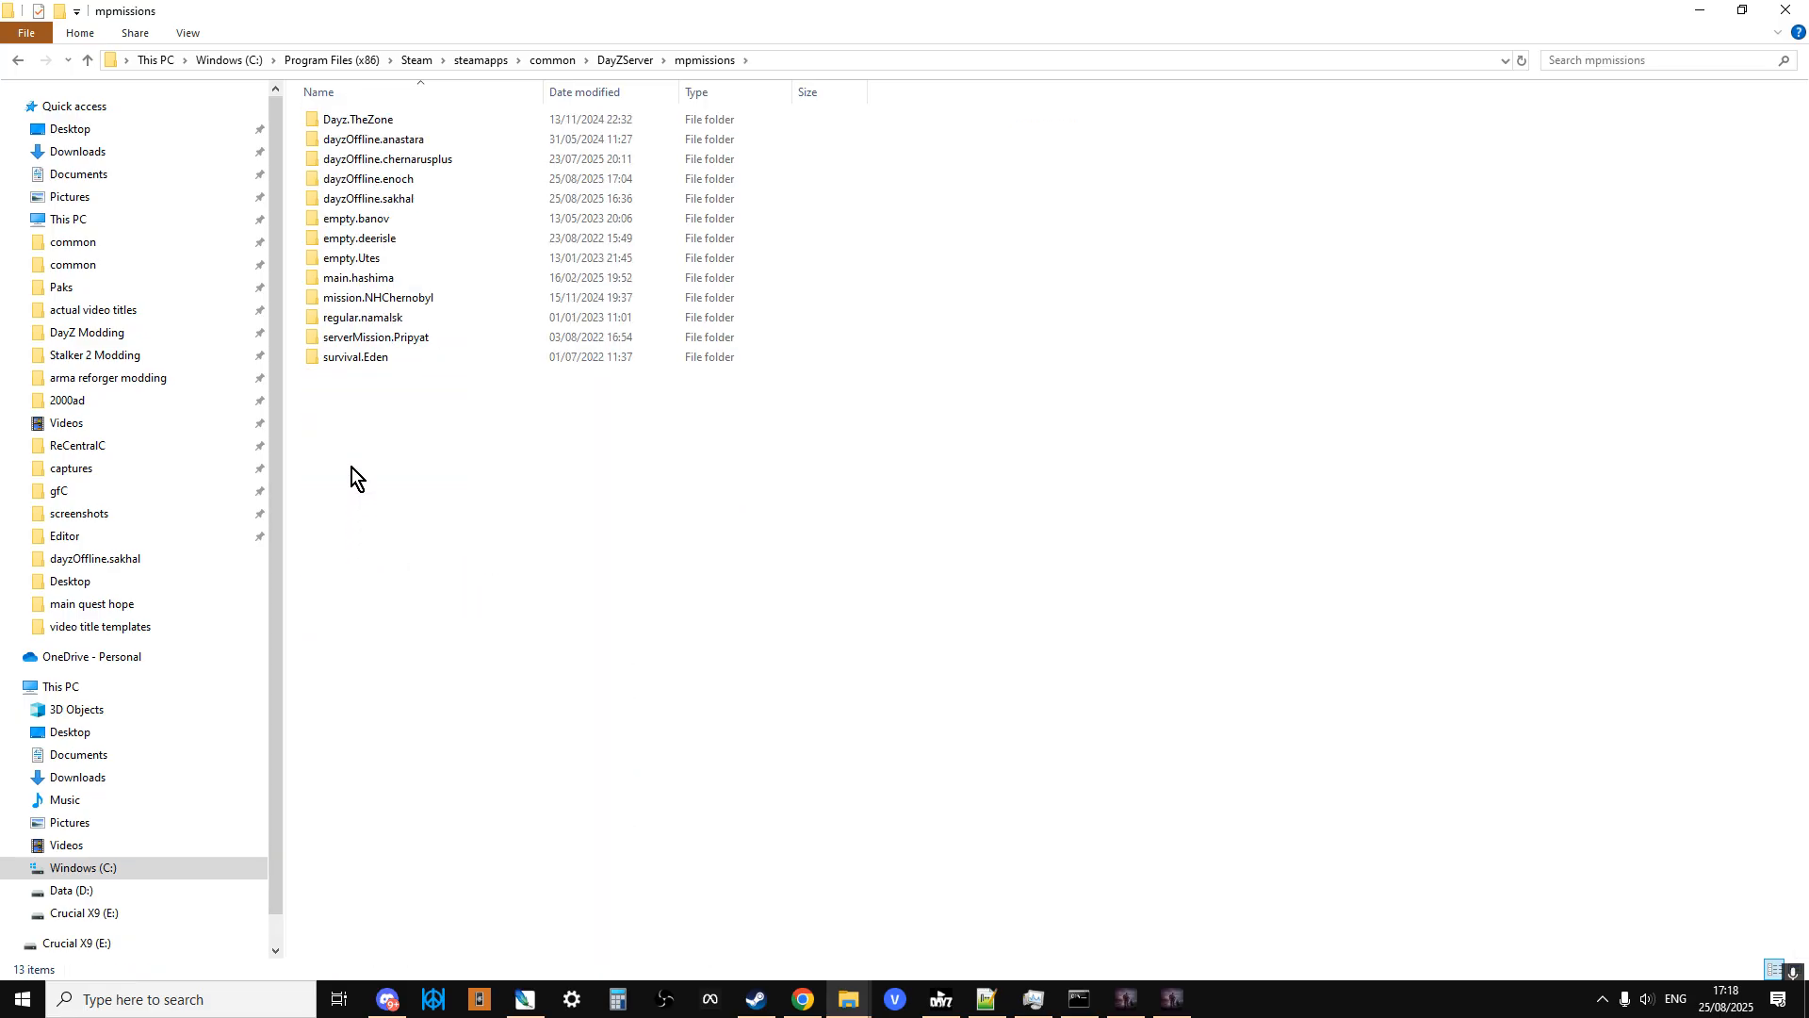
{"action": "left_click", "coordinate": [386, 159]}
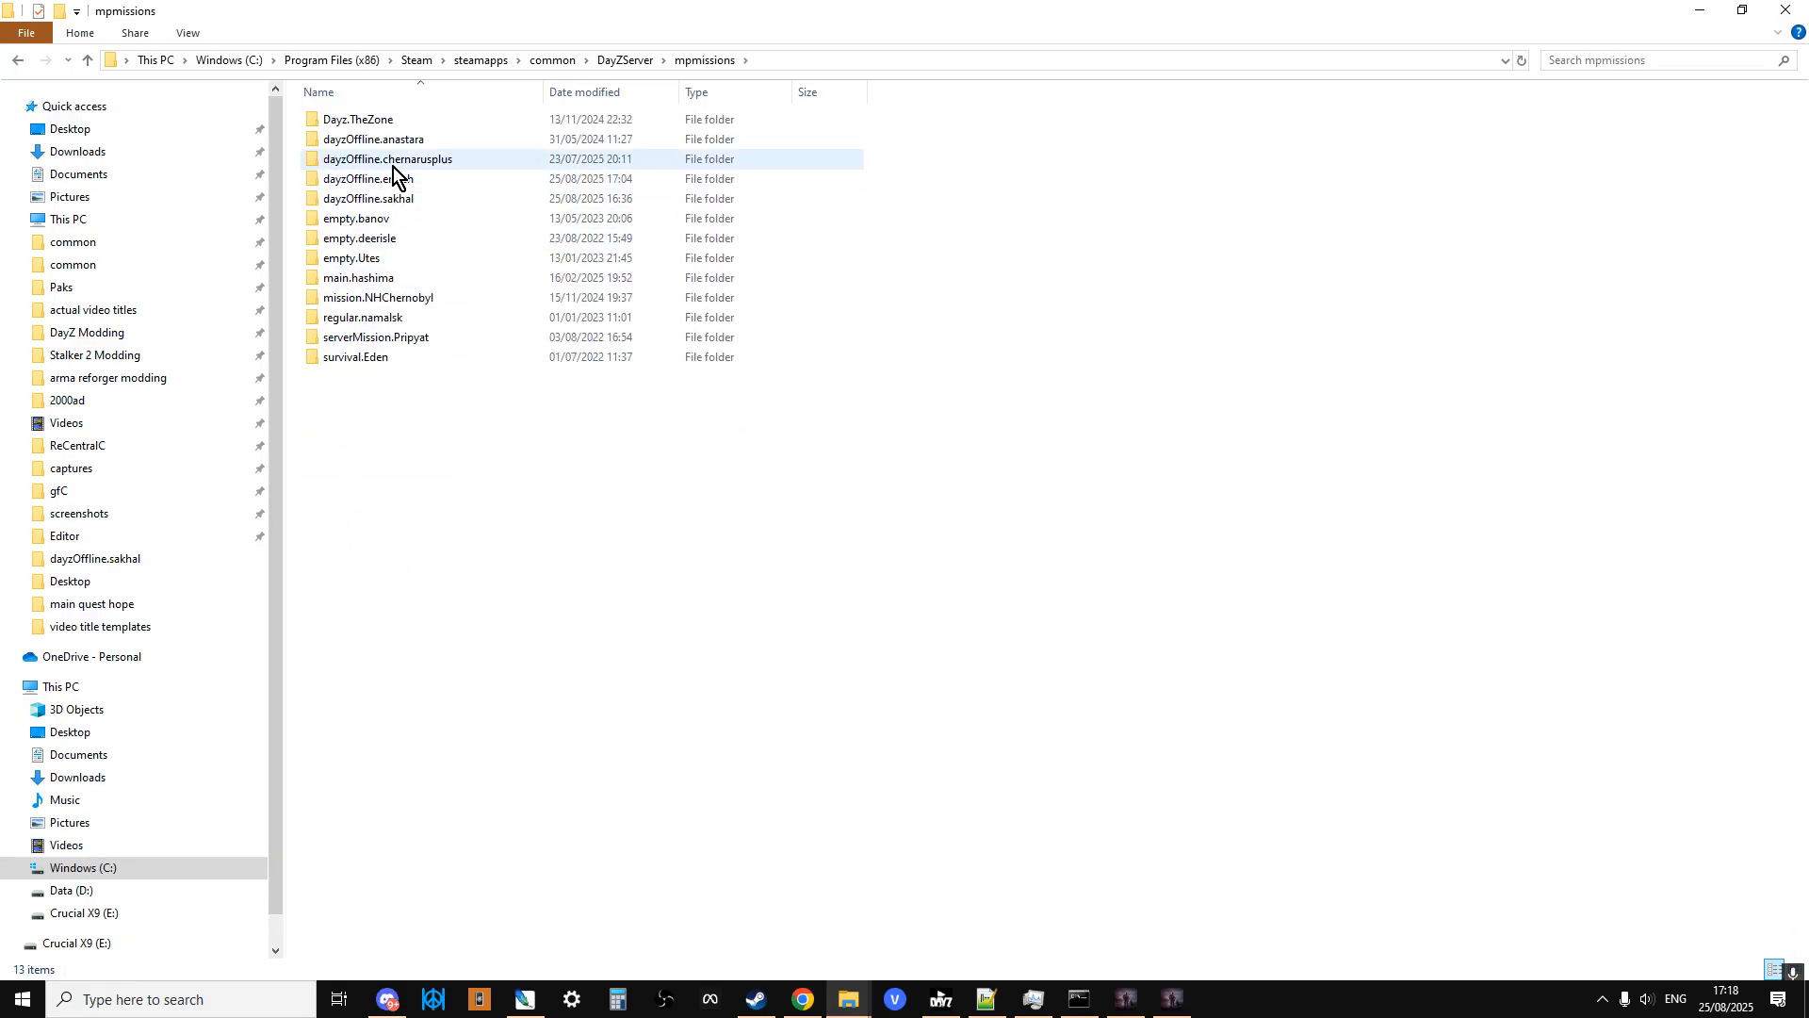
{"action": "left_click", "coordinate": [367, 179]}
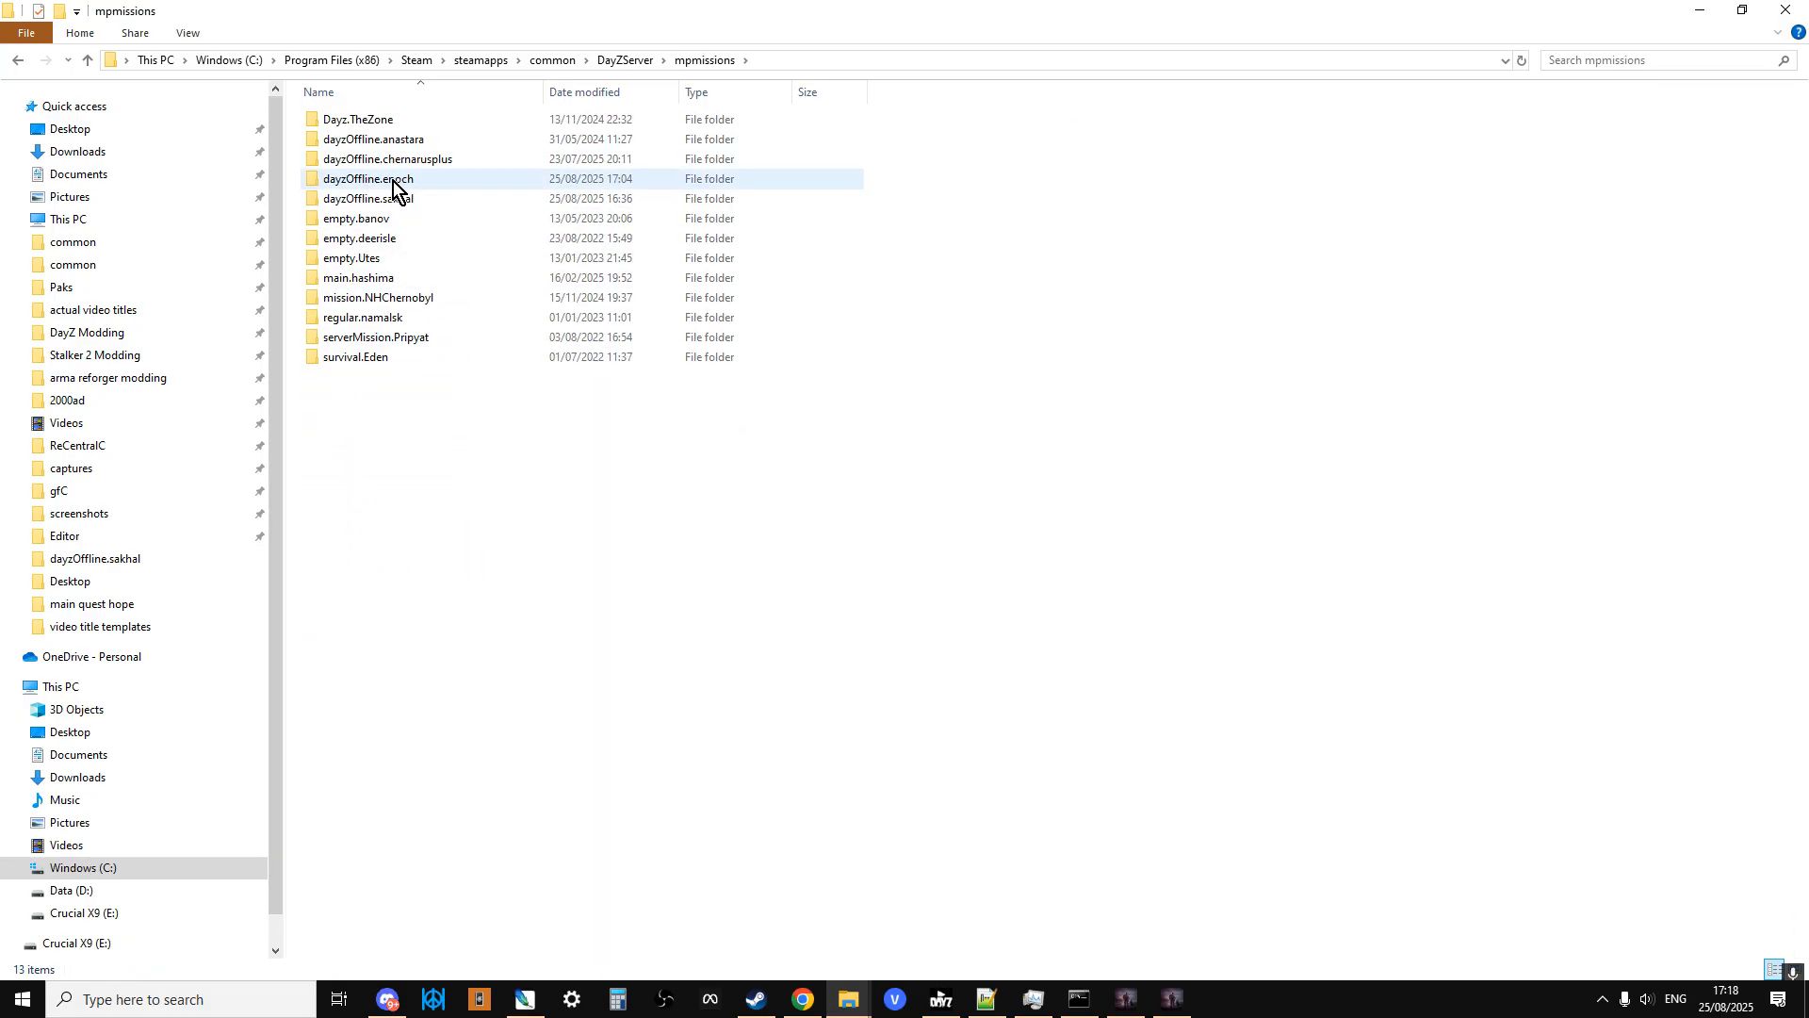
{"action": "mouse_move", "coordinate": [367, 179]}
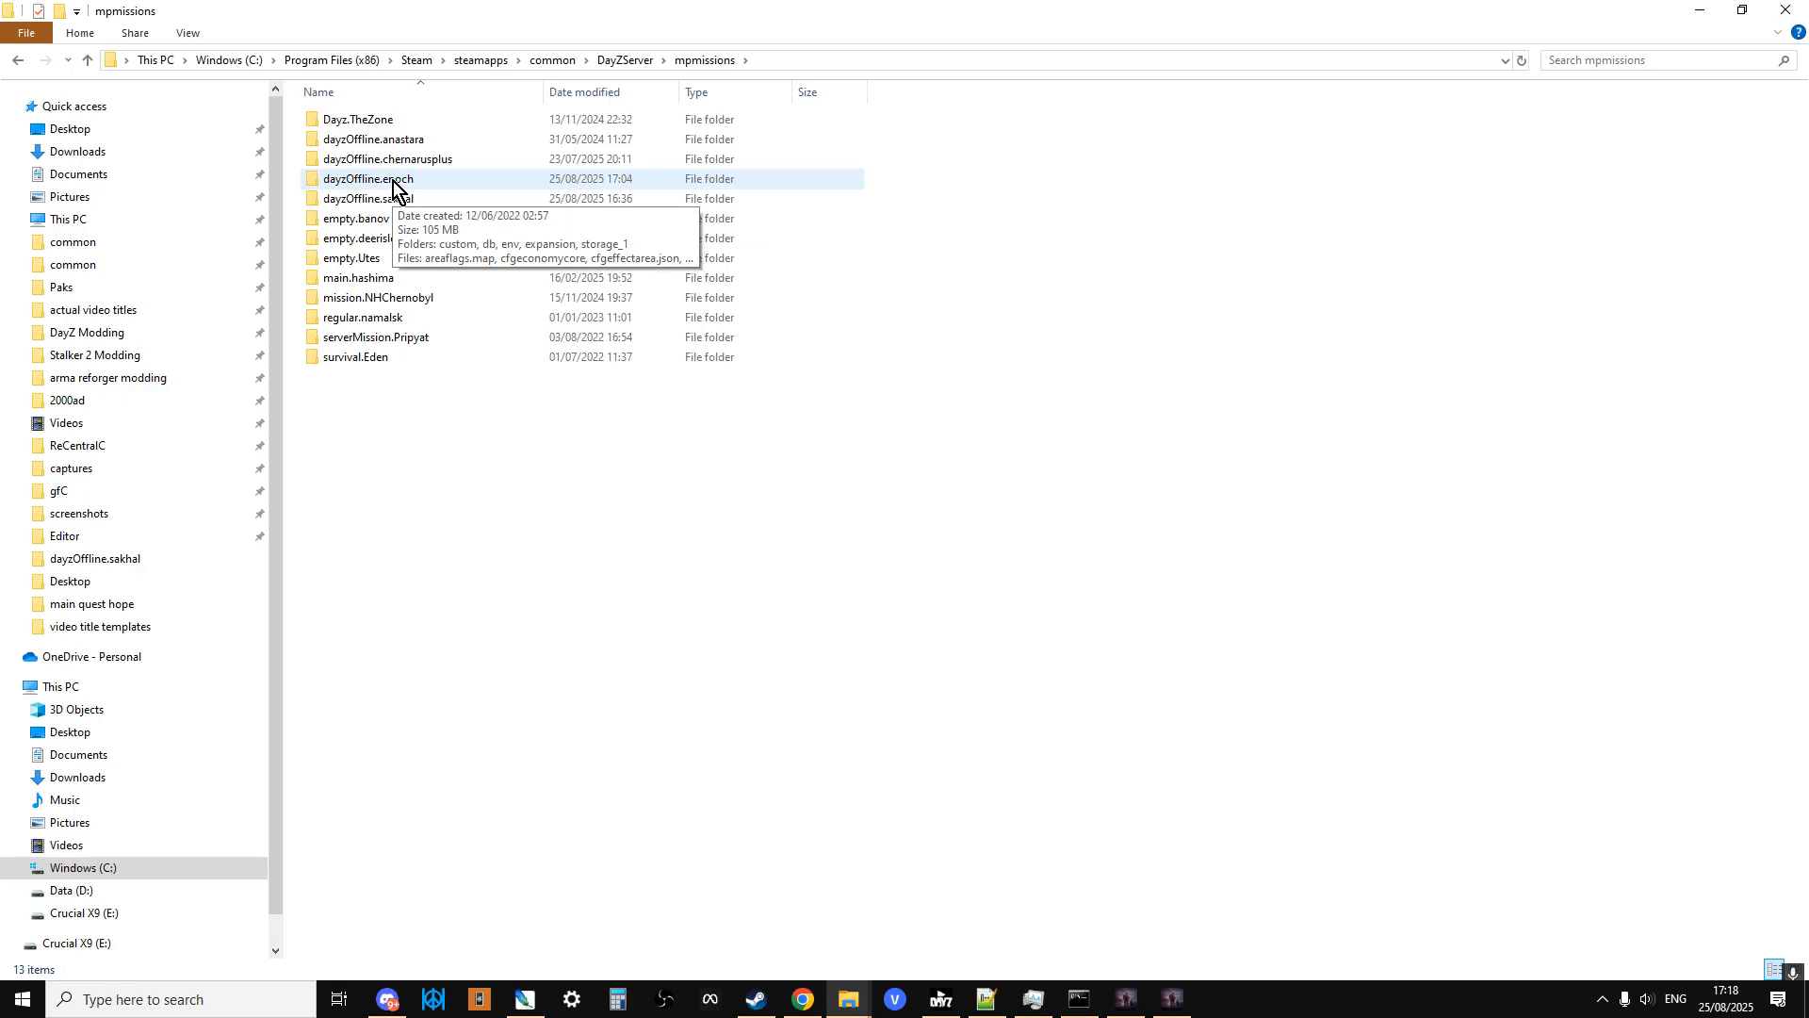
{"action": "double_click", "coordinate": [367, 179]}
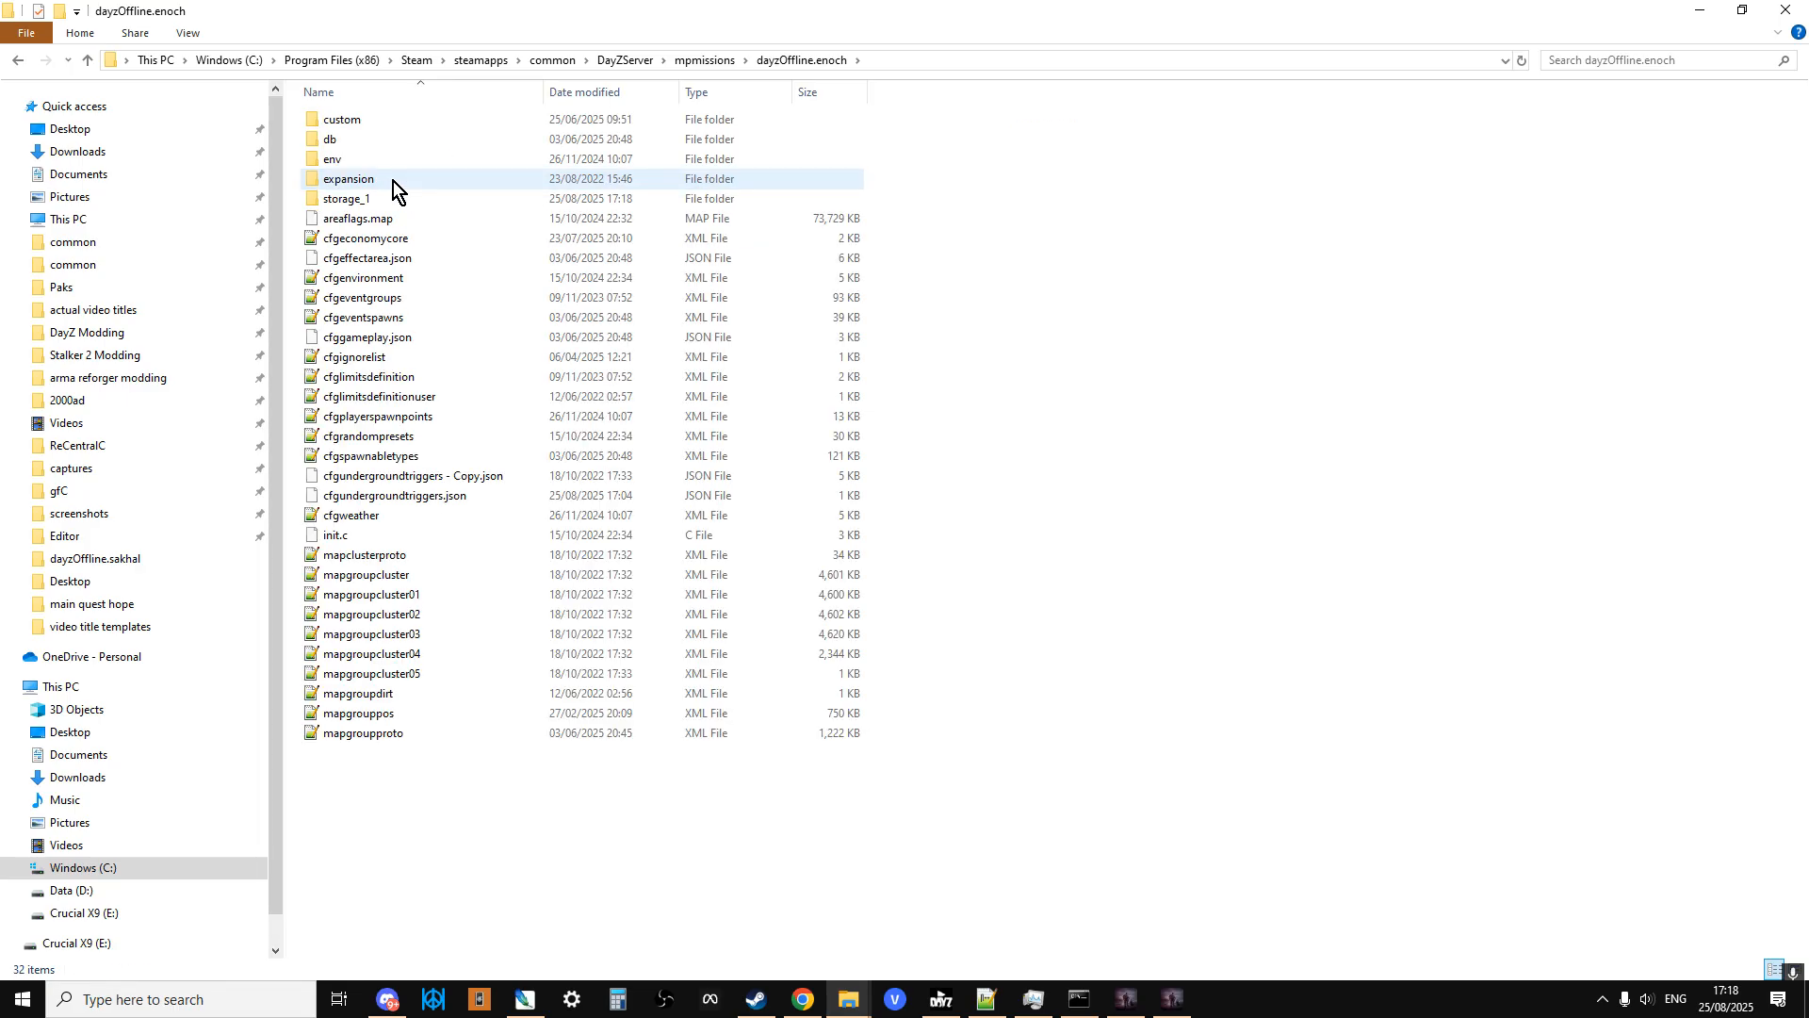
{"action": "mouse_move", "coordinate": [403, 495]}
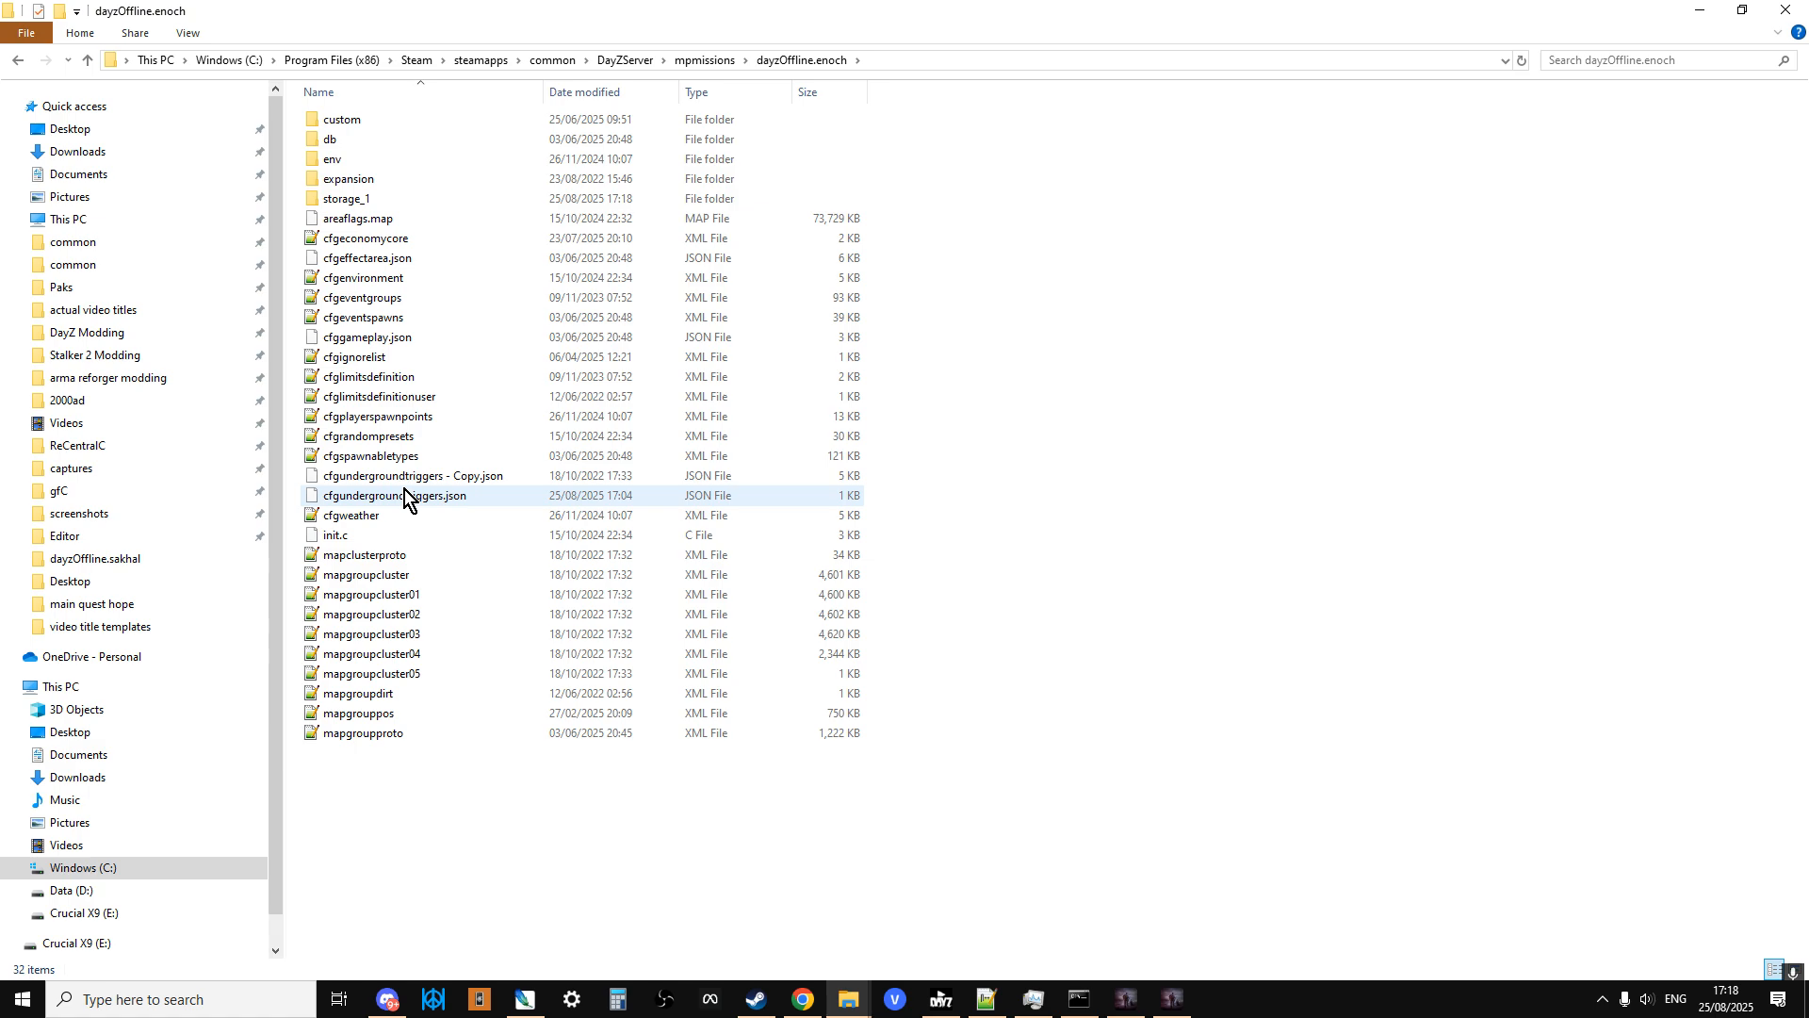
{"action": "mouse_move", "coordinate": [439, 479]}
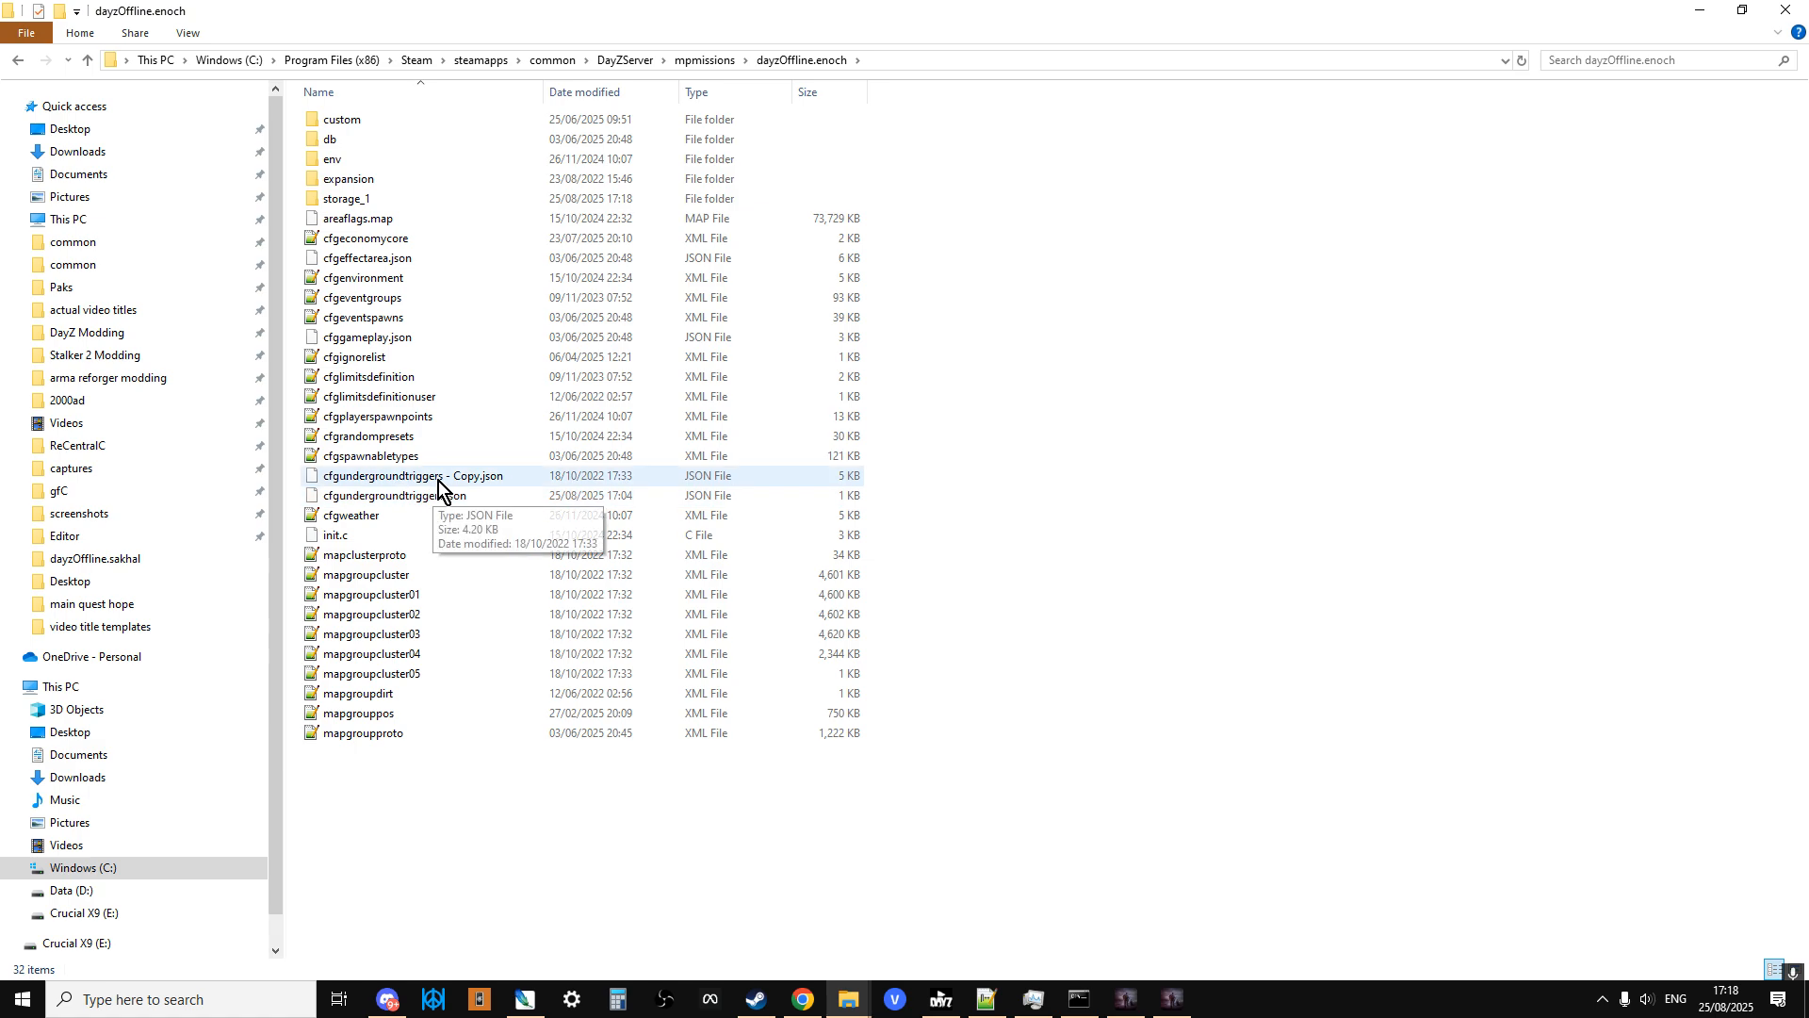
- Select cfgundergroundtriggers.json and bring up its right-click options menu
{"action": "left_click", "coordinate": [394, 496]}
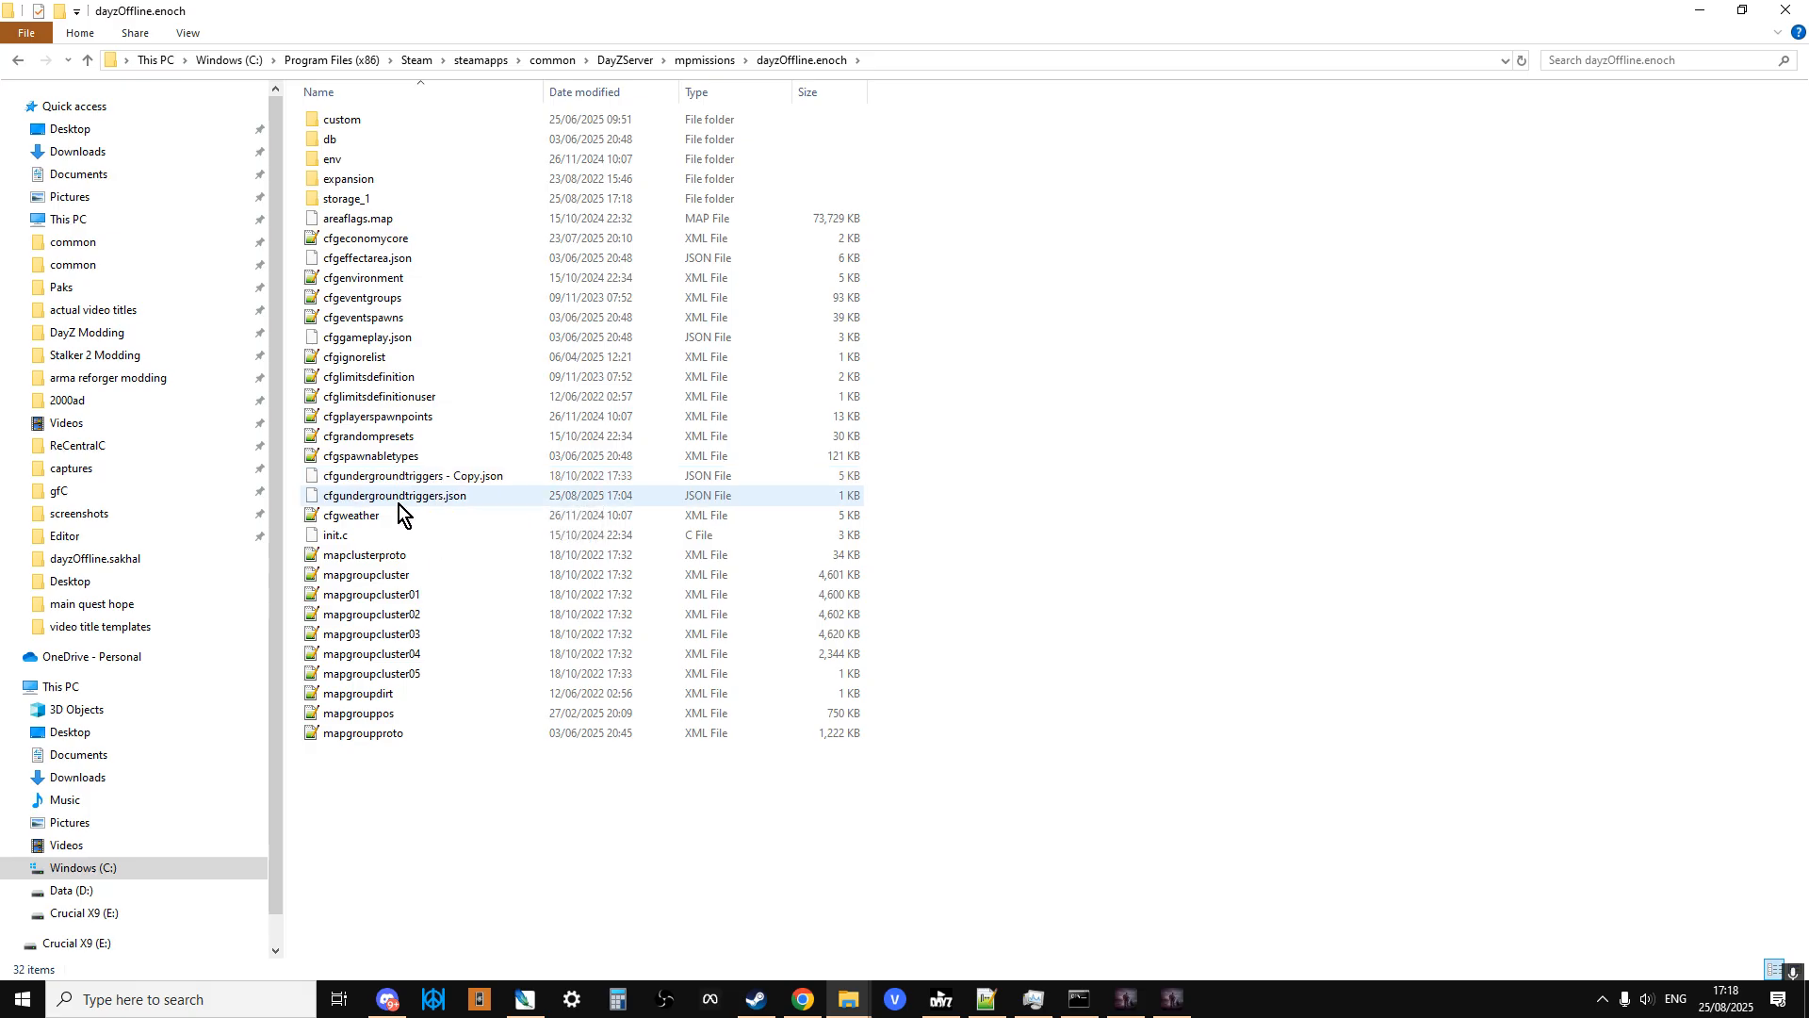
{"action": "mouse_move", "coordinate": [404, 496]}
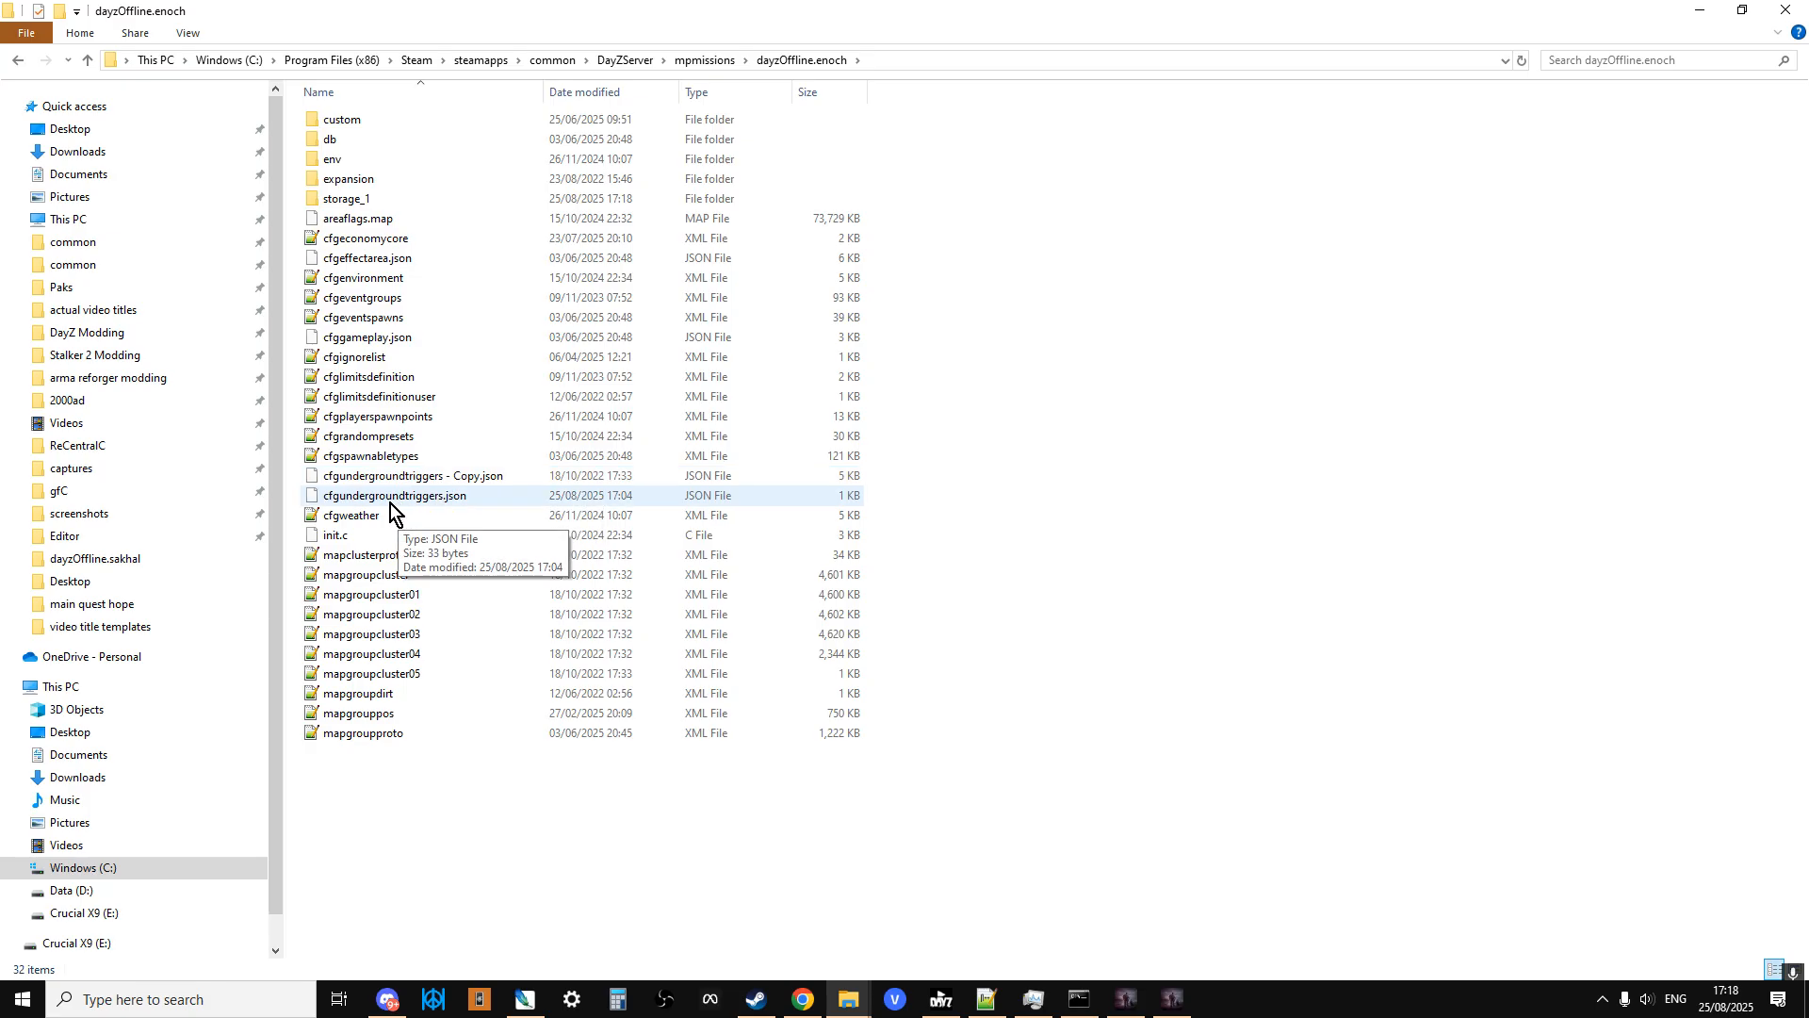
{"action": "mouse_move", "coordinate": [412, 475]}
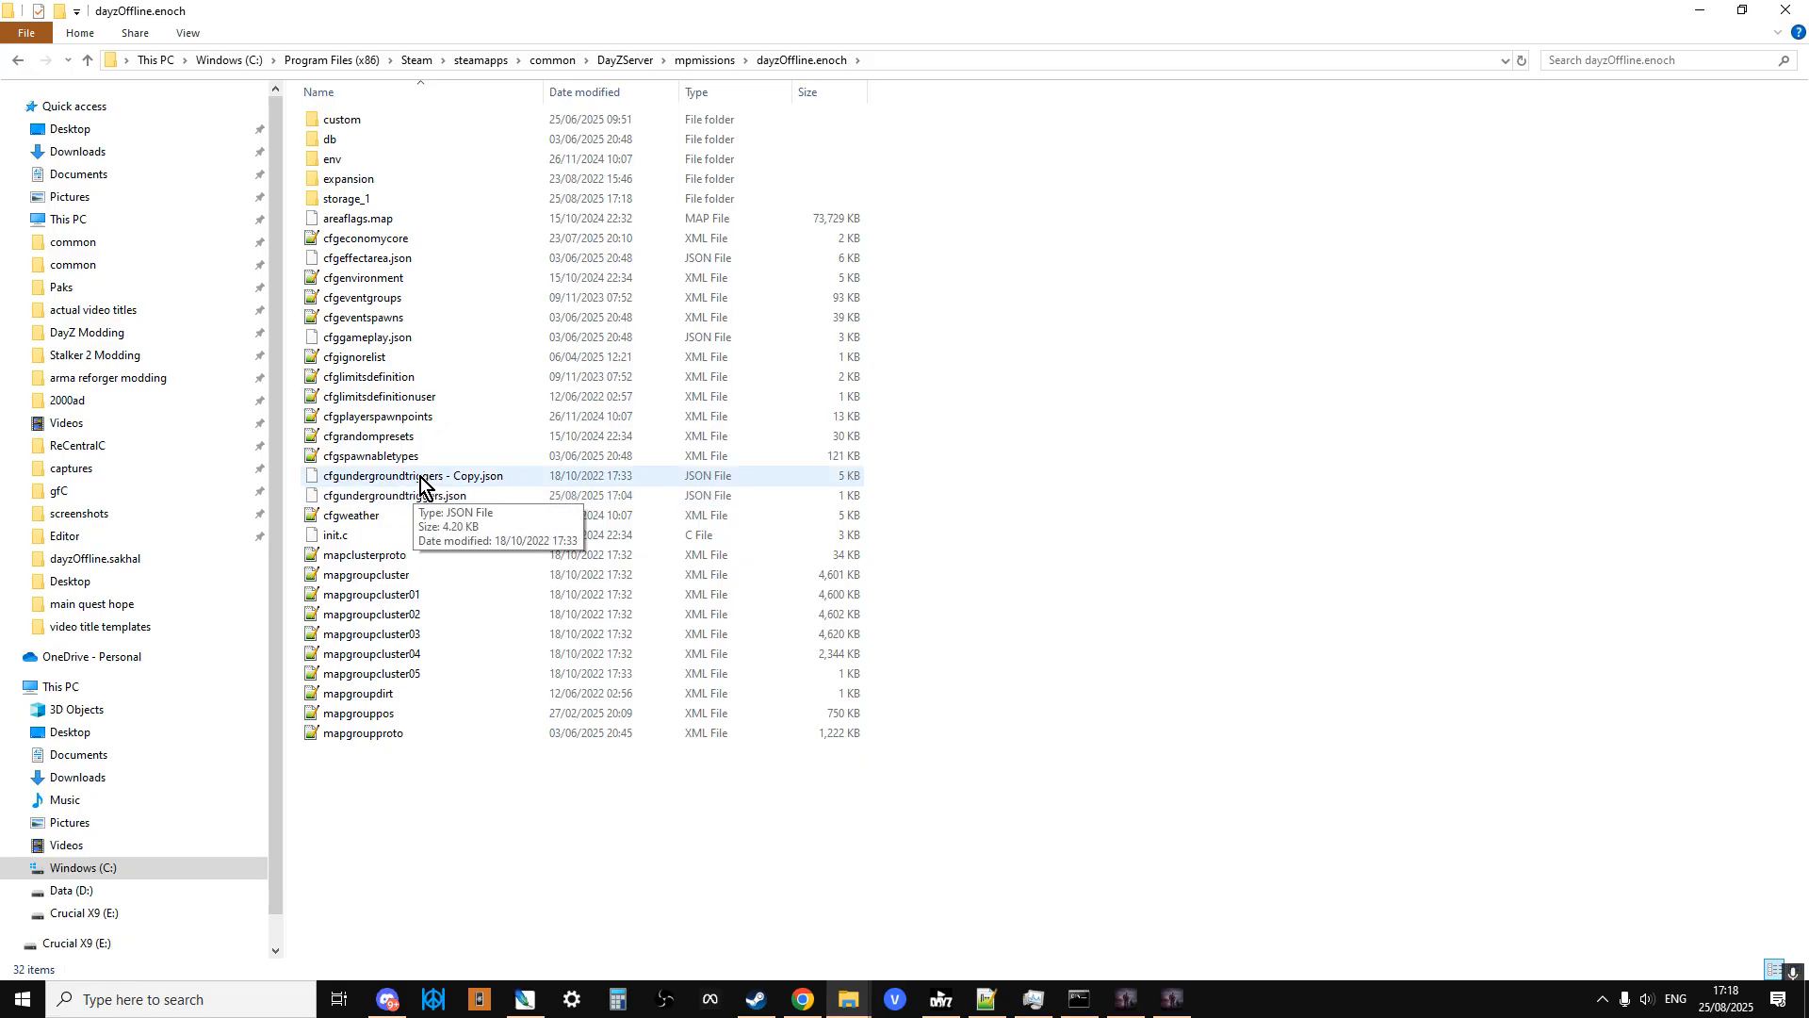
{"action": "left_click", "coordinate": [394, 496]}
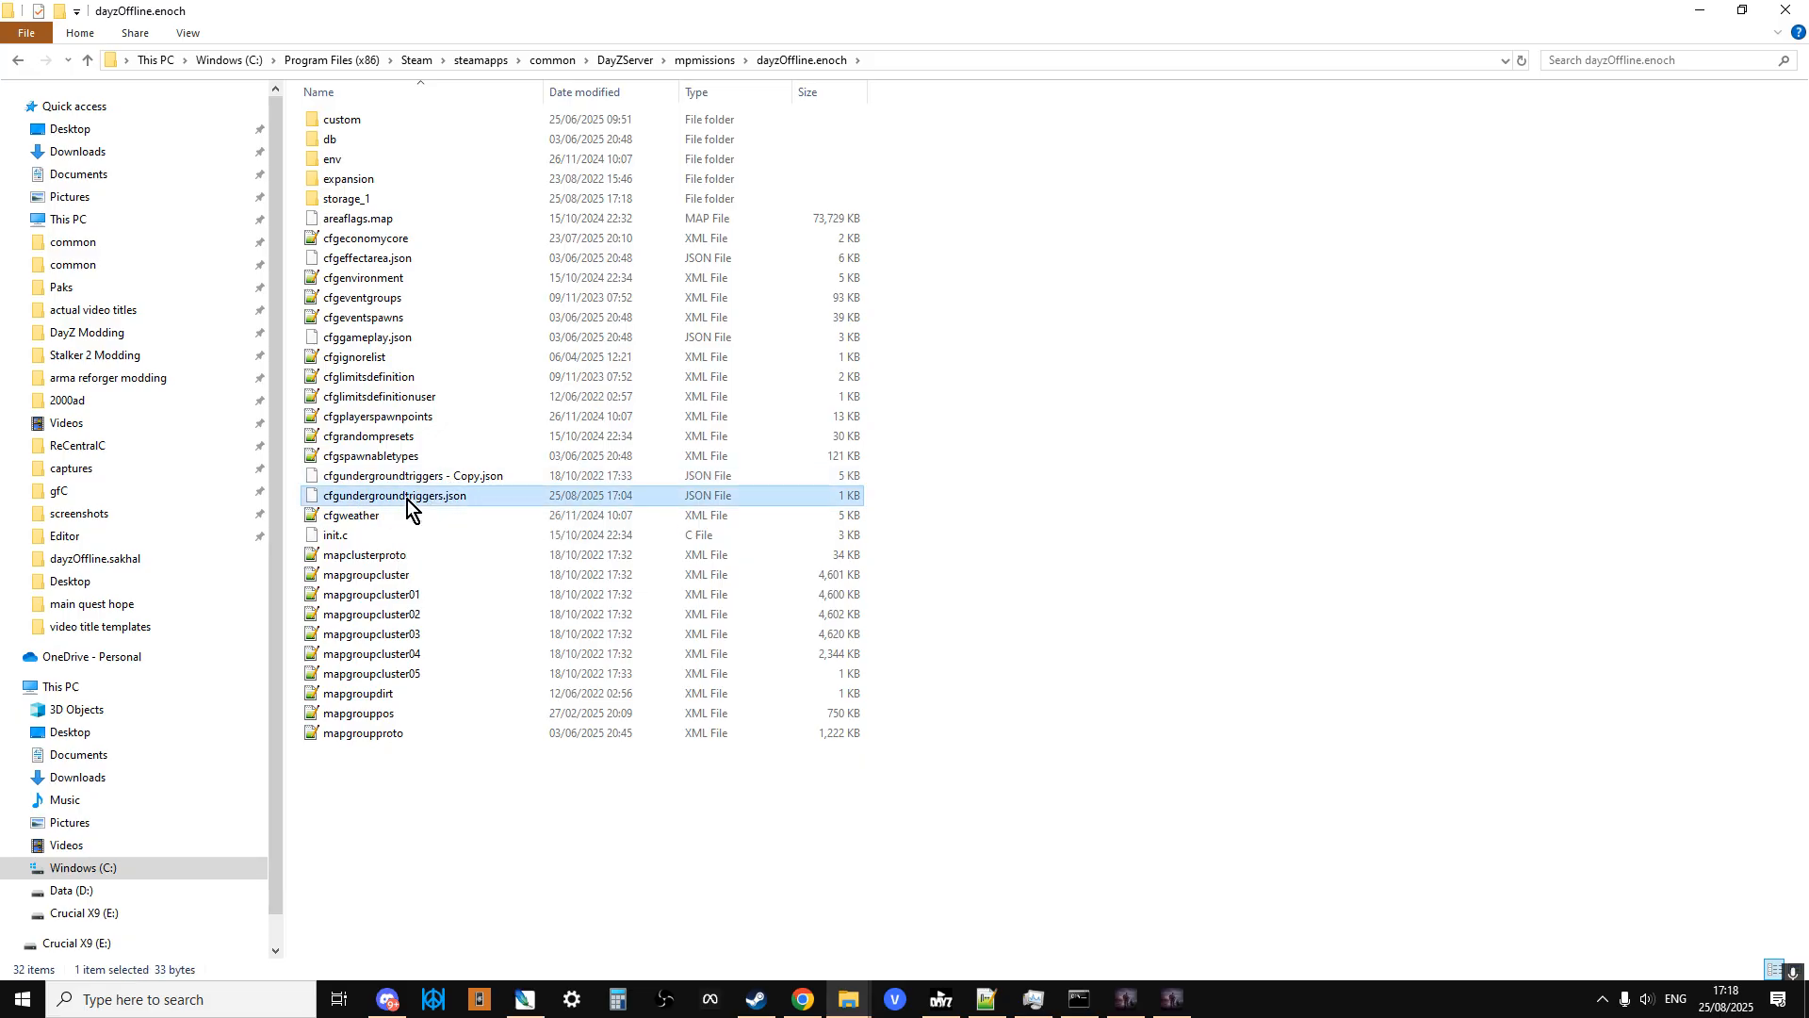
{"action": "right_click", "coordinate": [394, 496]}
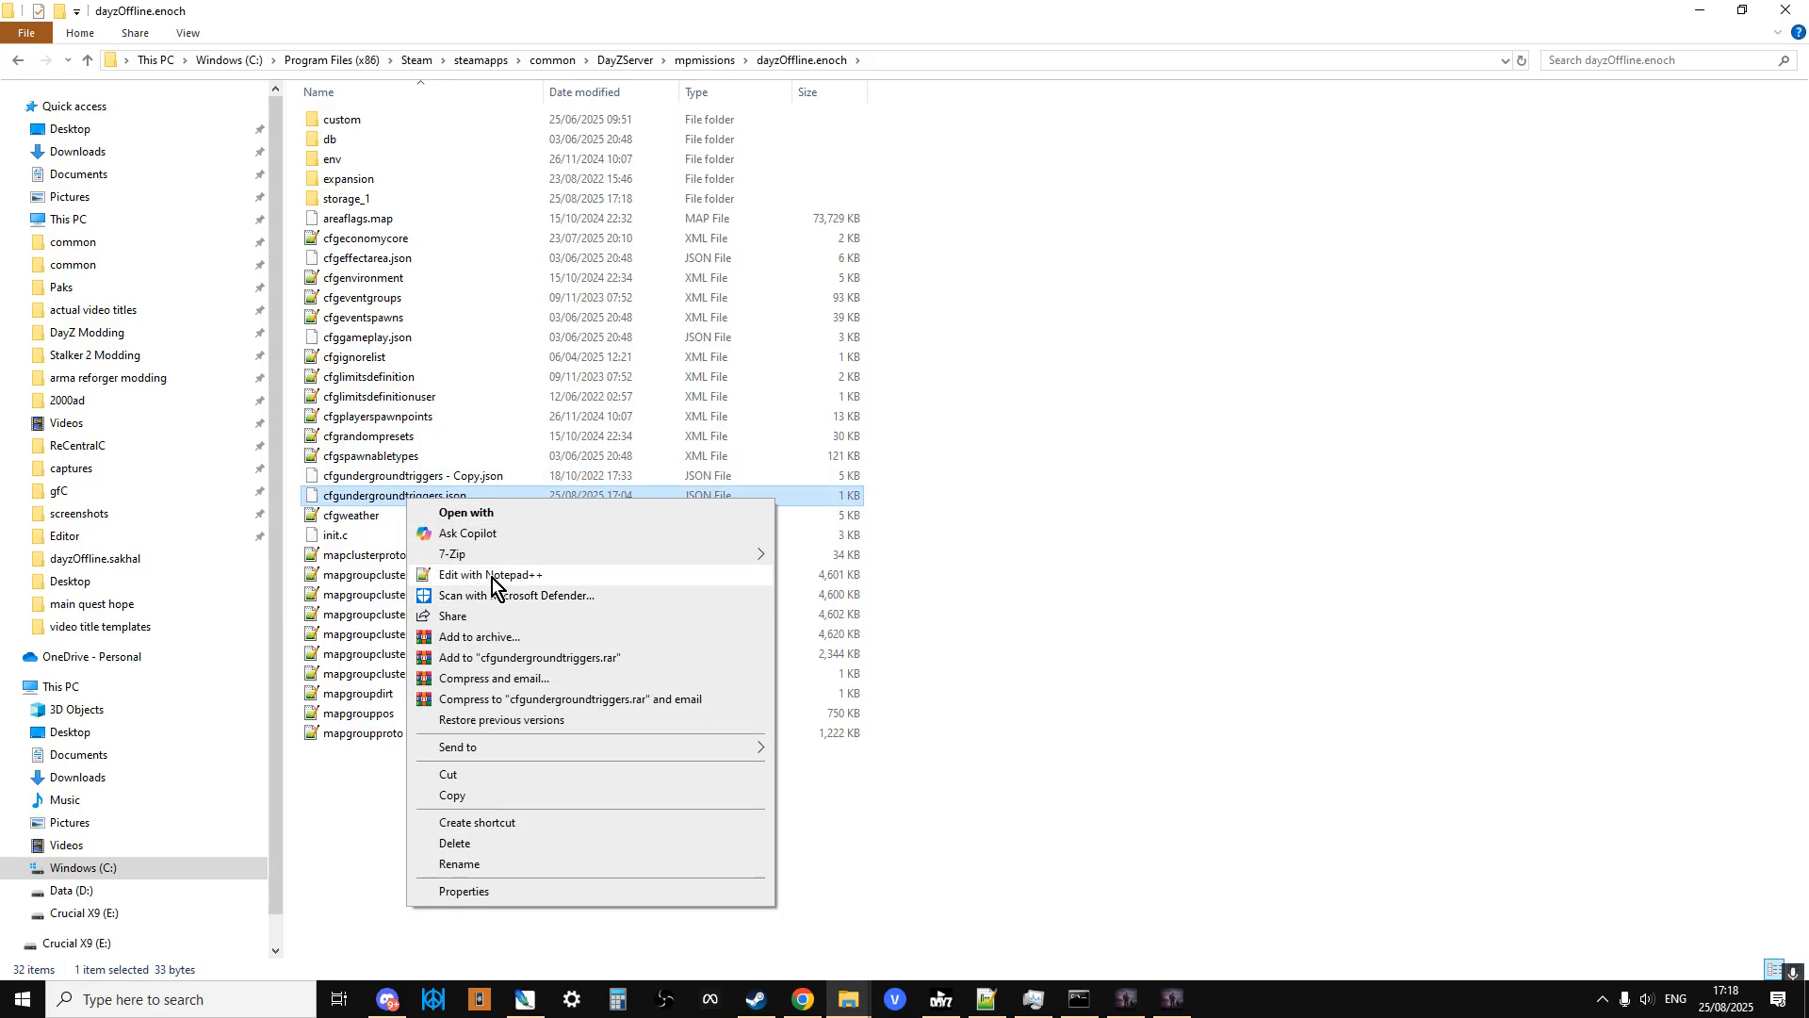
- Edit the server's cfgundergroundtriggers.json in Notepad++, showing its empty Triggers array
{"action": "left_click", "coordinate": [490, 573]}
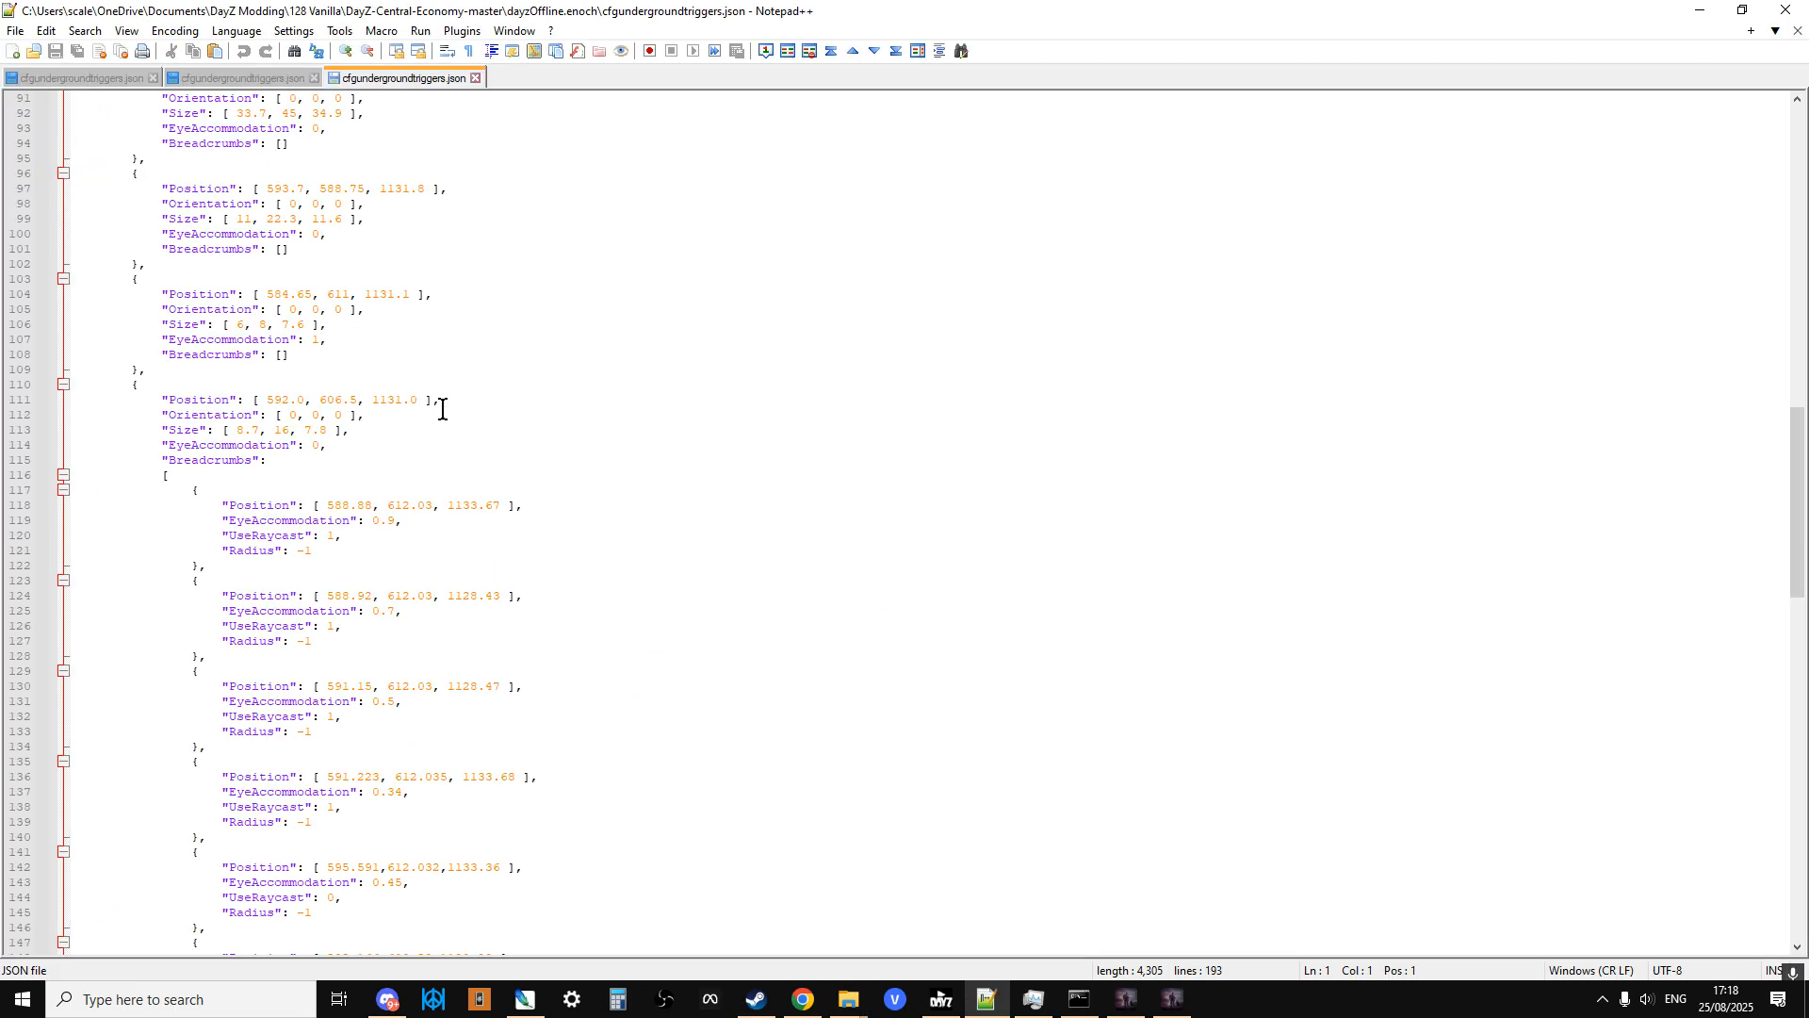
{"action": "scroll", "scroll_direction": "up", "scroll_amount": 3}
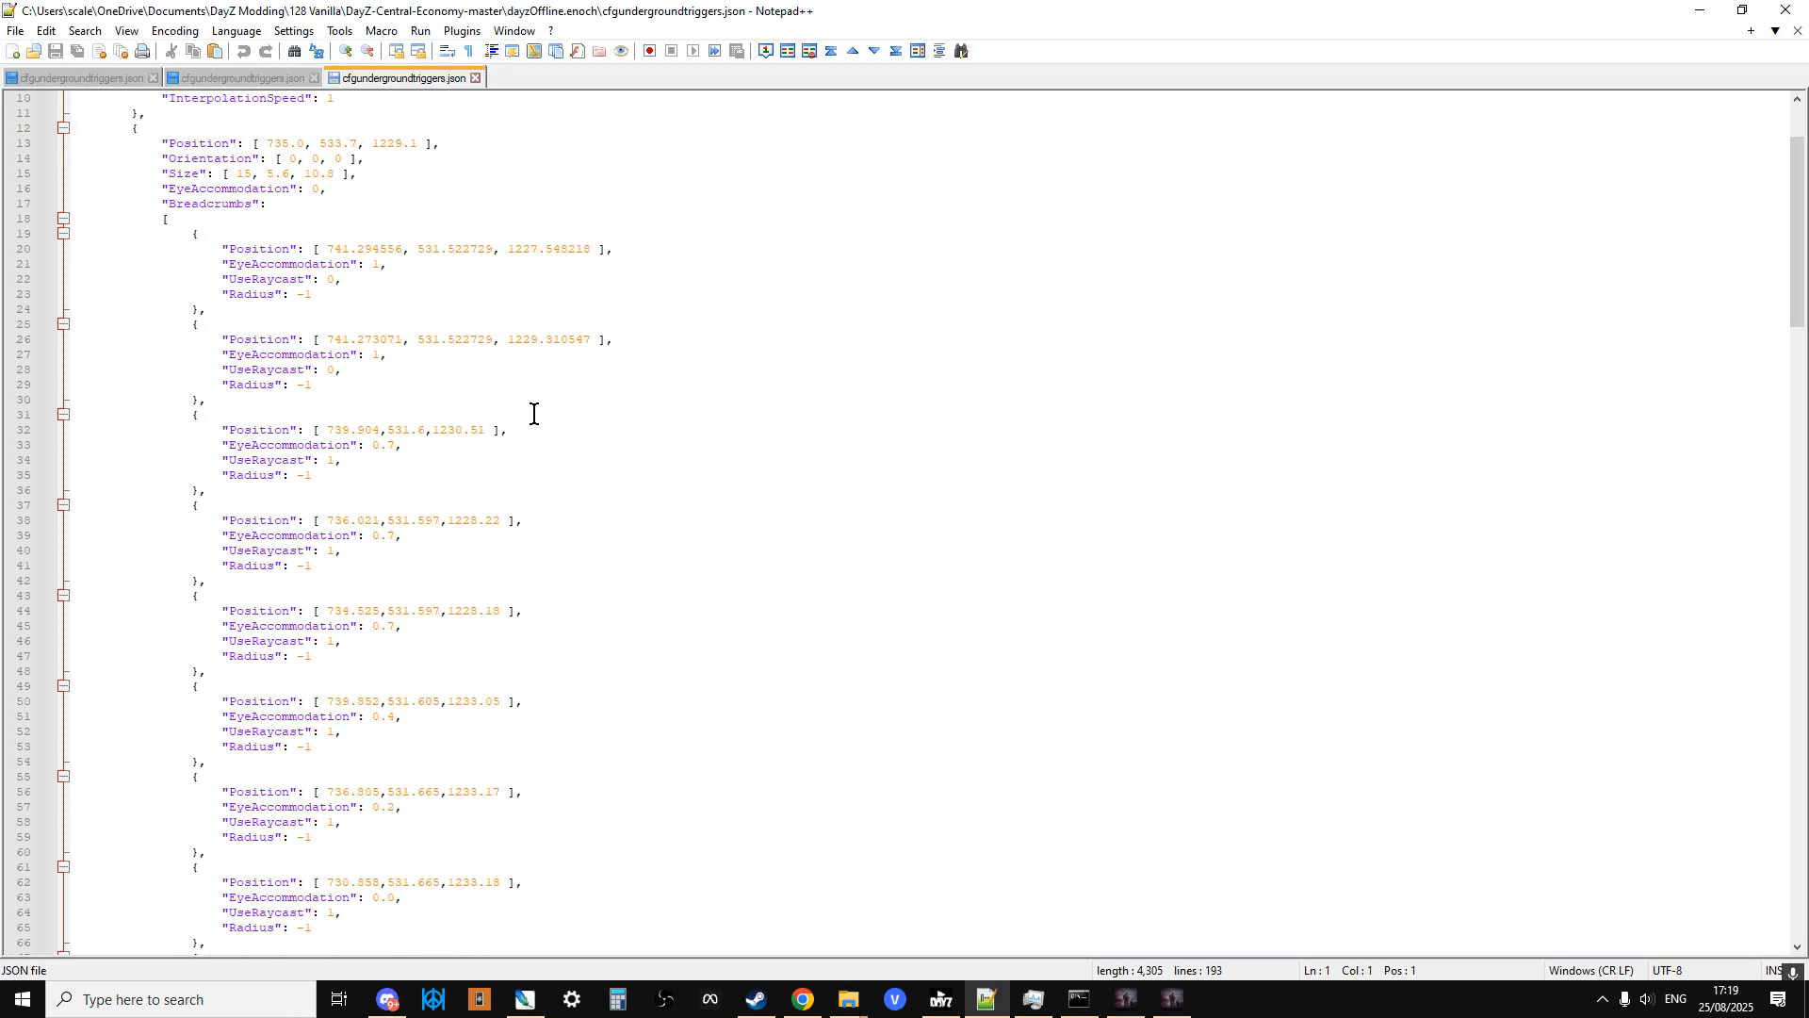
{"action": "scroll", "scroll_direction": "up", "scroll_amount": 3}
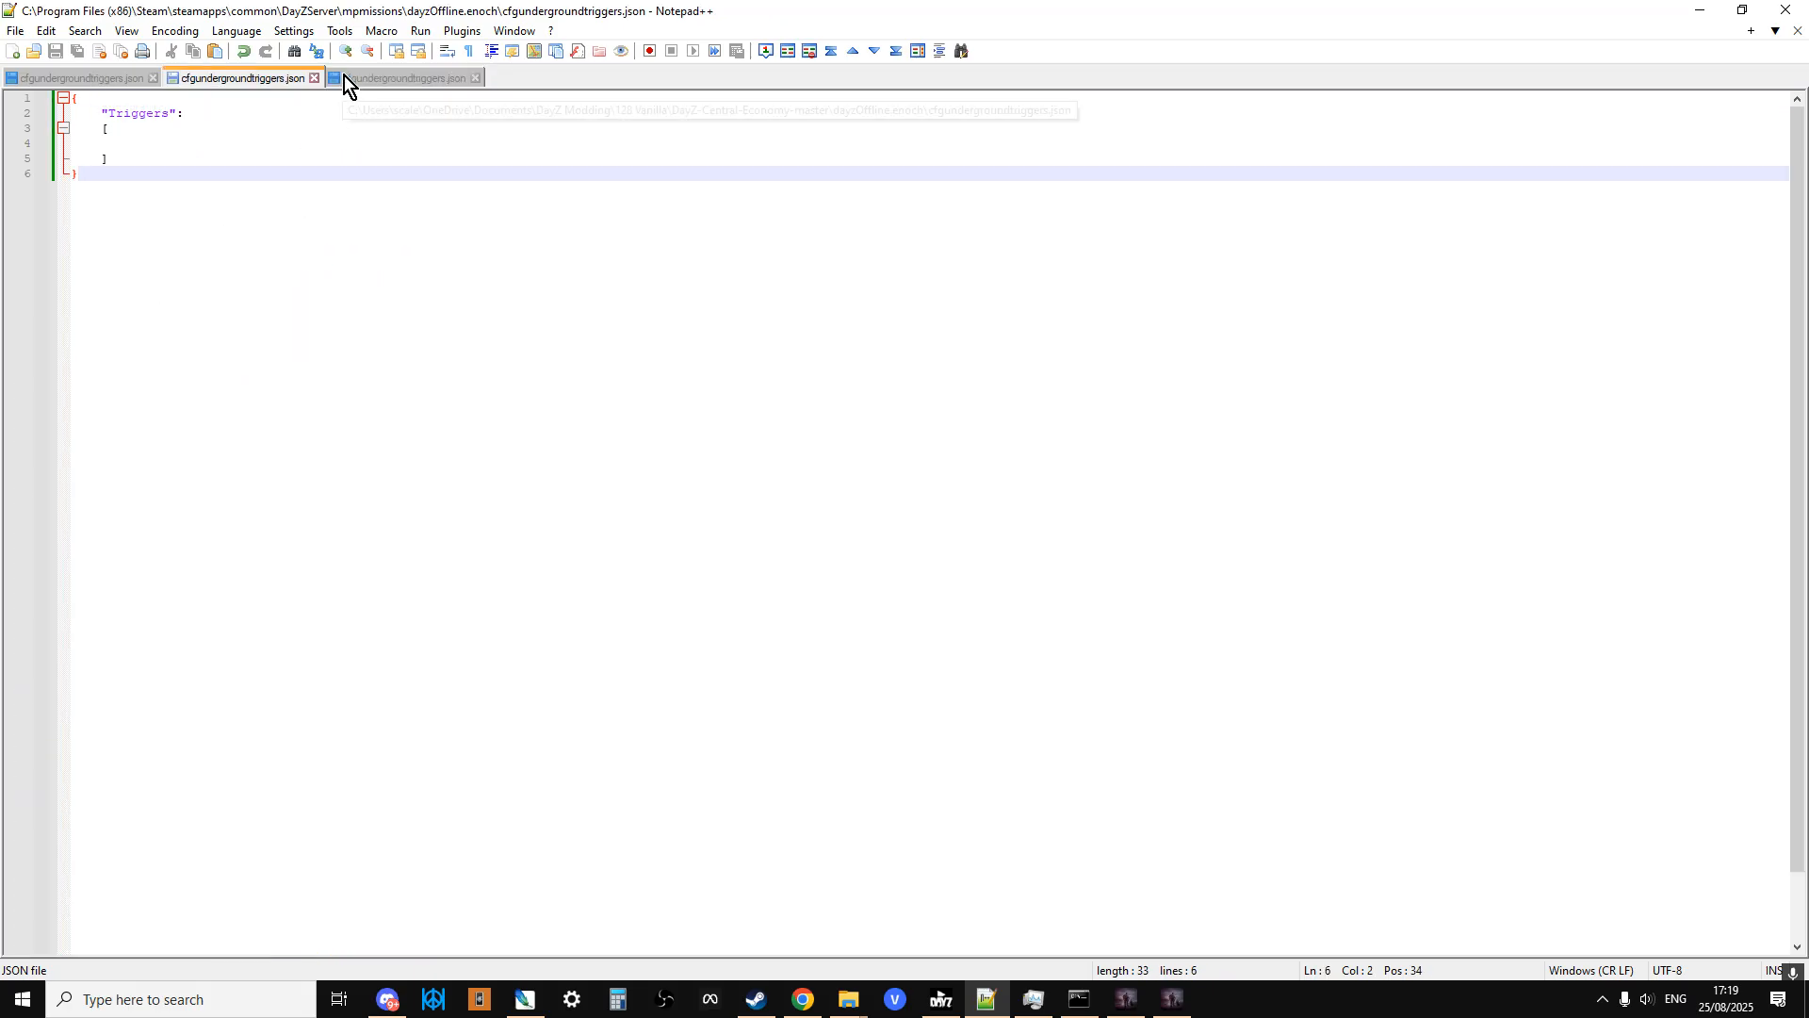
- Compare with the original 193-line triggers file, then return to the server file
{"action": "left_click", "coordinate": [403, 77]}
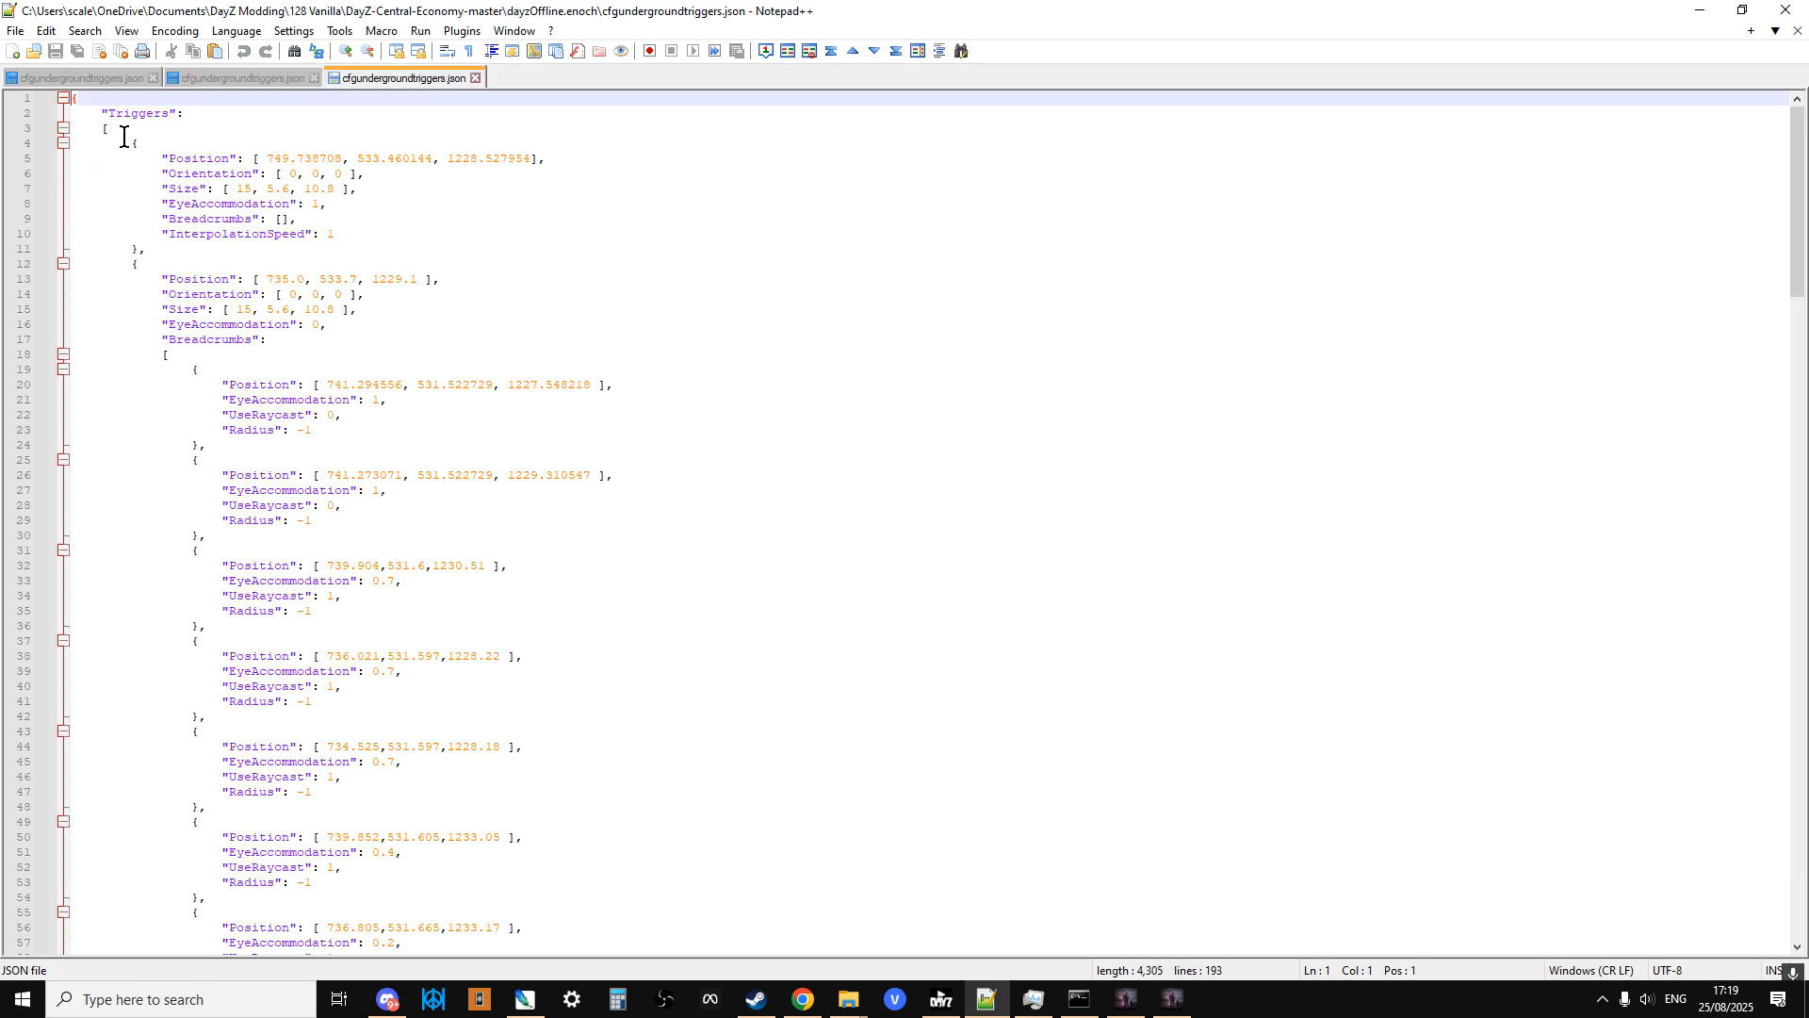
{"action": "left_click", "coordinate": [136, 143]}
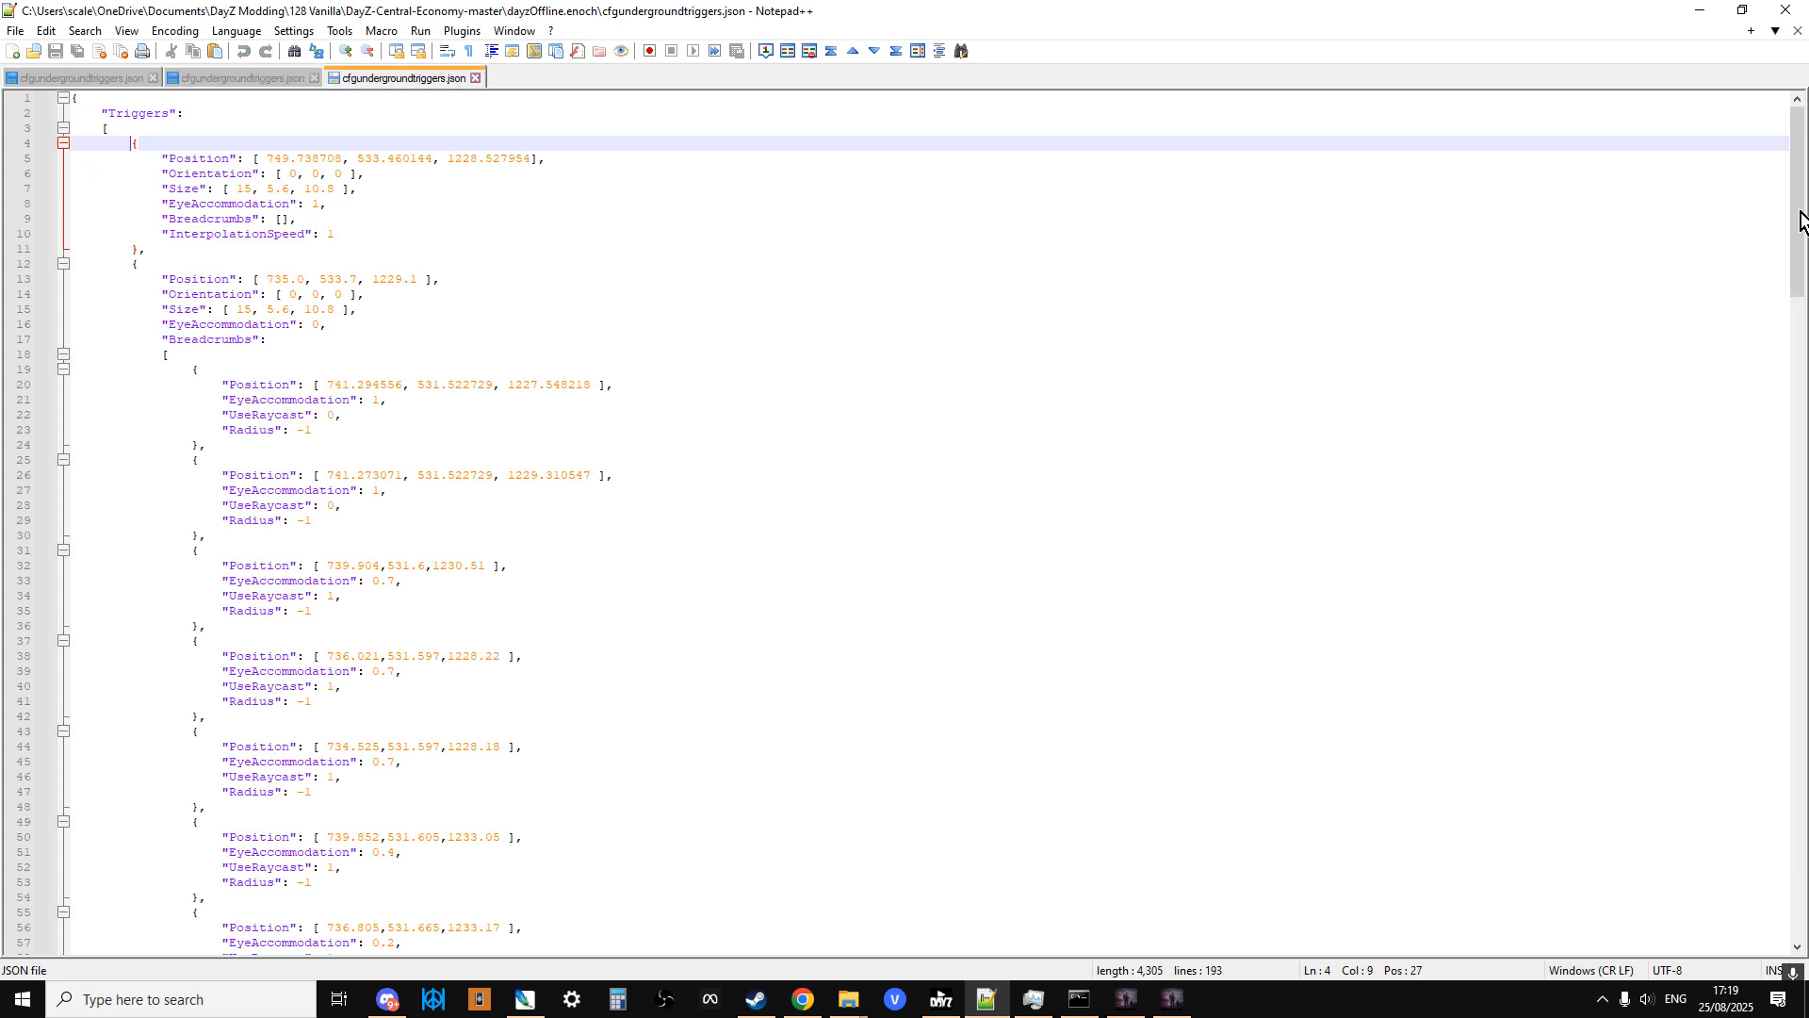
{"action": "scroll", "scroll_direction": "down", "scroll_amount": 3}
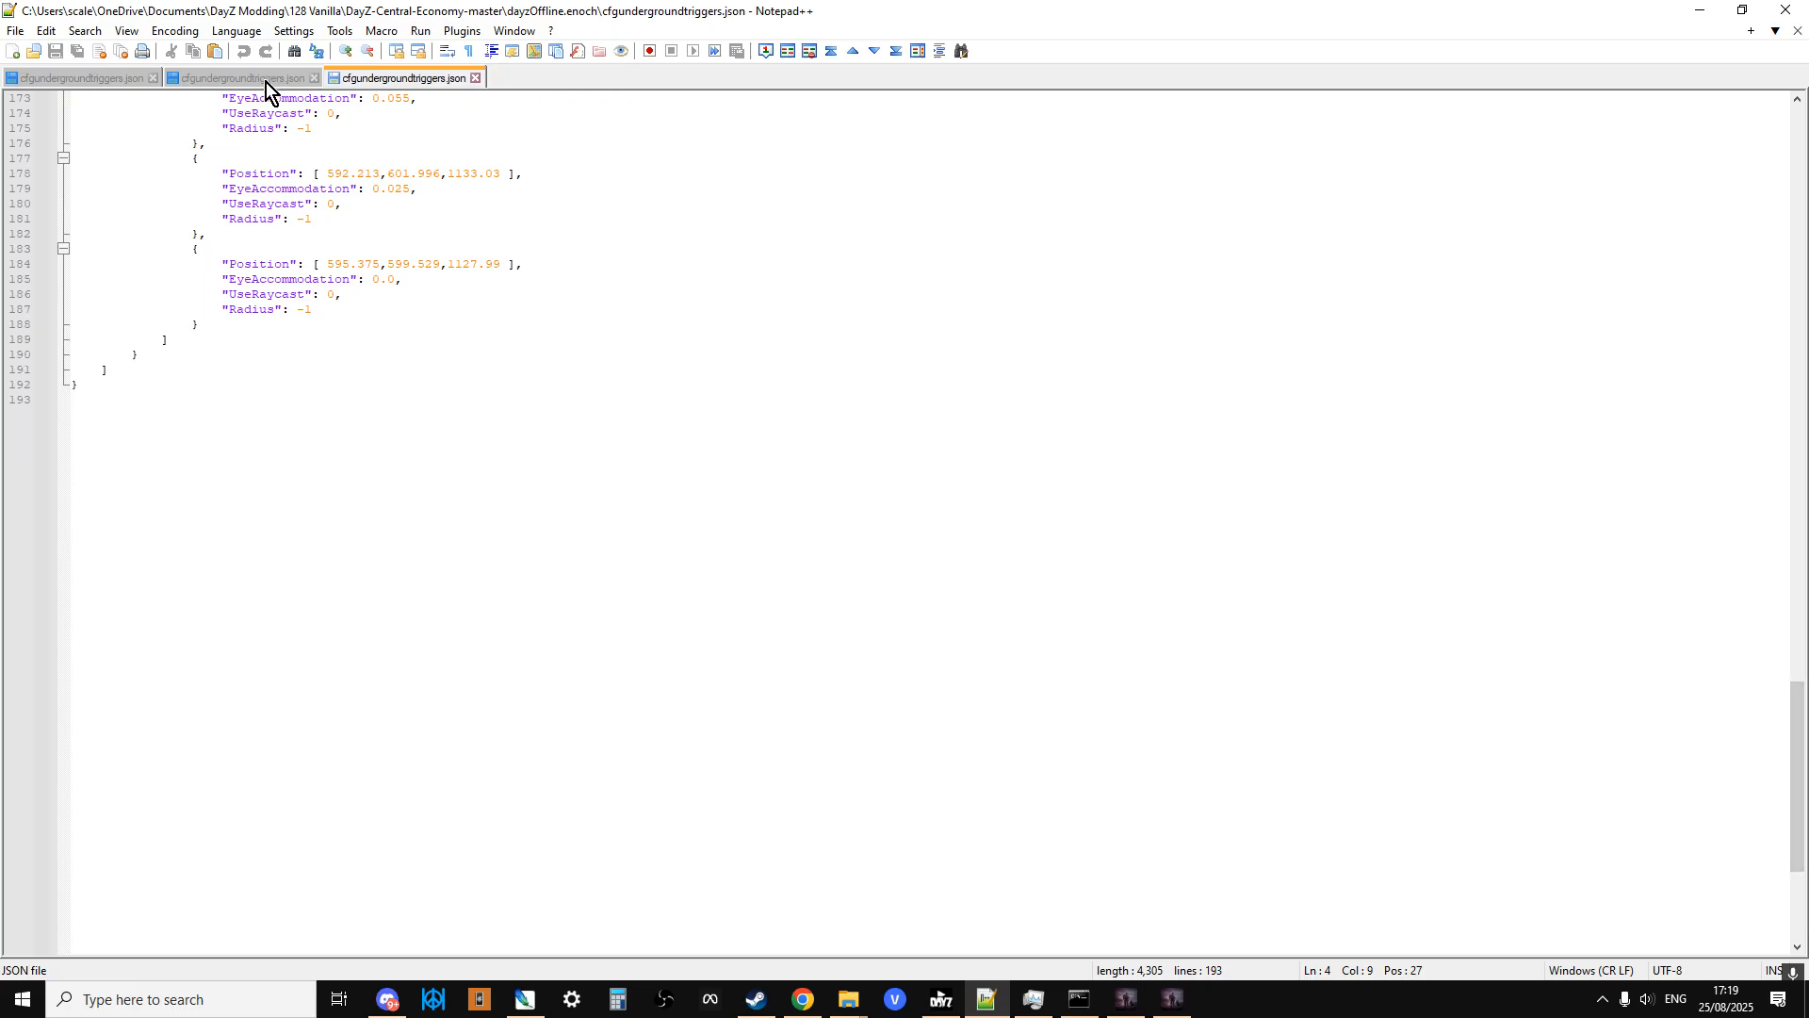
{"action": "left_click", "coordinate": [239, 77]}
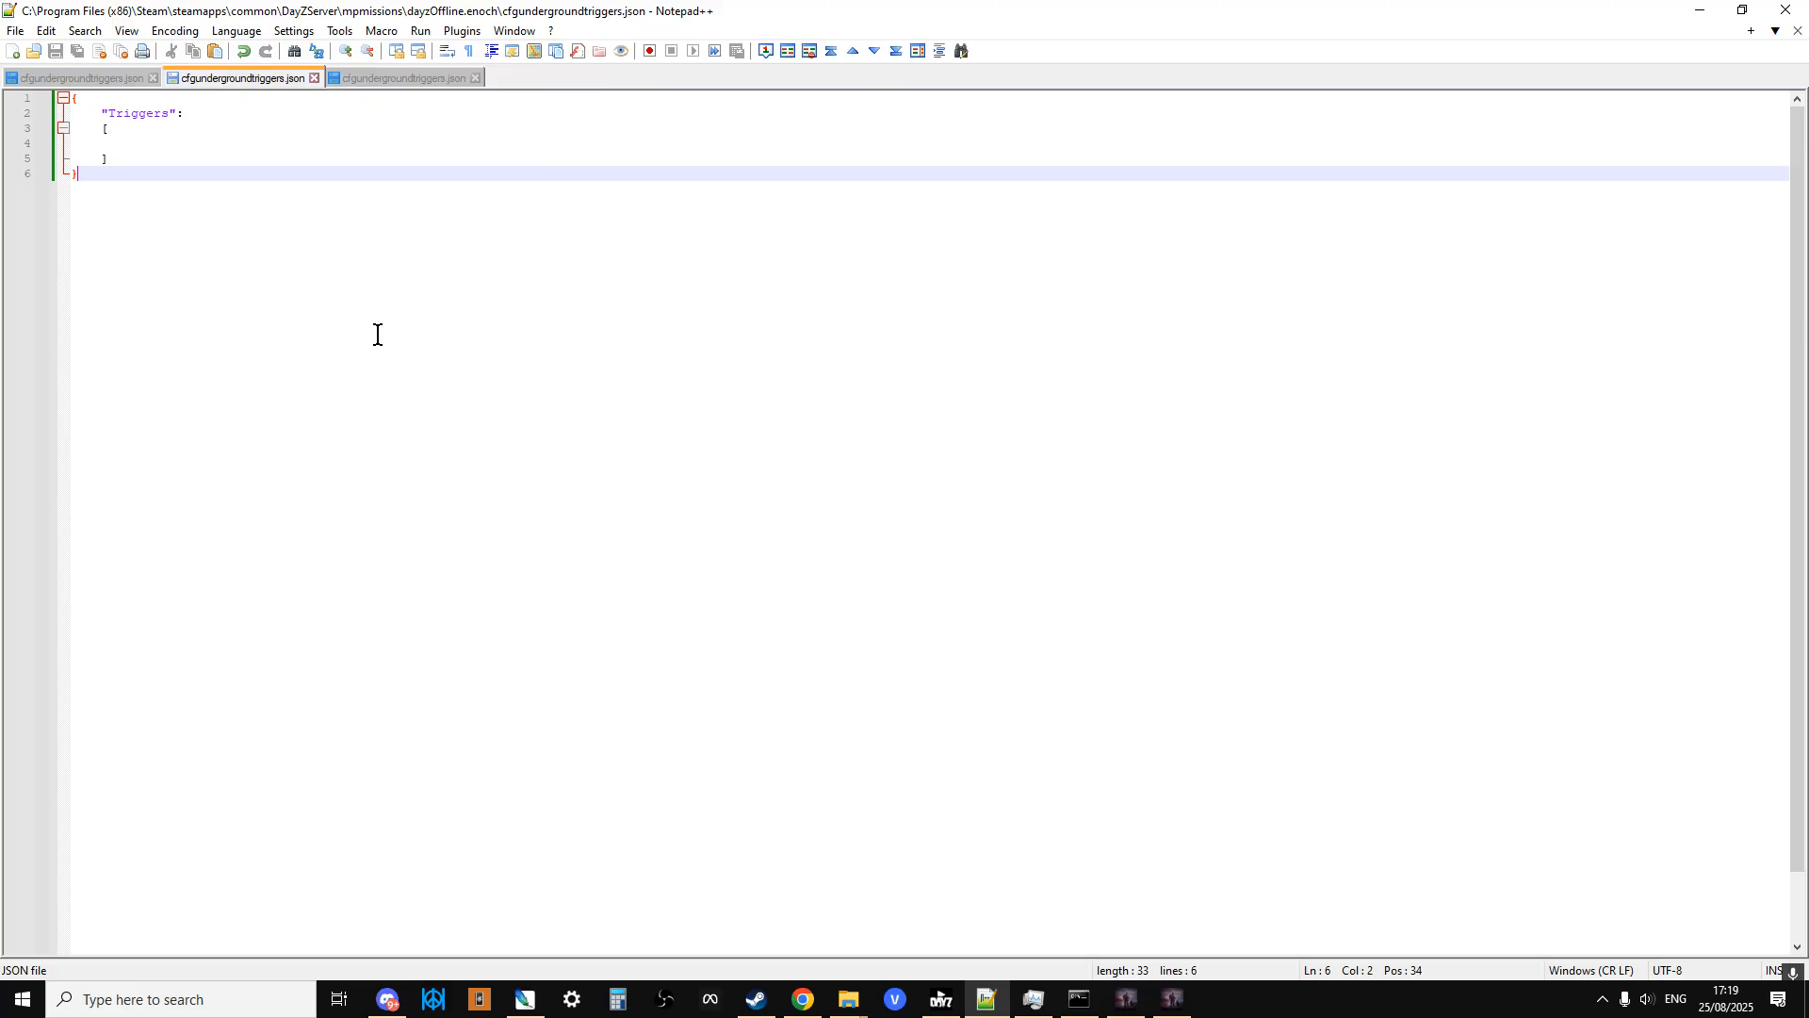
{"action": "mouse_move", "coordinate": [115, 172]}
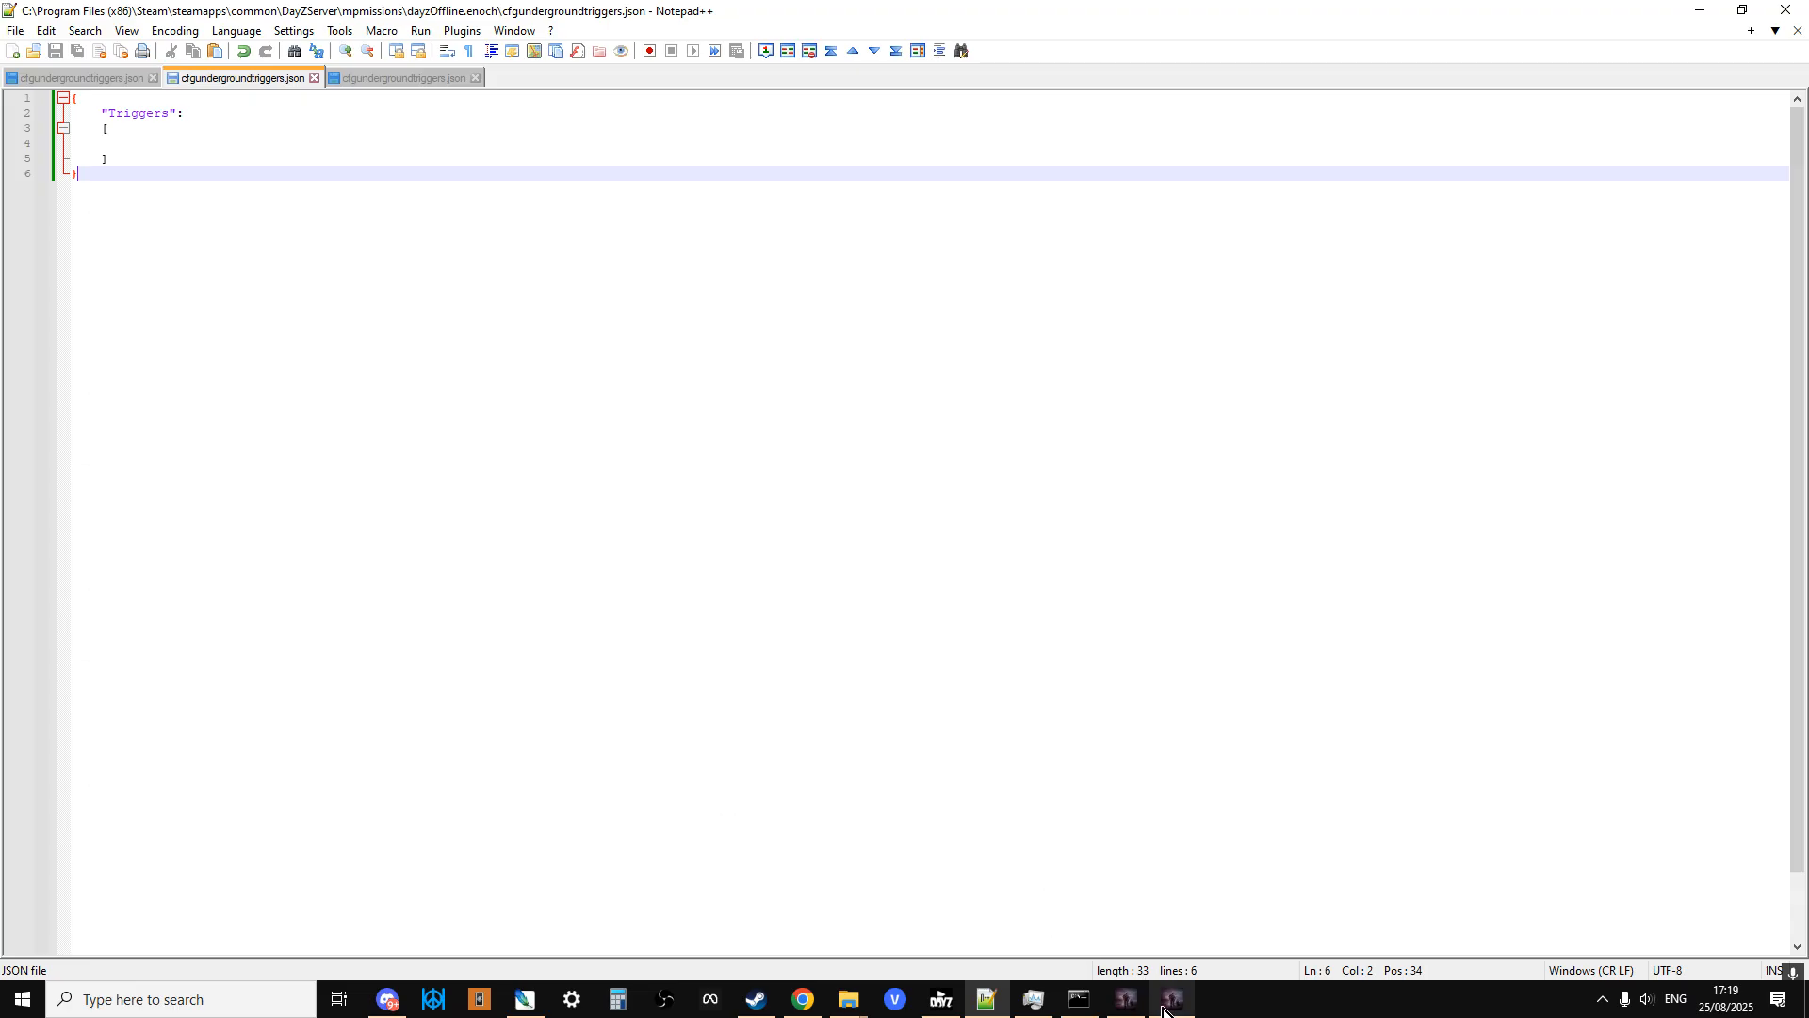
- Bring the running DayZ game back to the front from the taskbar
{"action": "left_click", "coordinate": [939, 999]}
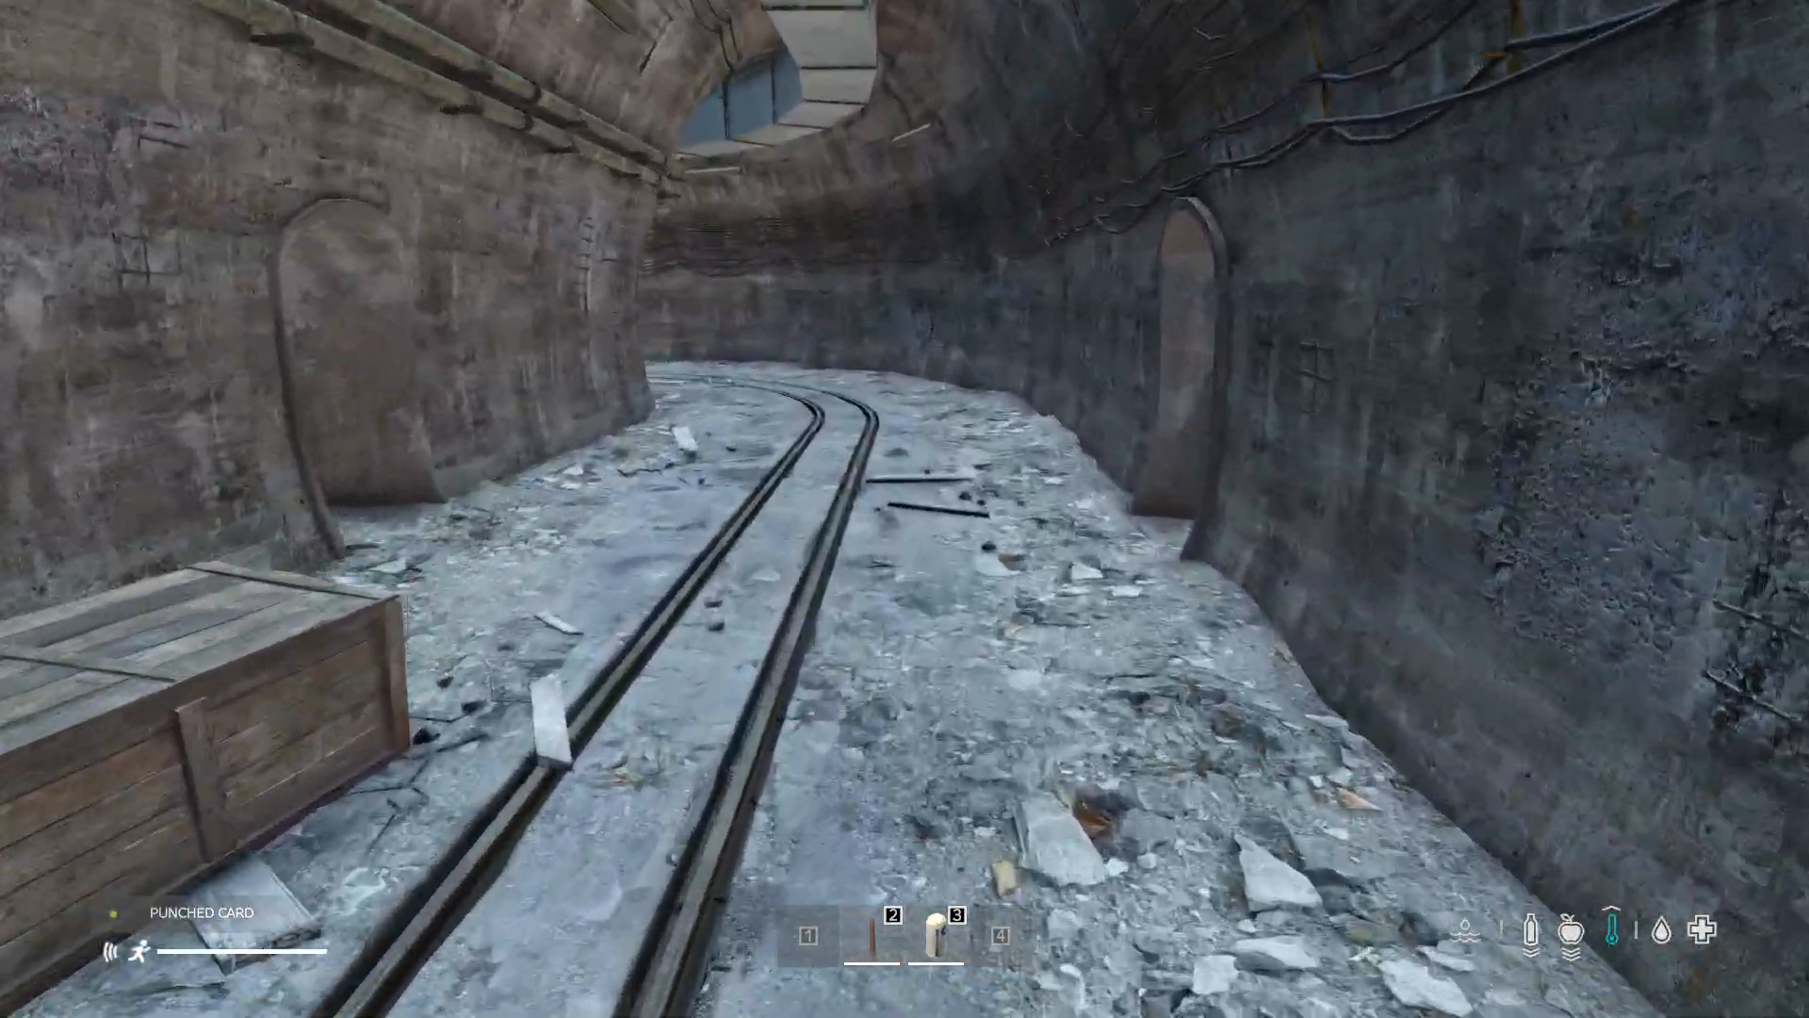
{"action": "mouse_move", "coordinate": [904, 509]}
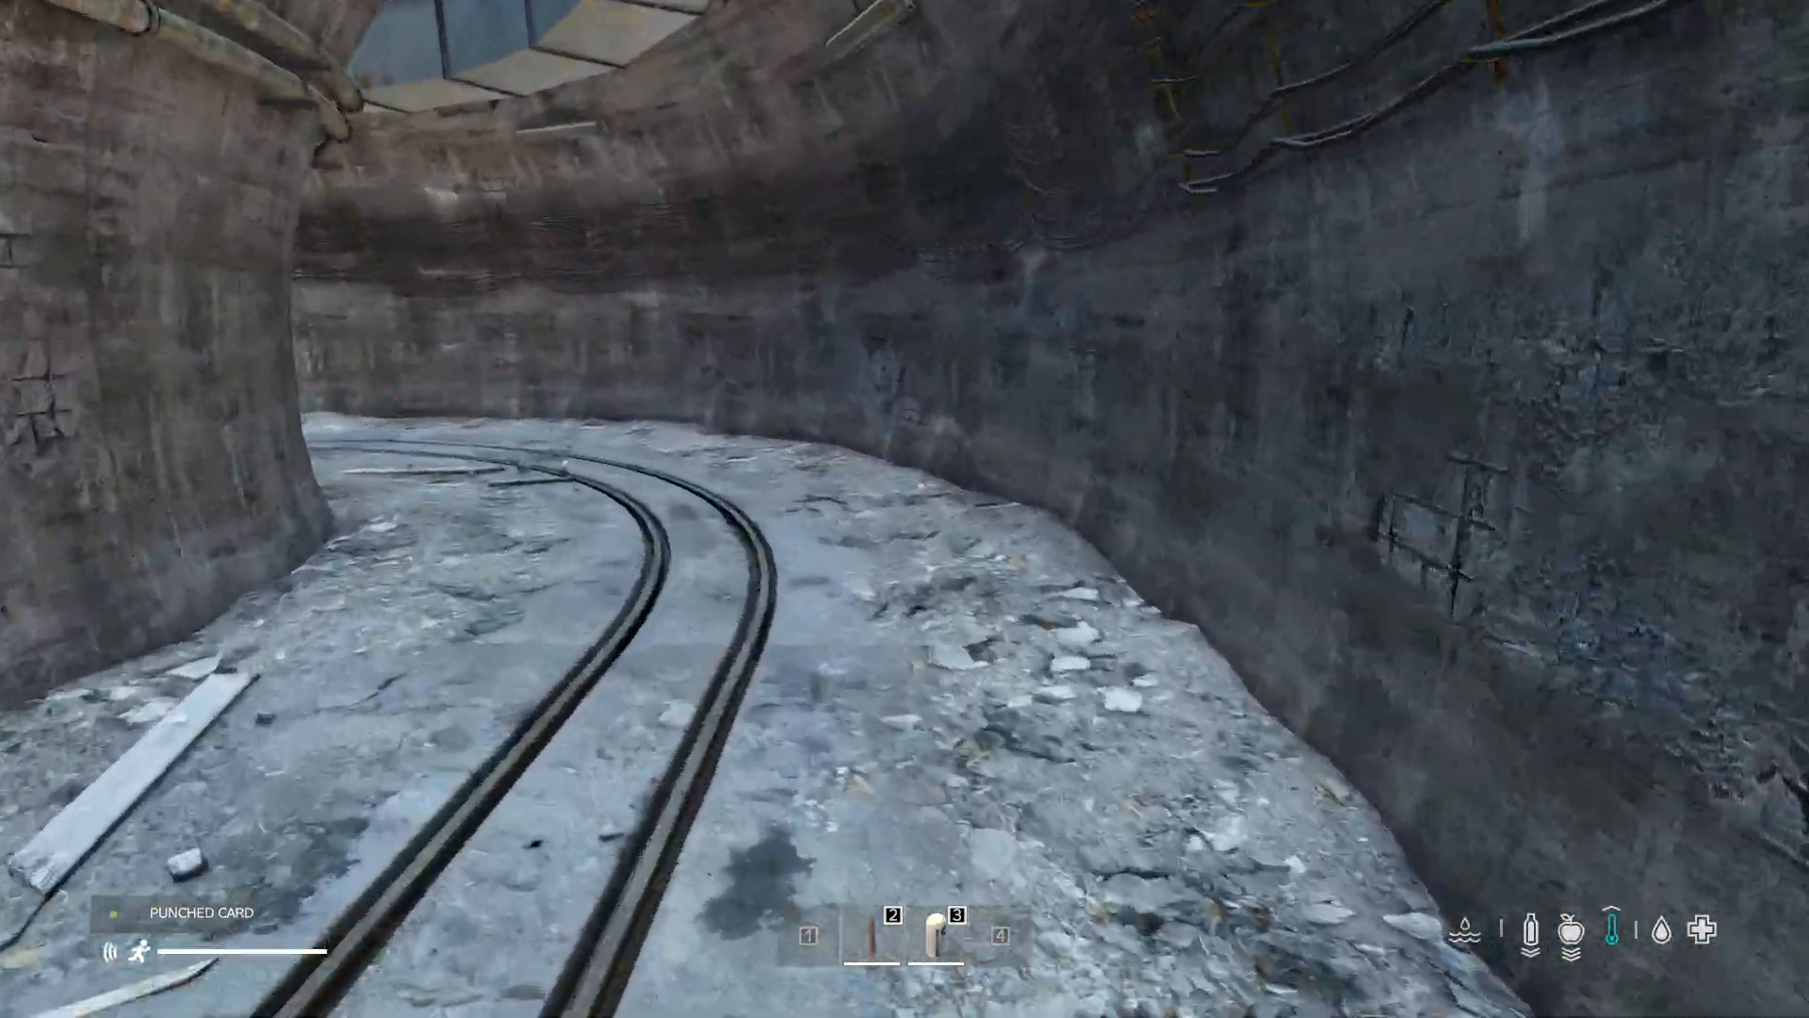
{"action": "mouse_move", "coordinate": [905, 509]}
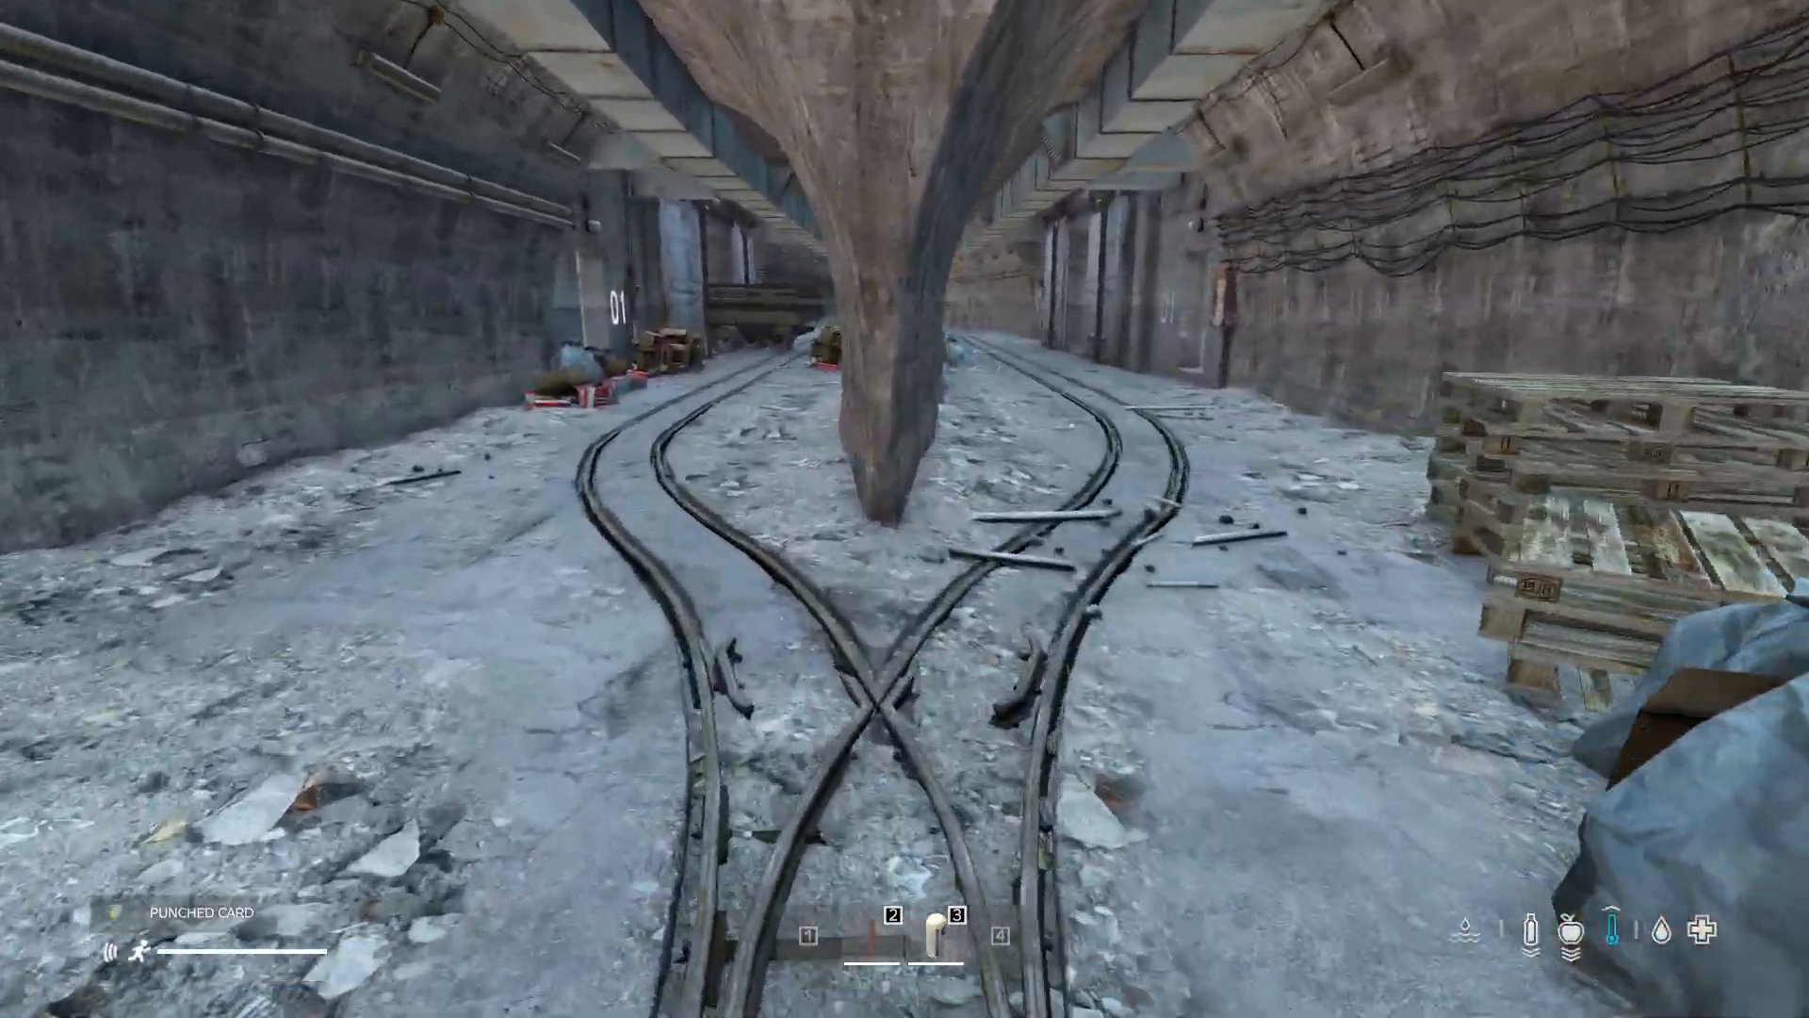
{"action": "mouse_move", "coordinate": [904, 509]}
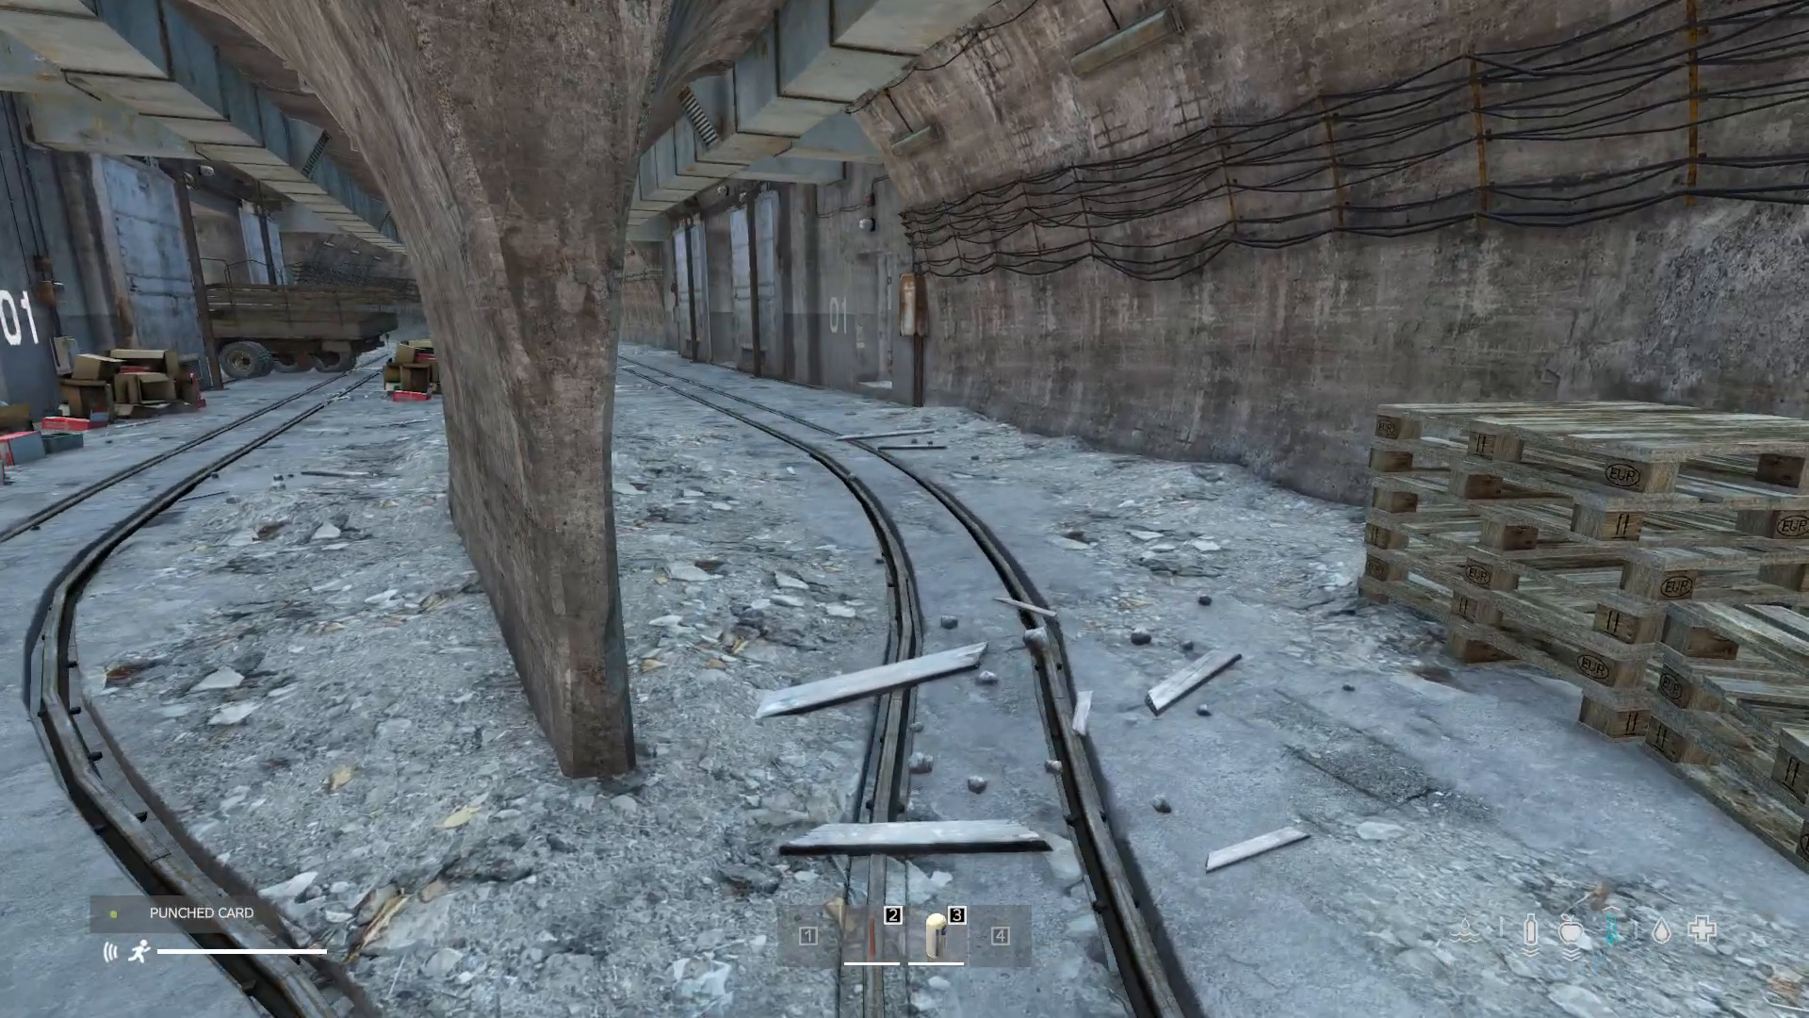
{"action": "mouse_move", "coordinate": [905, 509]}
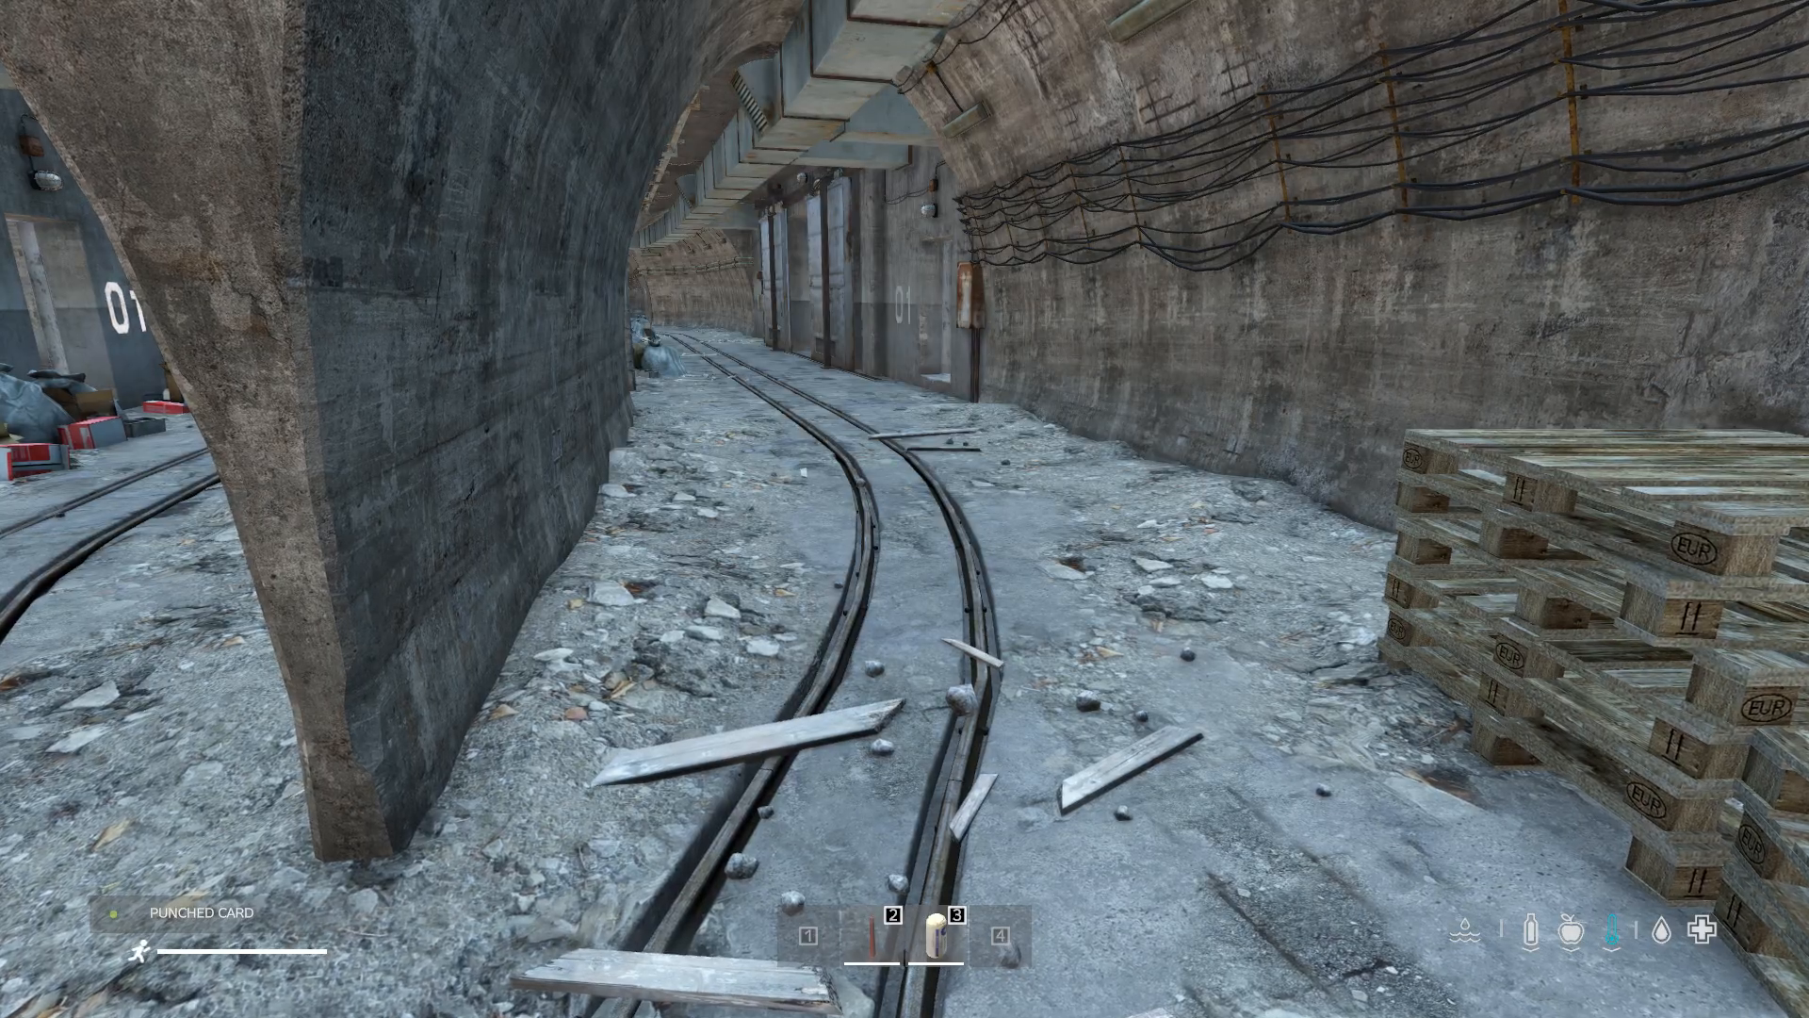
{"action": "mouse_move", "coordinate": [905, 509]}
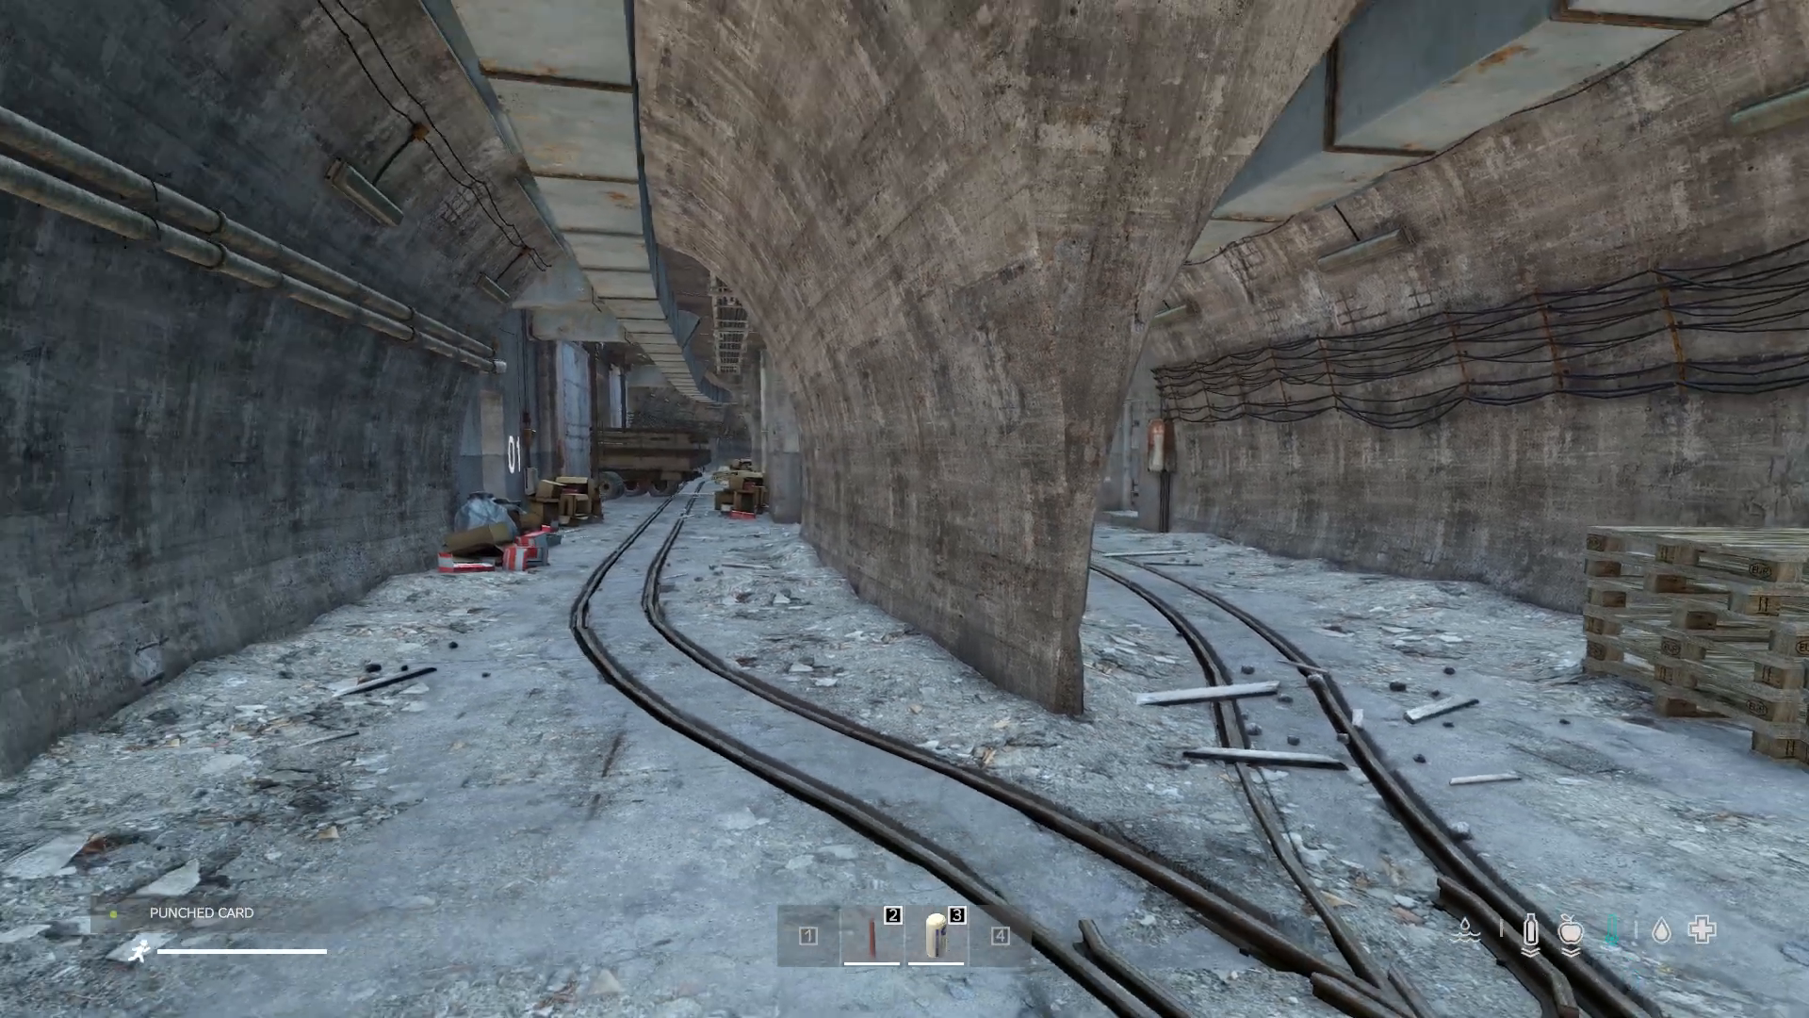
{"action": "mouse_move", "coordinate": [905, 509]}
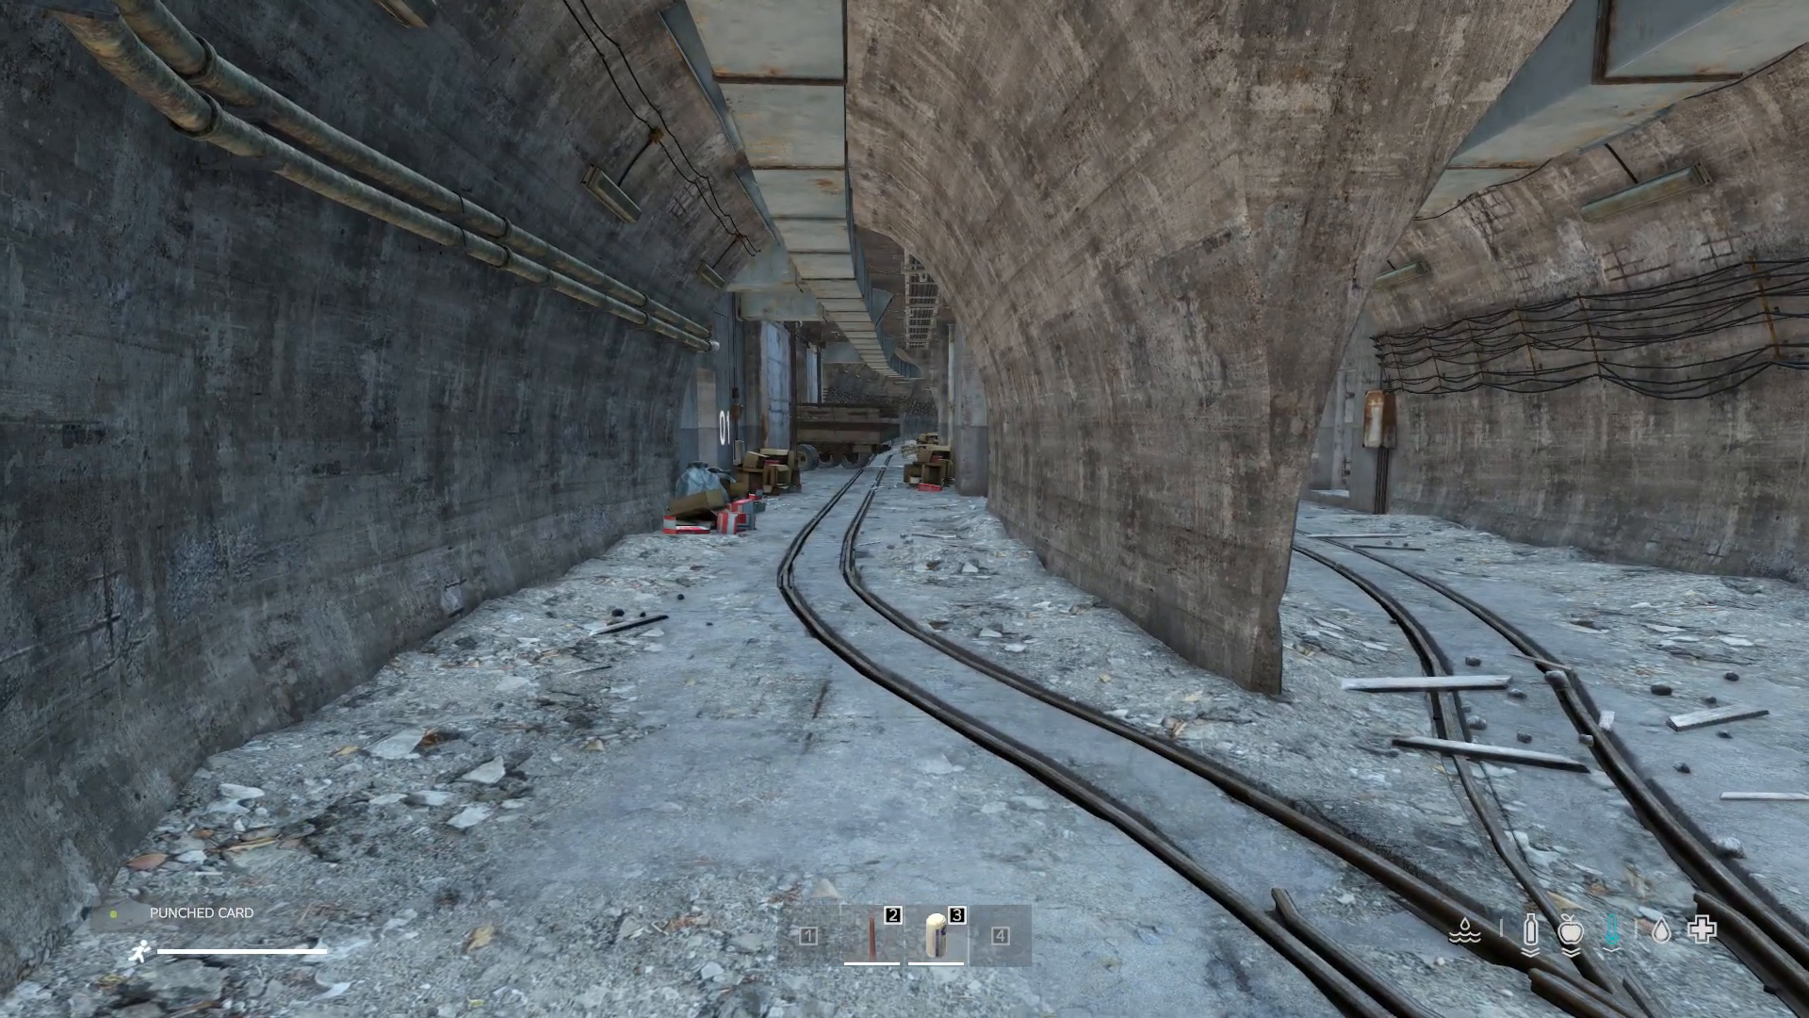